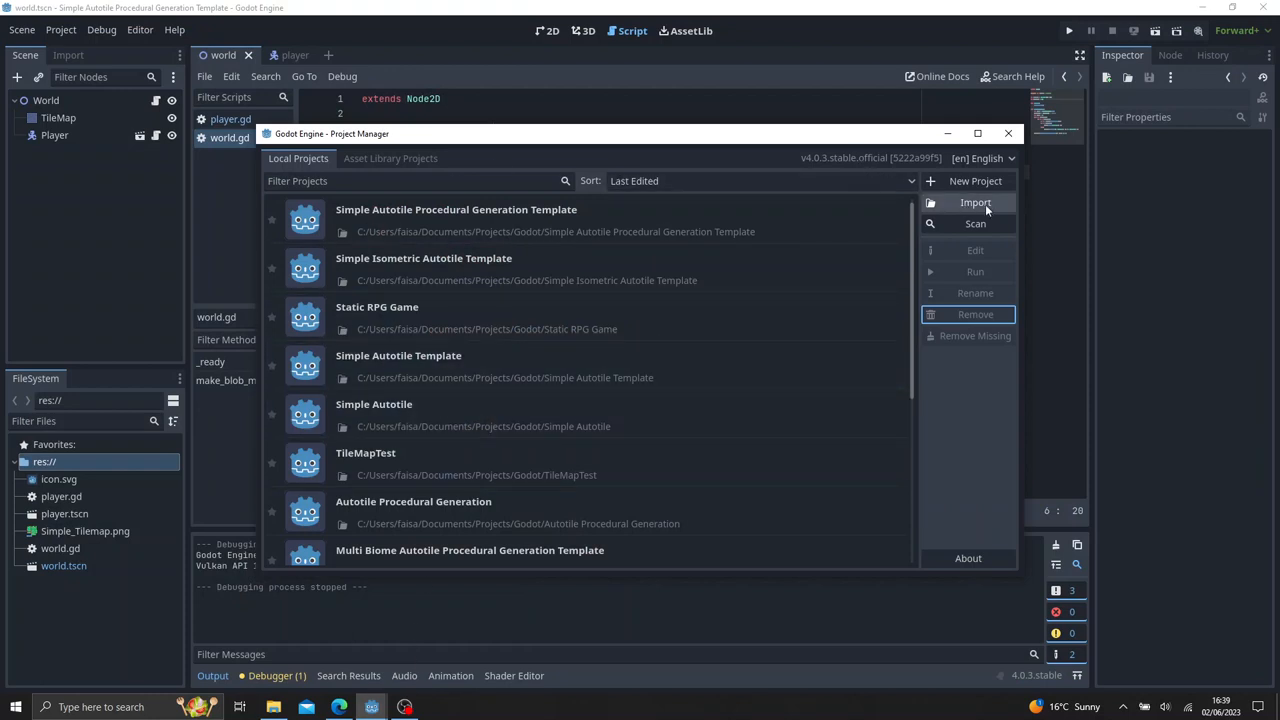
Start a new project named Simple Autotile Procedural Generation.
click(974, 180)
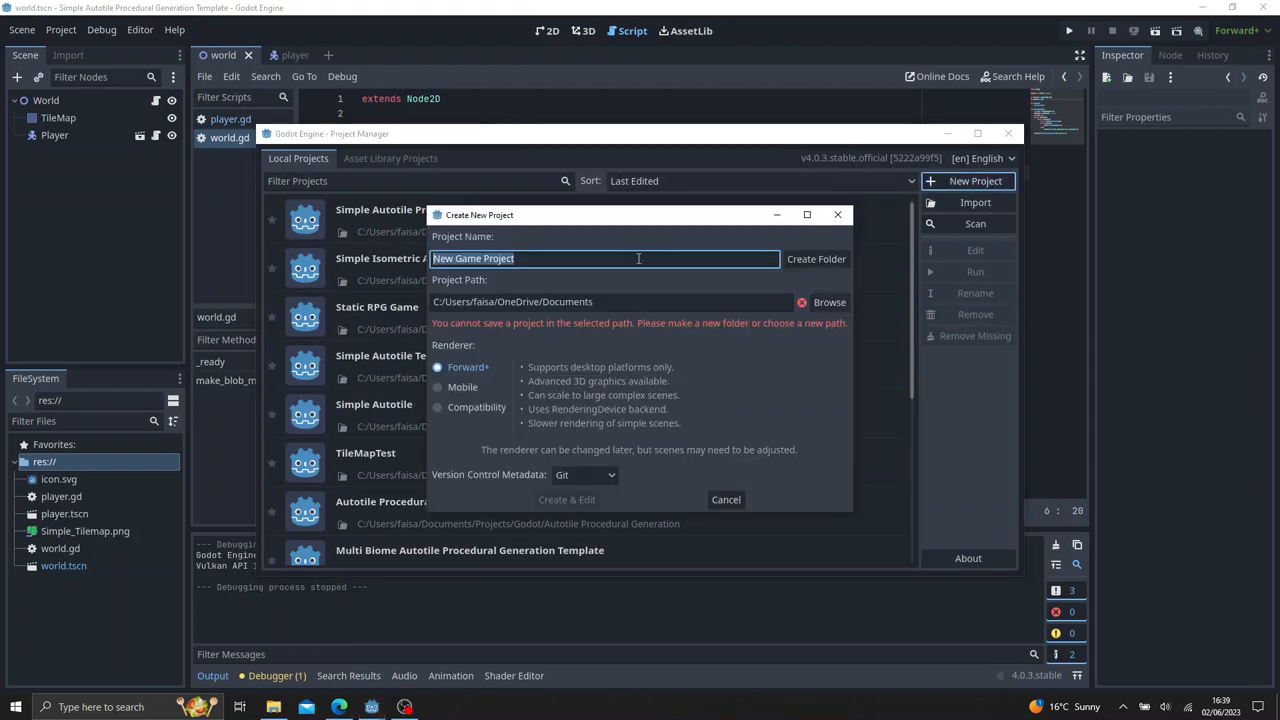
text(Simple Autotil)
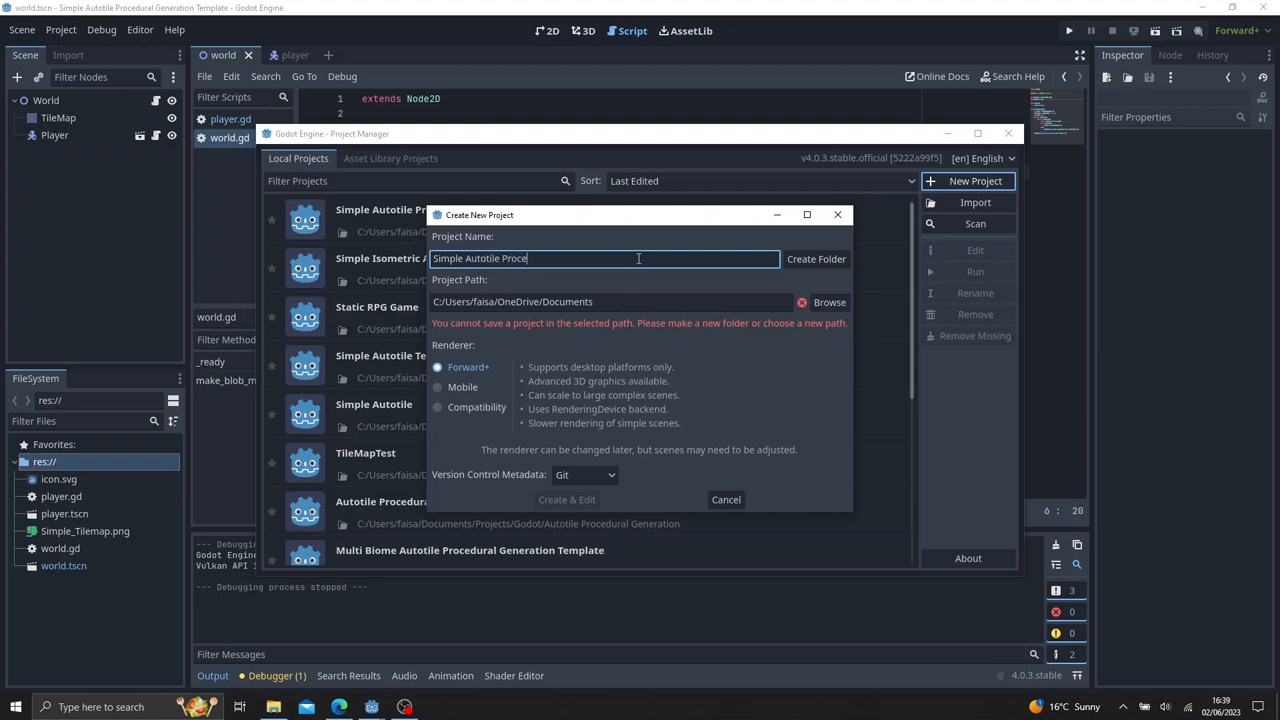
text(dural Generation)
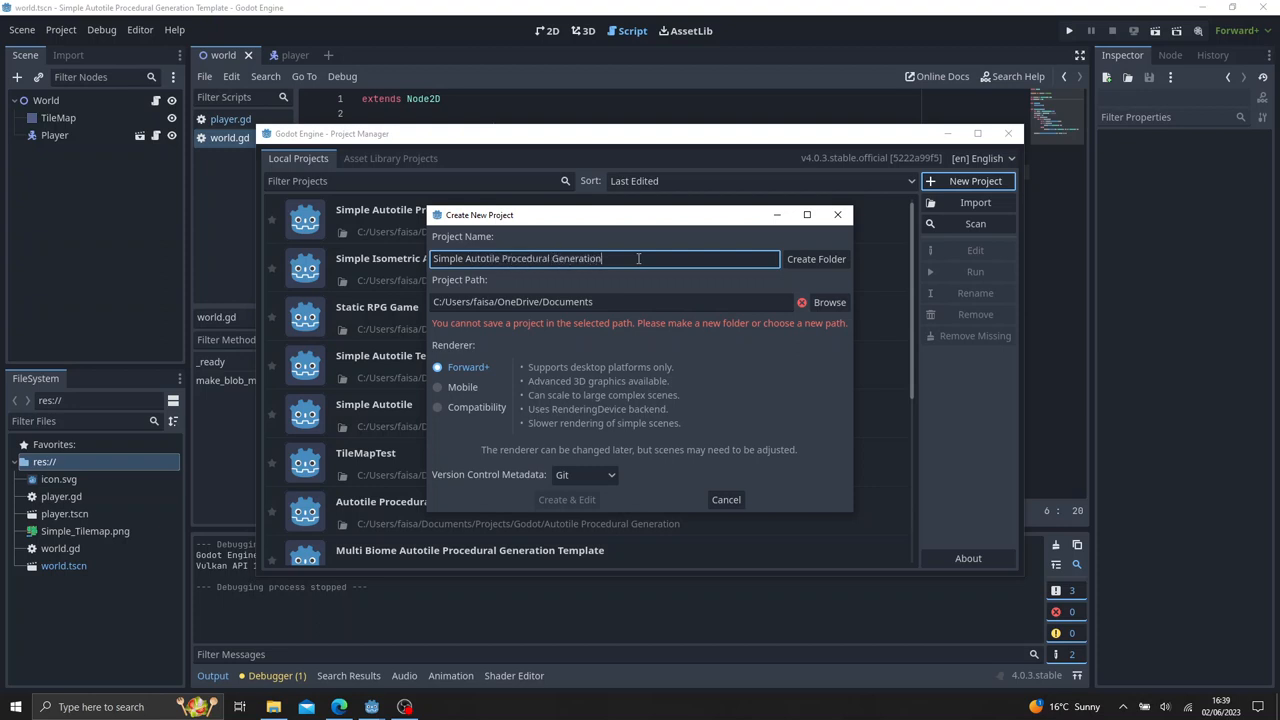
Place it in its own folder under Projects/Godot and create it for editing.
click(828, 302)
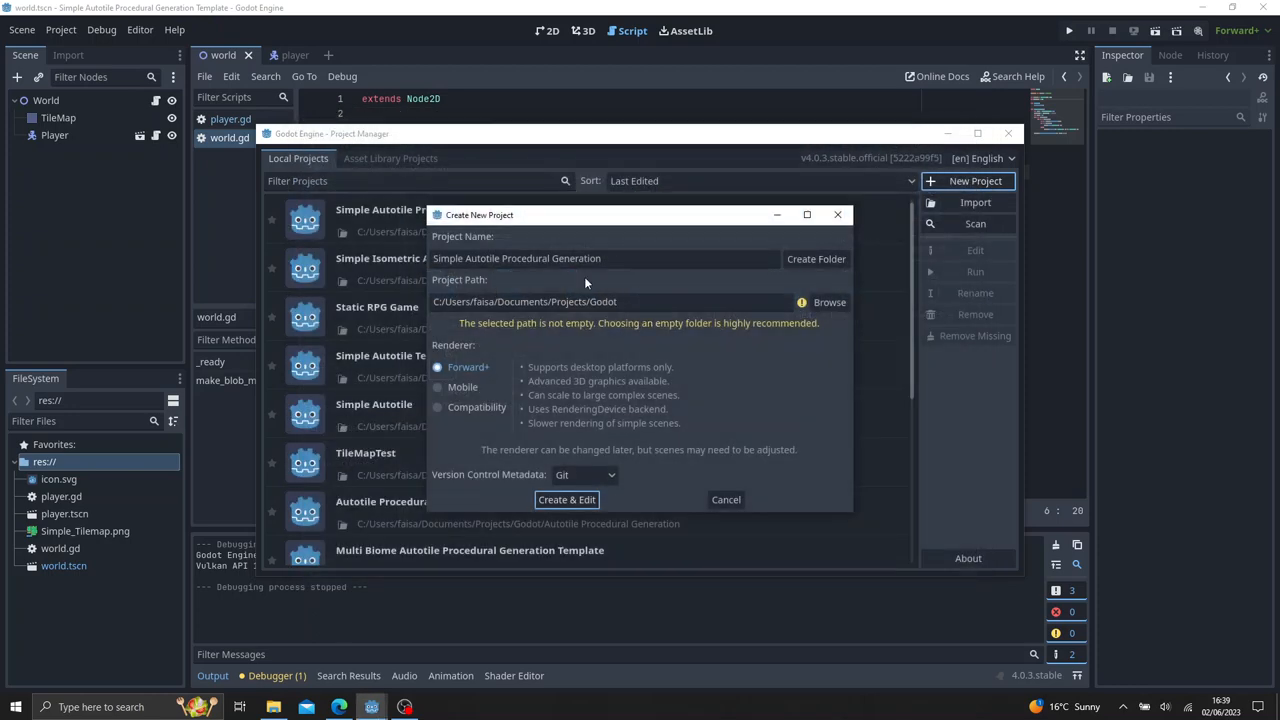
click(816, 258)
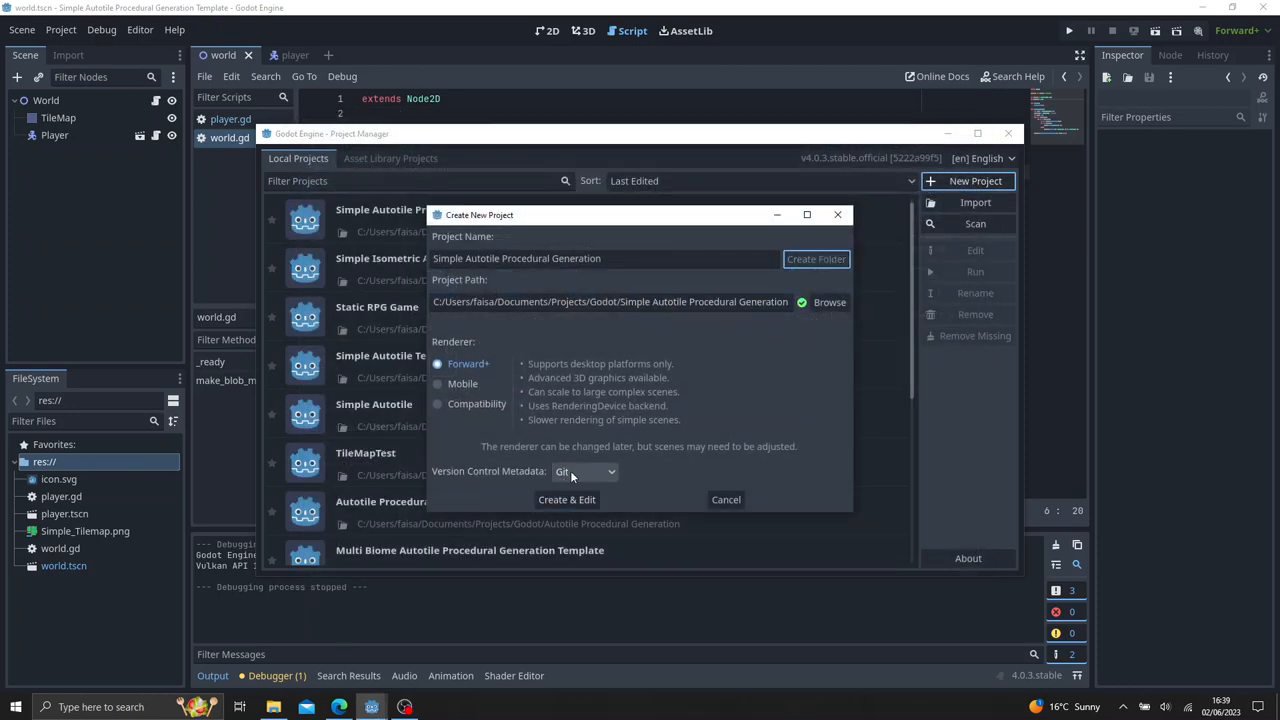
click(724, 500)
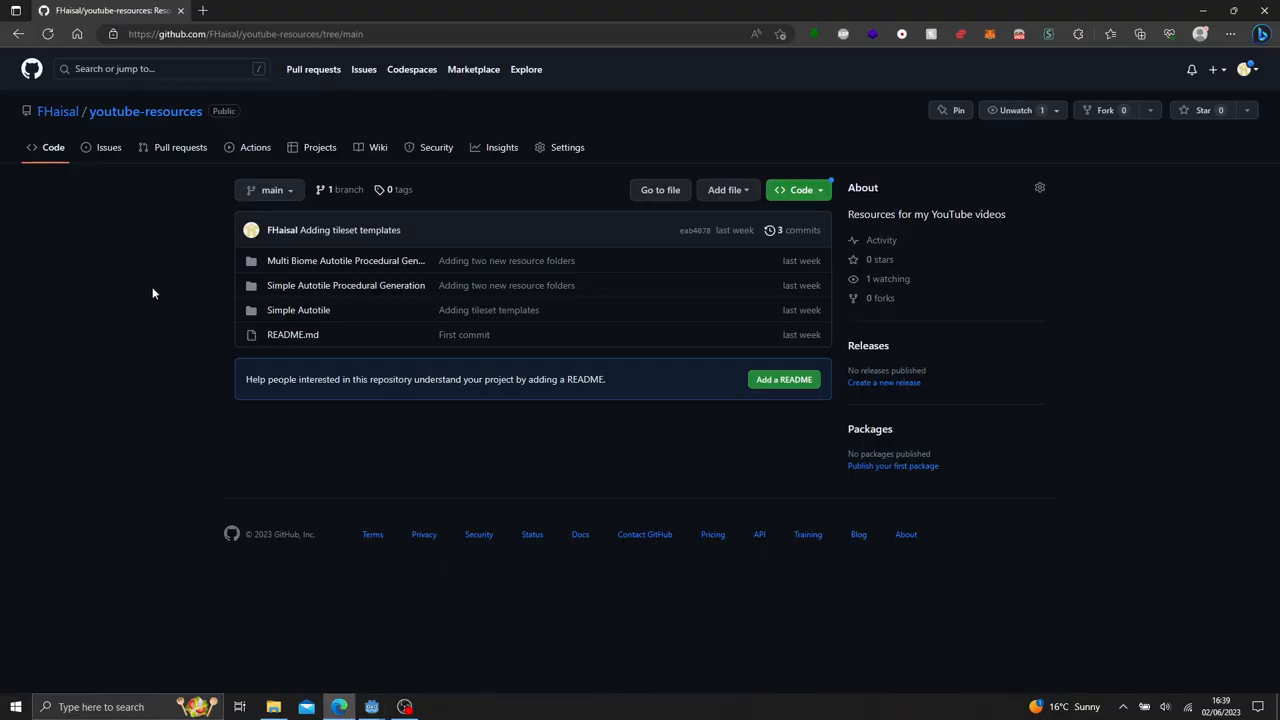
mouse_move(268, 276)
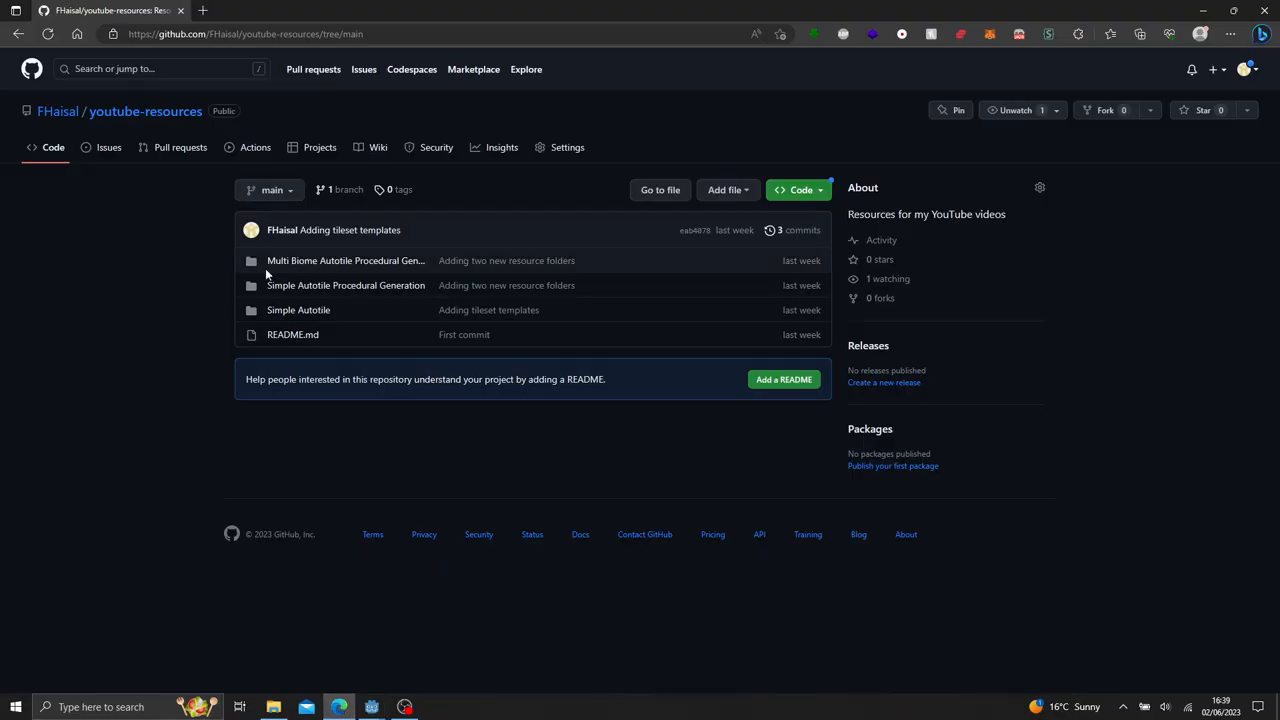
Browse into one of the tileset template folders in the youtube-resources repository.
click(346, 284)
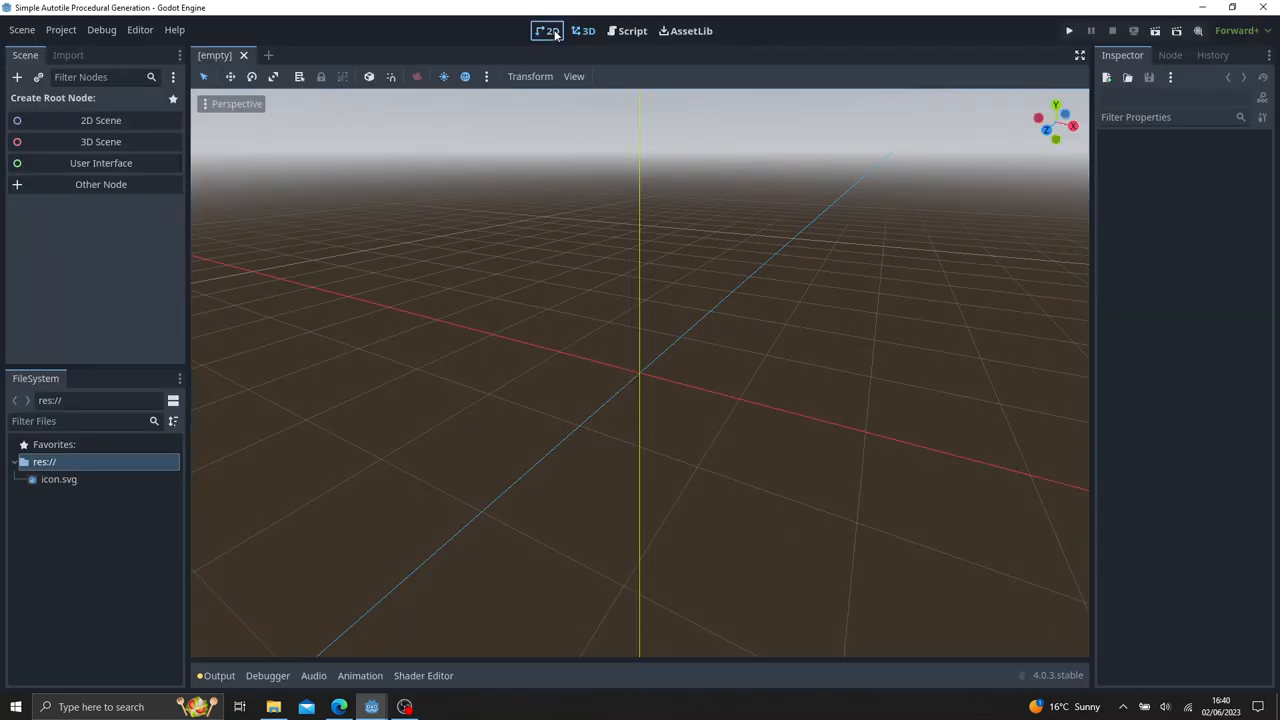
Create a 2D scene root node and rename it World.
click(548, 30)
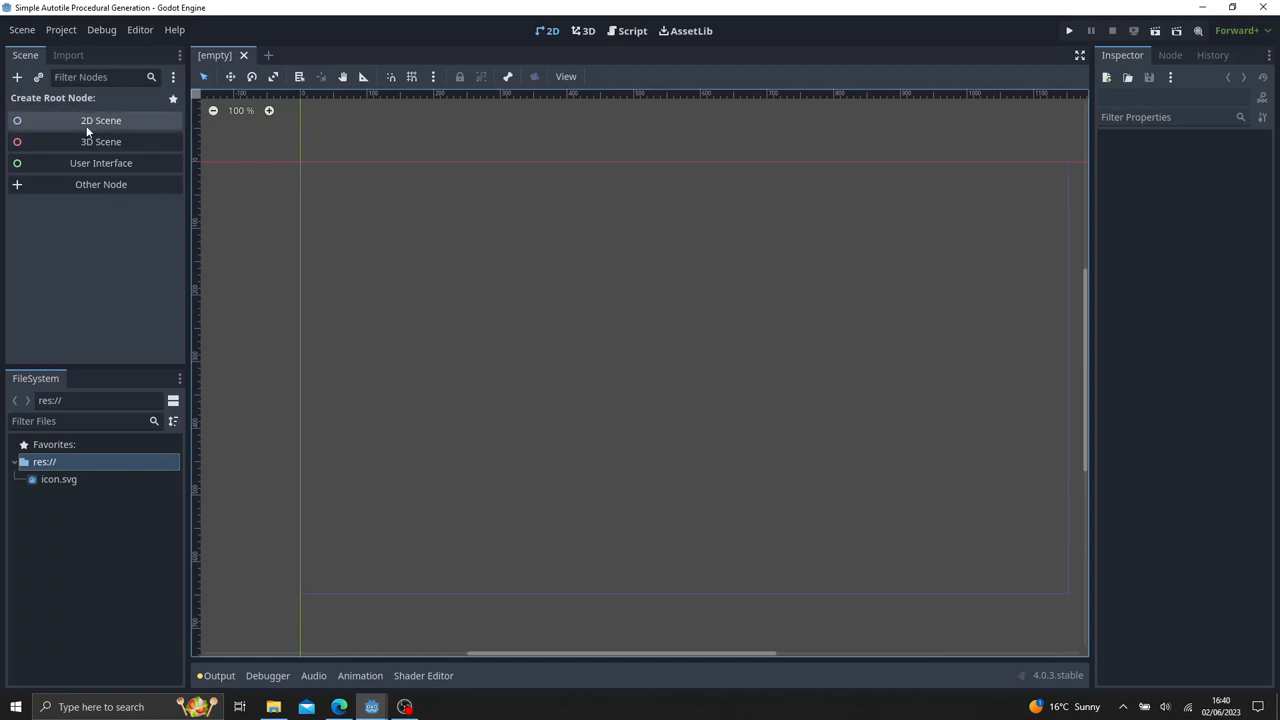
click(100, 120)
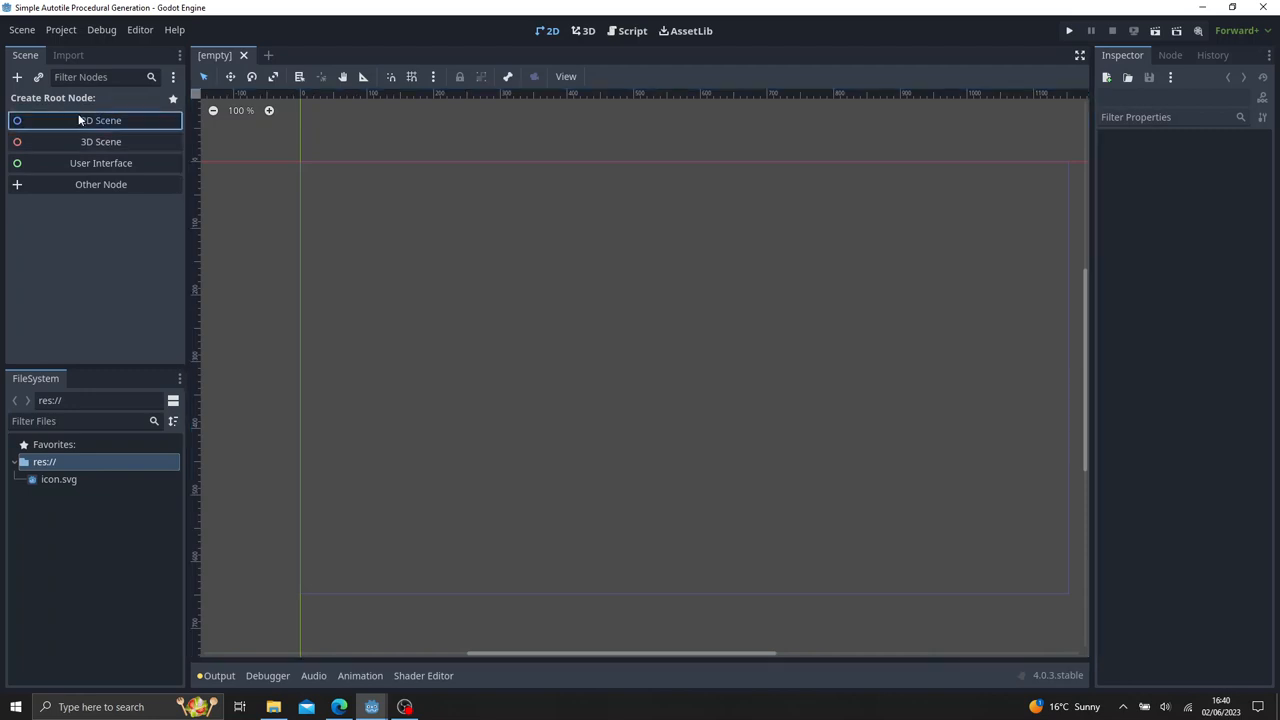
click(100, 120)
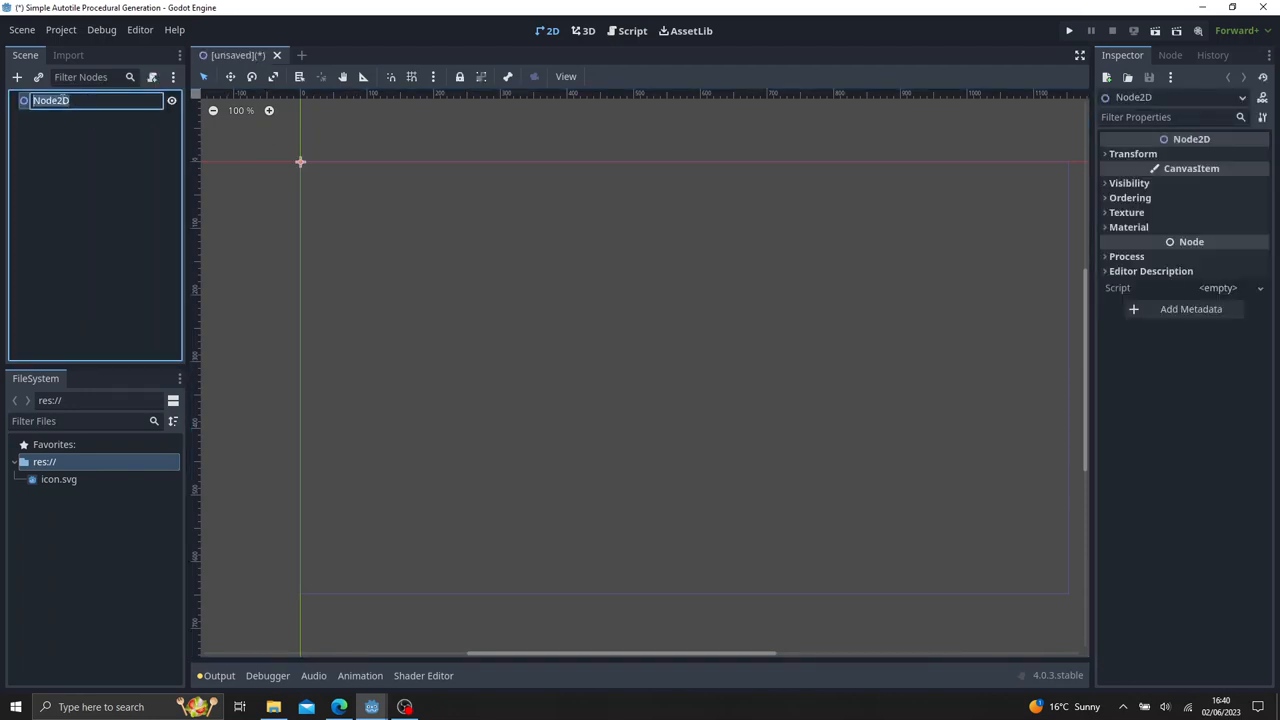
text(World)
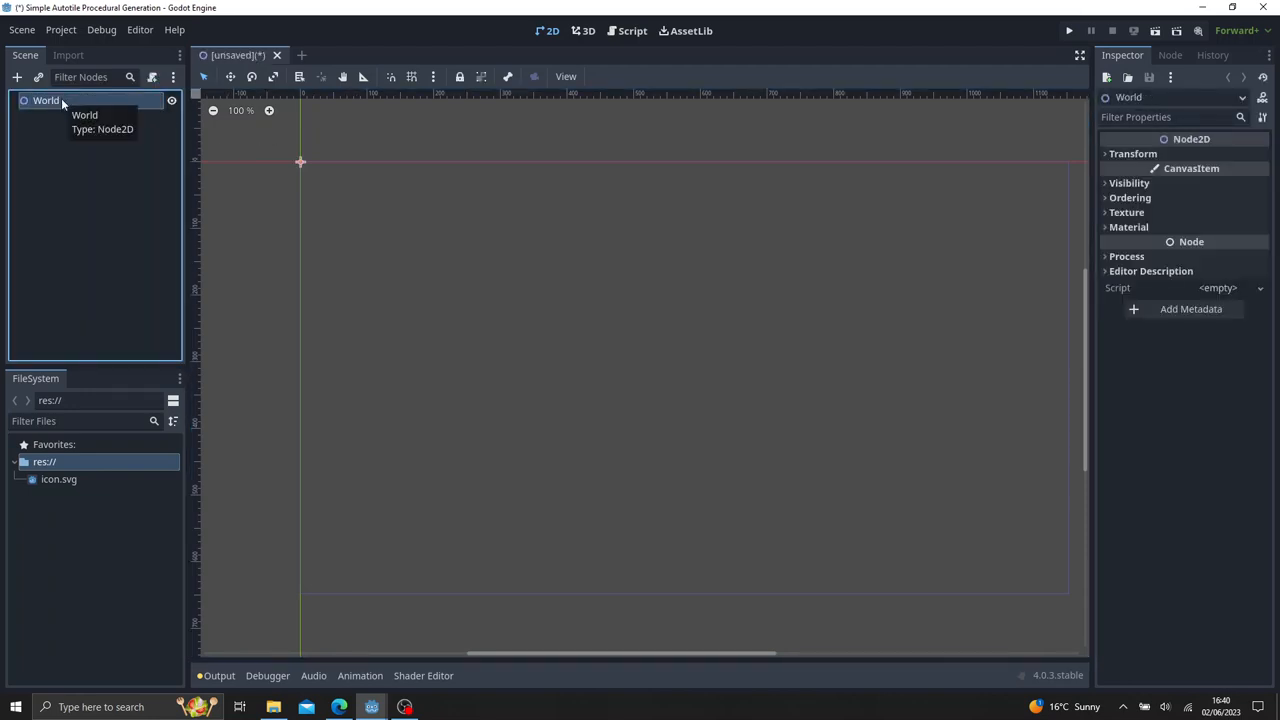
Add a TileMap child node under World and select it.
text(tilemap)
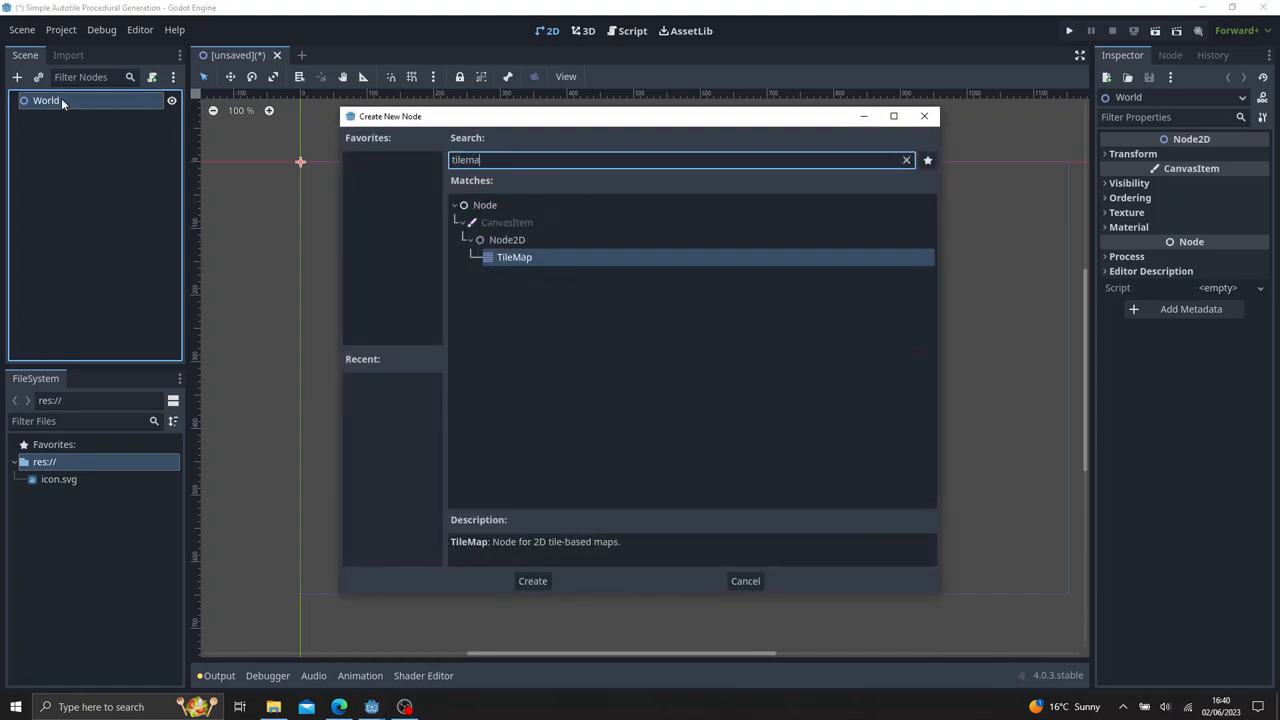
click(532, 580)
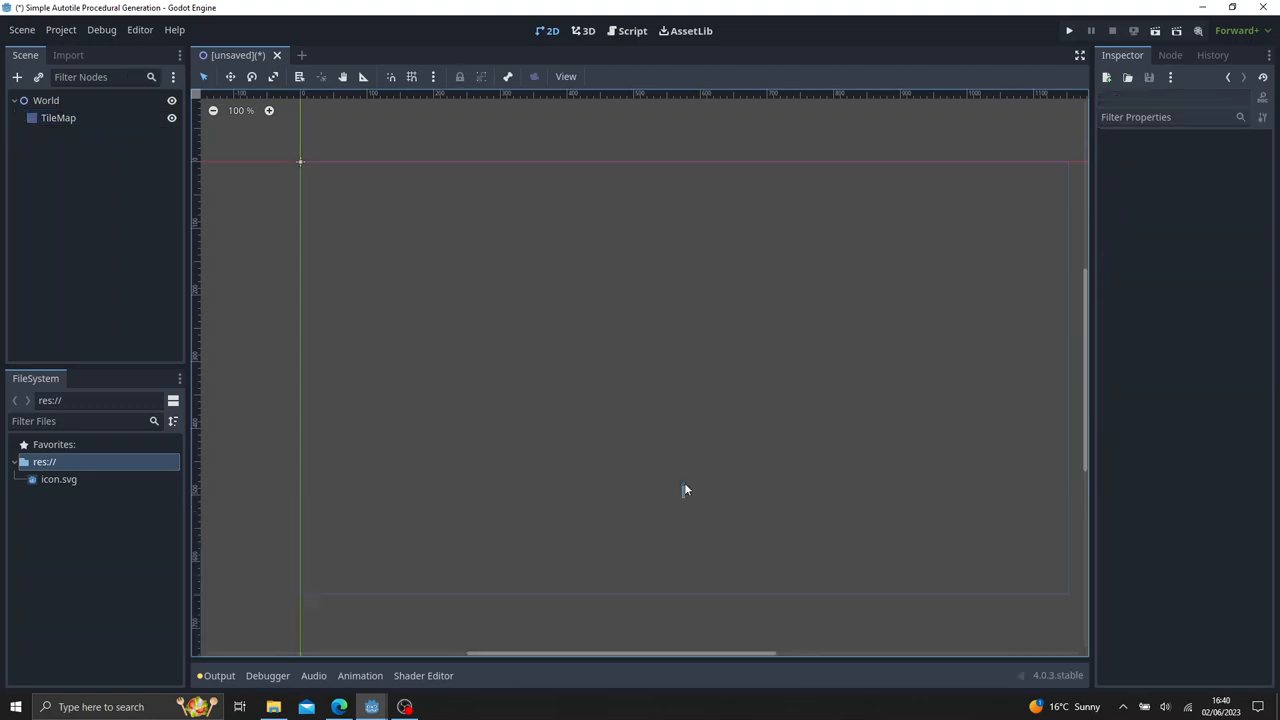
click(58, 118)
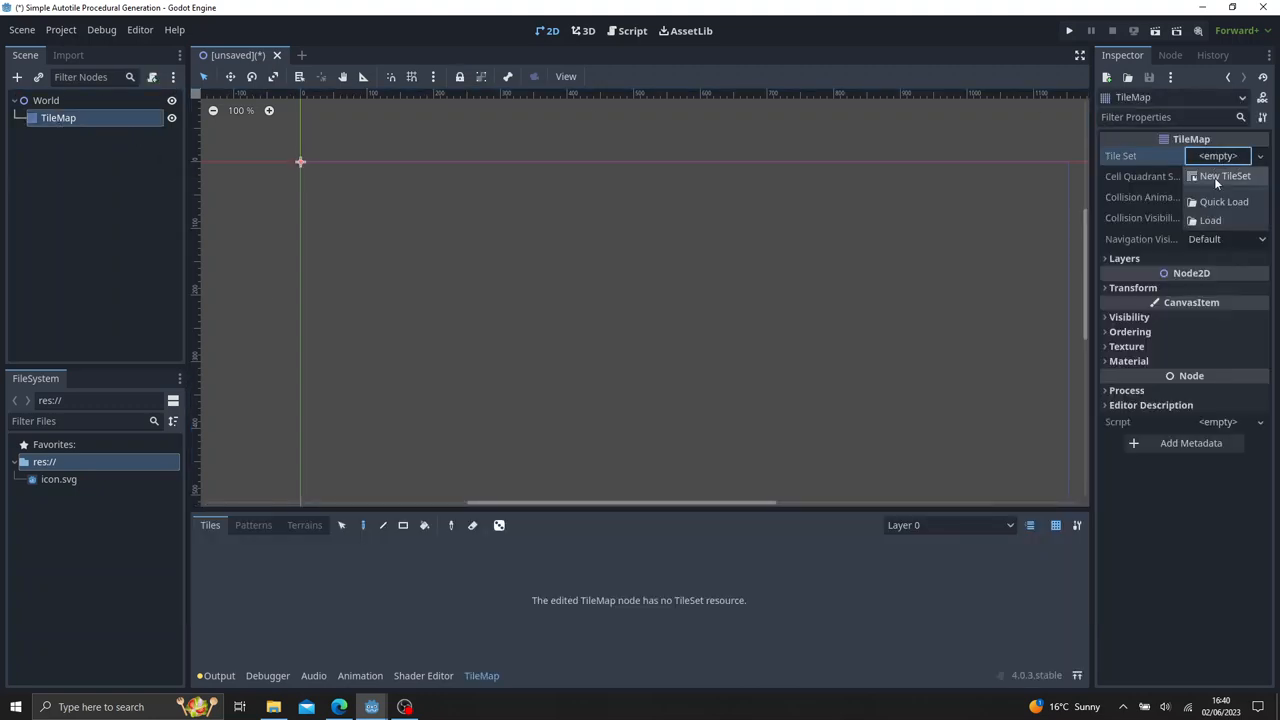
Give the TileMap a new tile set and add Simple_Tilemap.png to the project folder.
click(1224, 176)
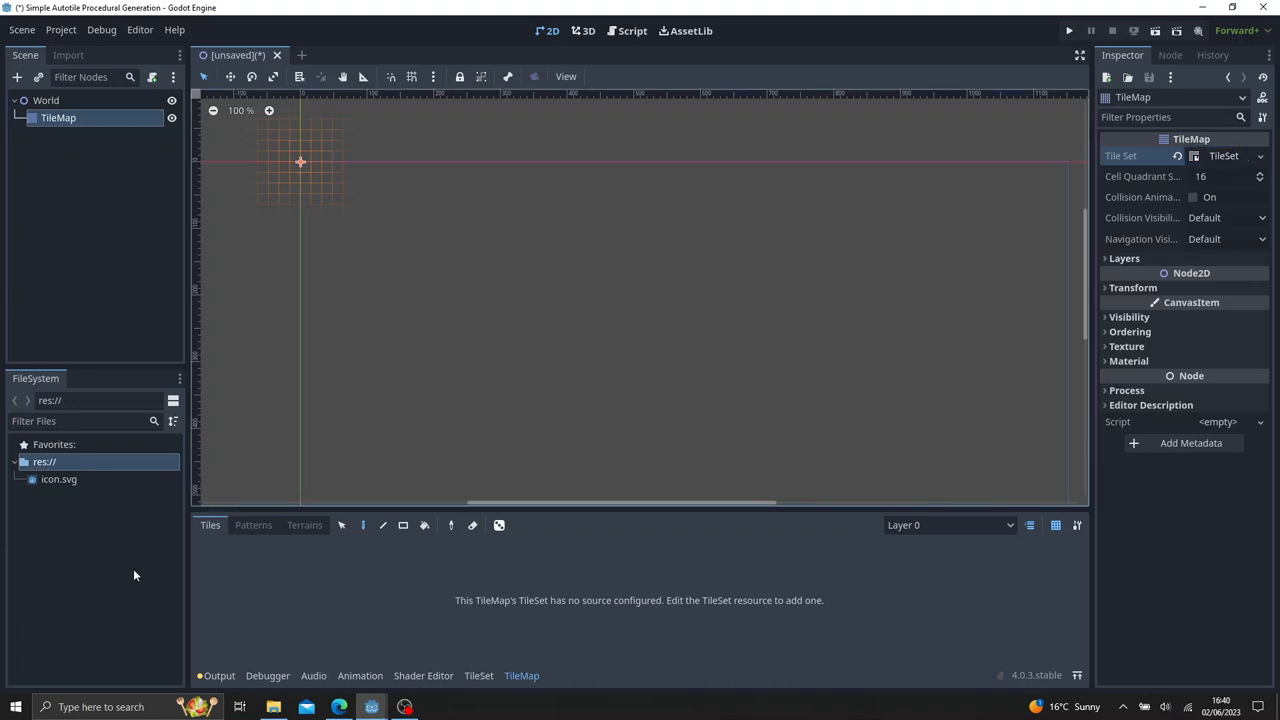
right_click(136, 576)
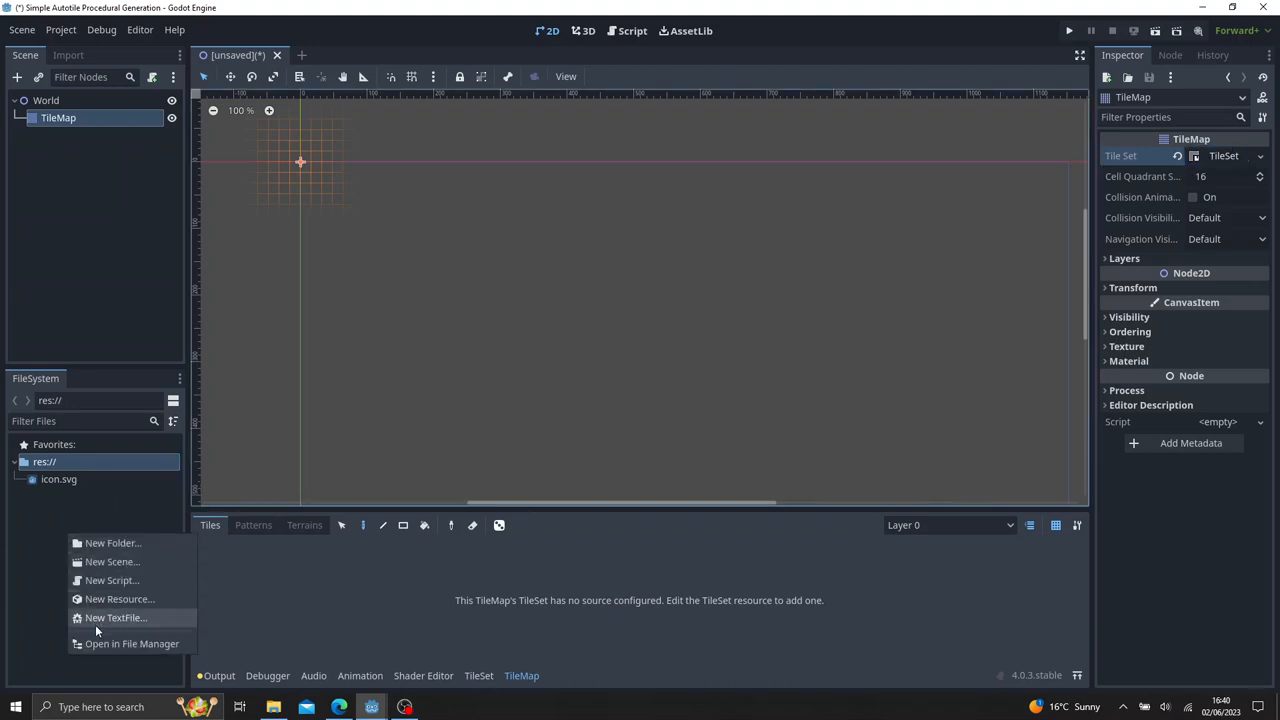
click(132, 644)
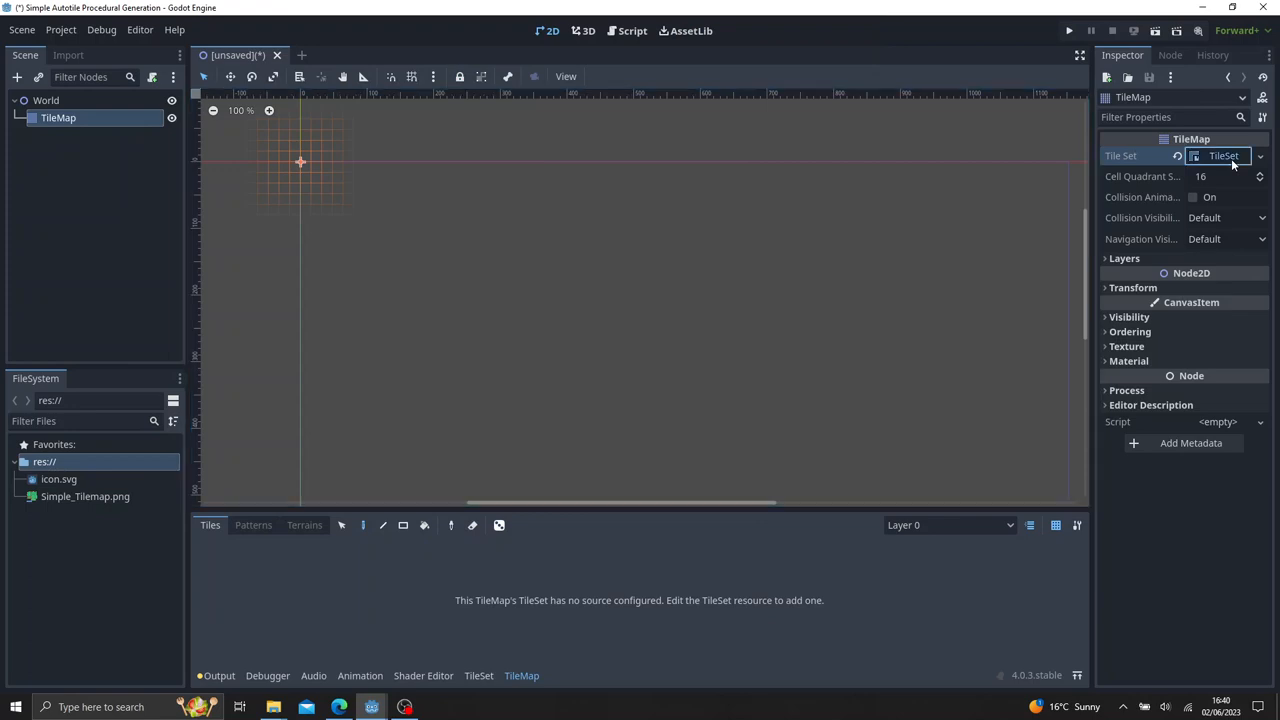
Use Simple_Tilemap.png as the atlas and auto-create its tiles in the TileSet panel.
click(1222, 156)
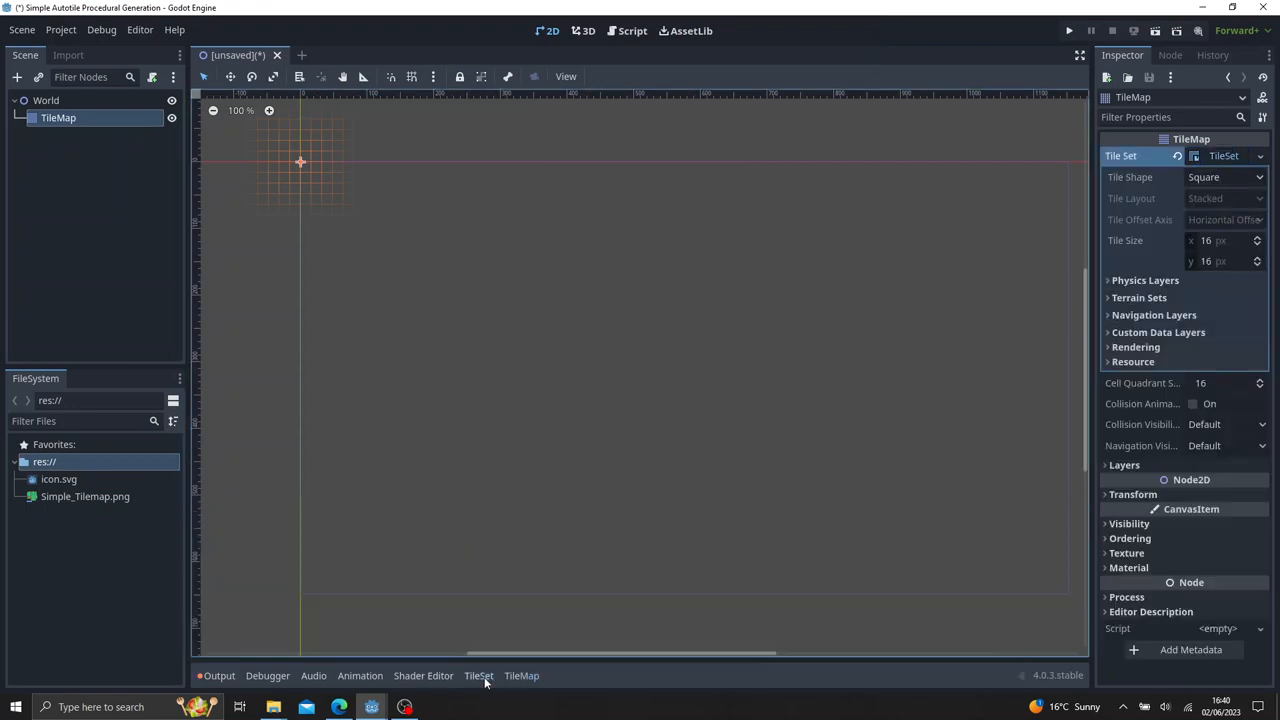
click(478, 676)
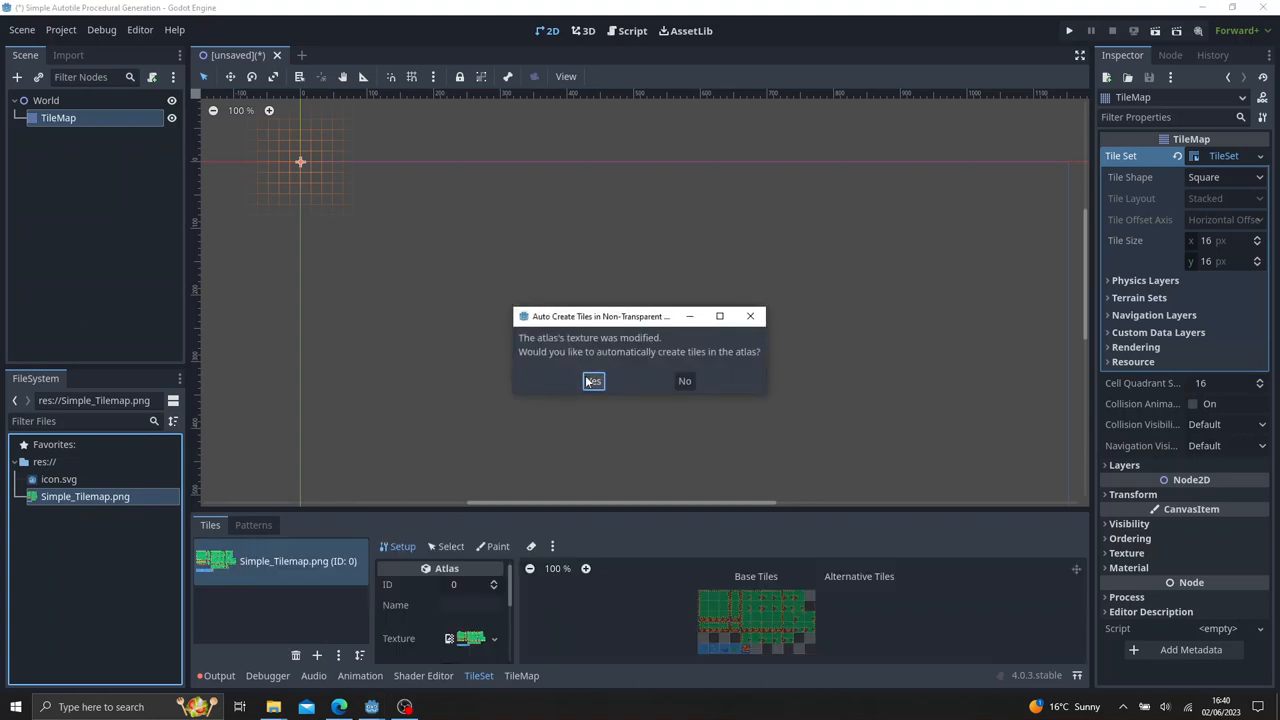
click(592, 380)
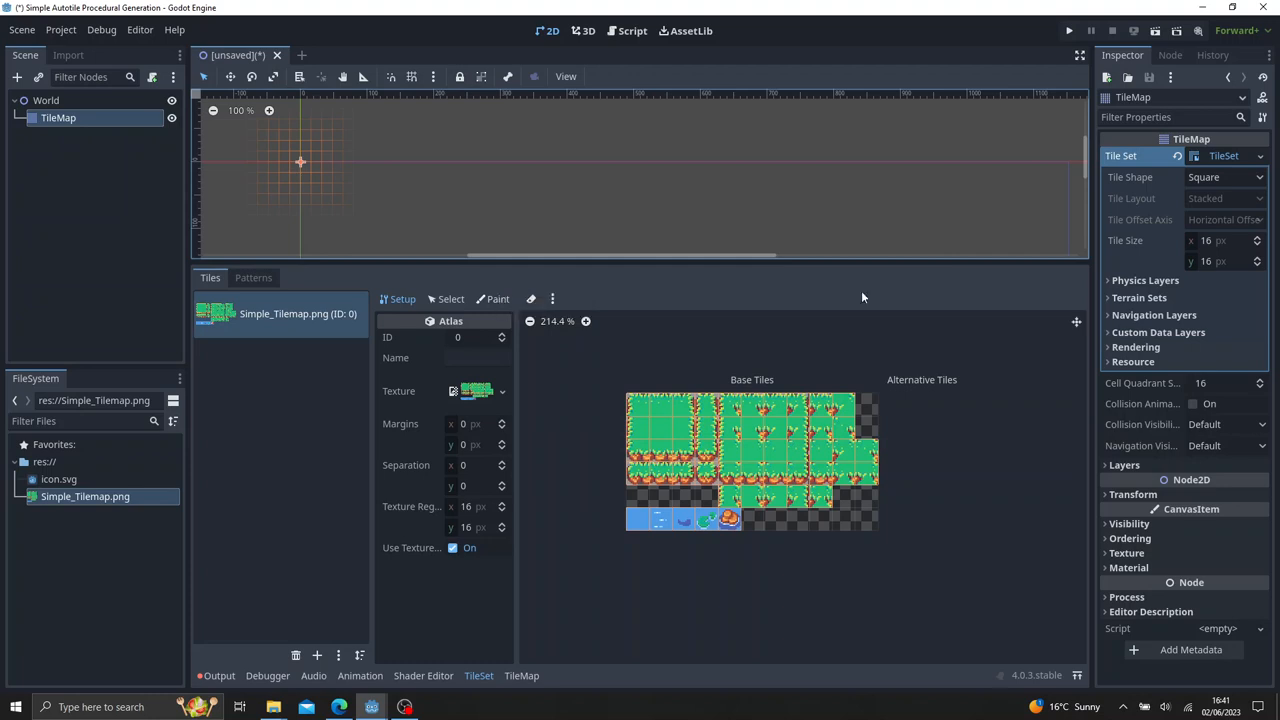
Add a terrain set with a Land terrain and give it a magenta colour.
click(1140, 296)
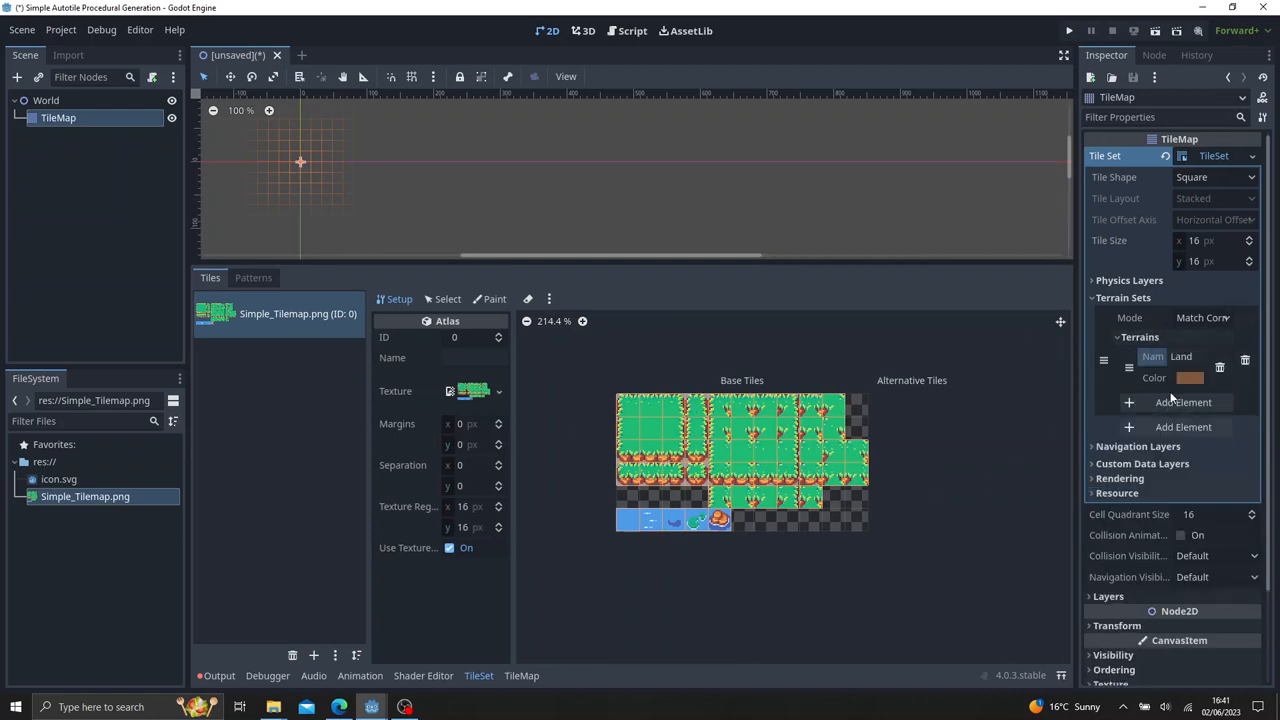
click(1188, 376)
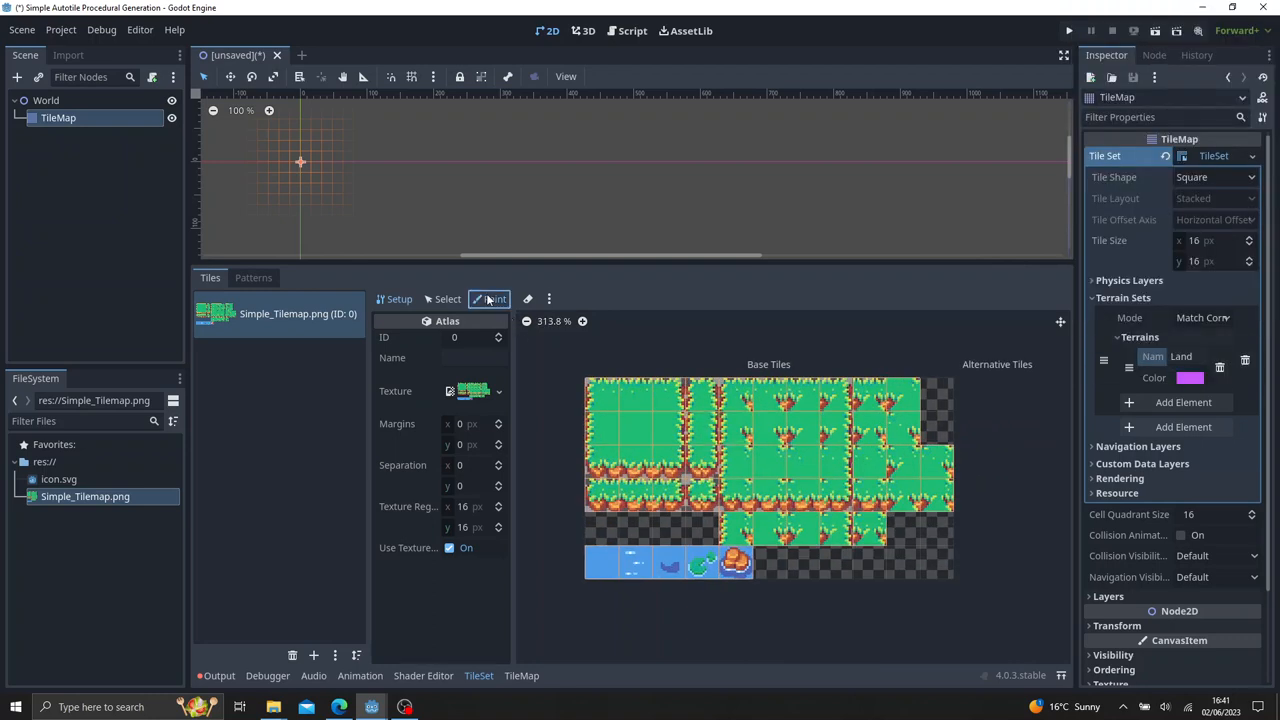
Set paint properties to Terrains using Terrain Set 0's Land terrain.
click(492, 300)
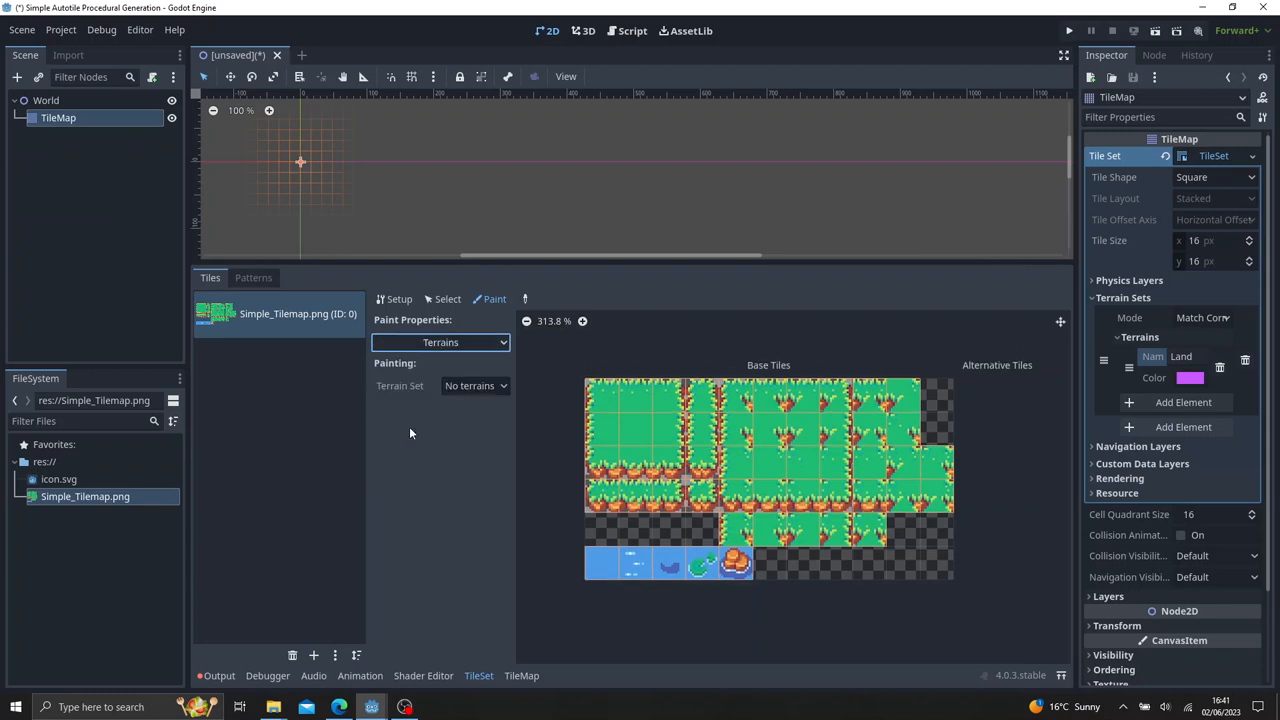
click(476, 384)
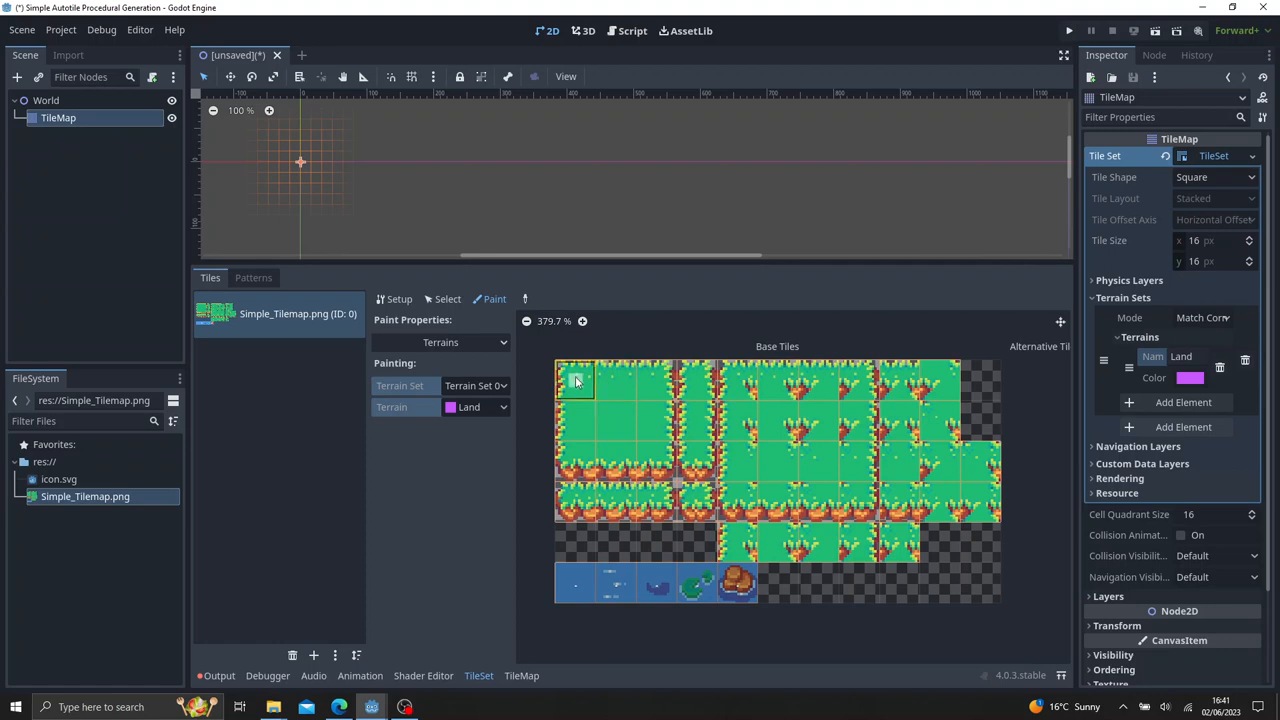
Mark the top-left grass block and tiles of the middle block as Land terrain.
drag(576, 380, 656, 464)
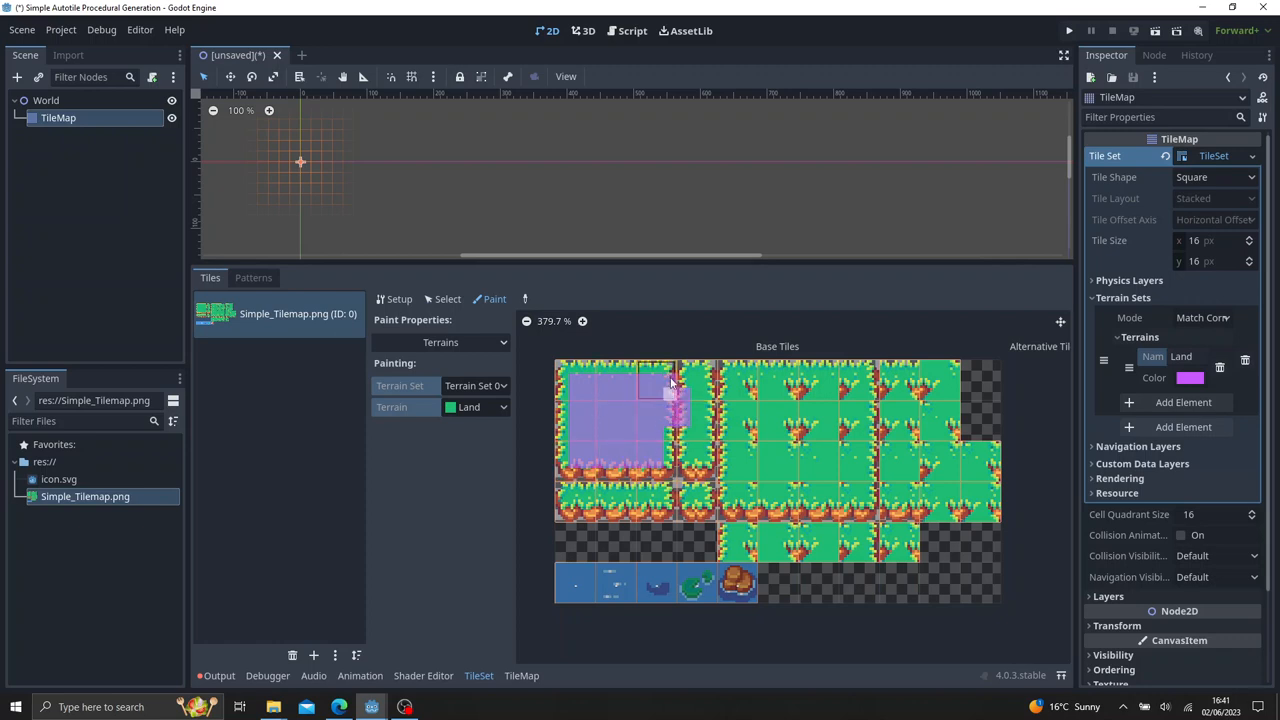
click(676, 400)
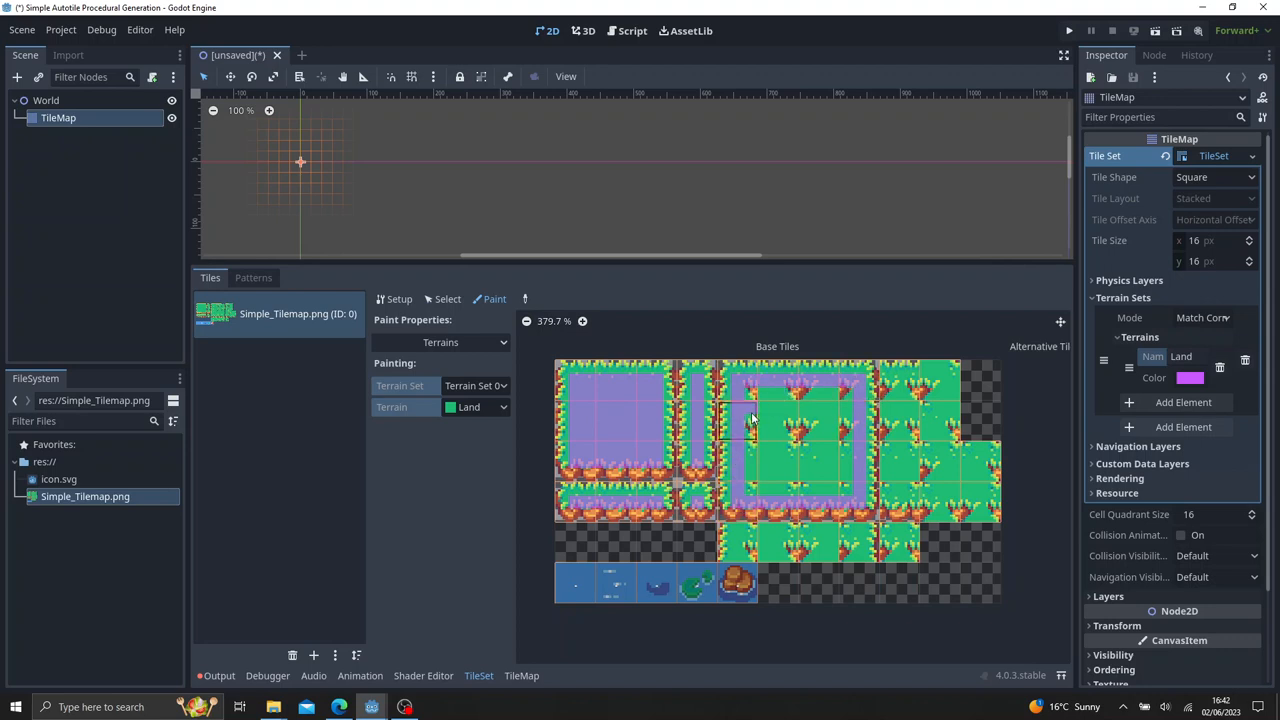
click(784, 422)
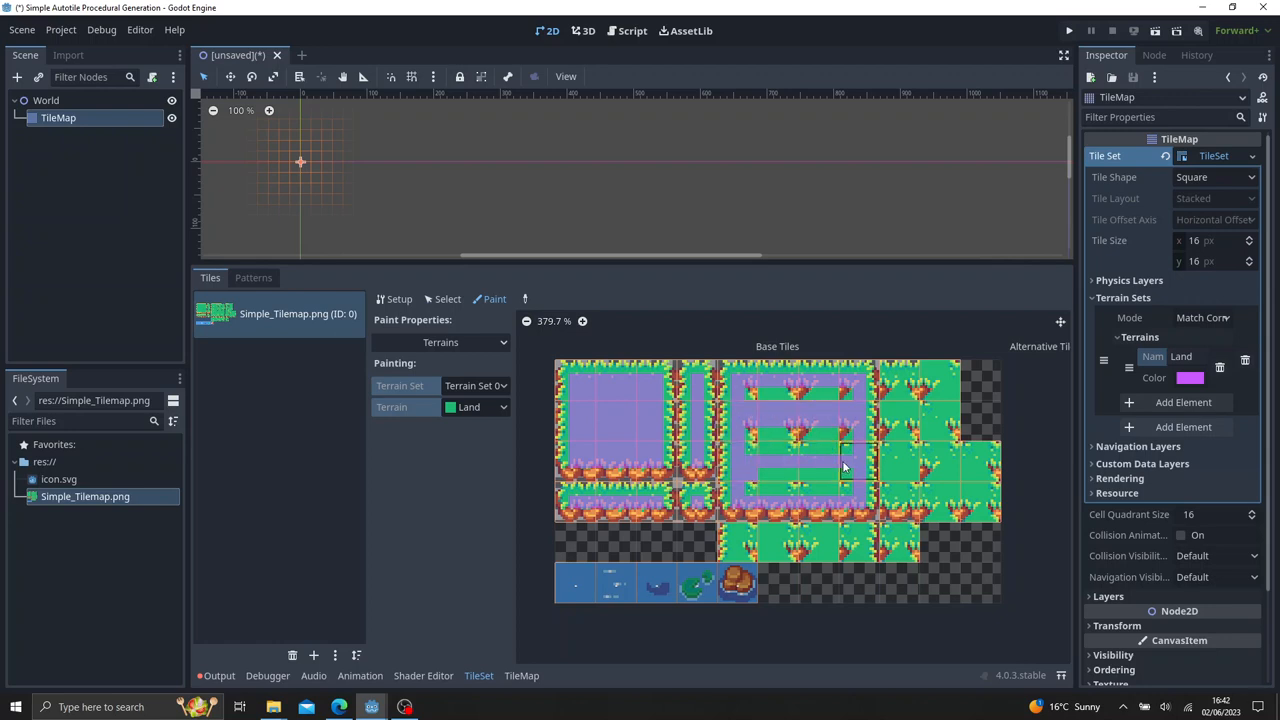
Mark the remaining grass tiles in the middle and right-hand blocks as Land terrain.
click(778, 384)
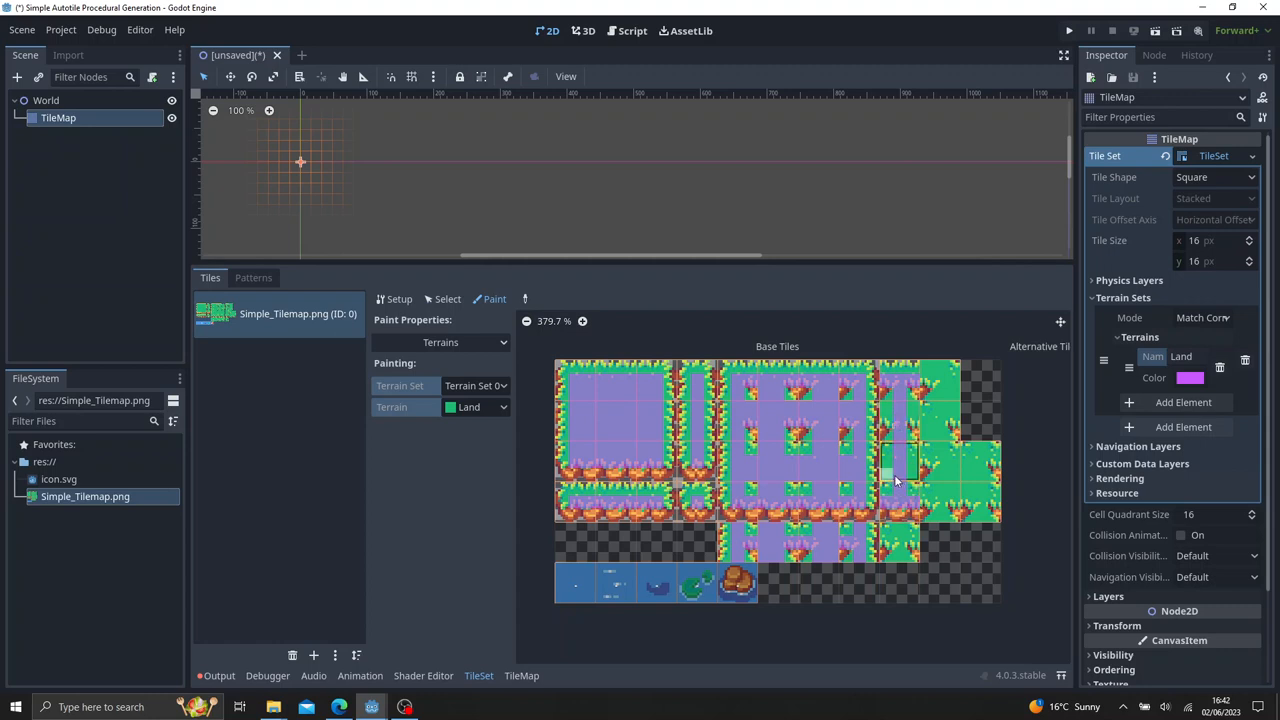
click(896, 420)
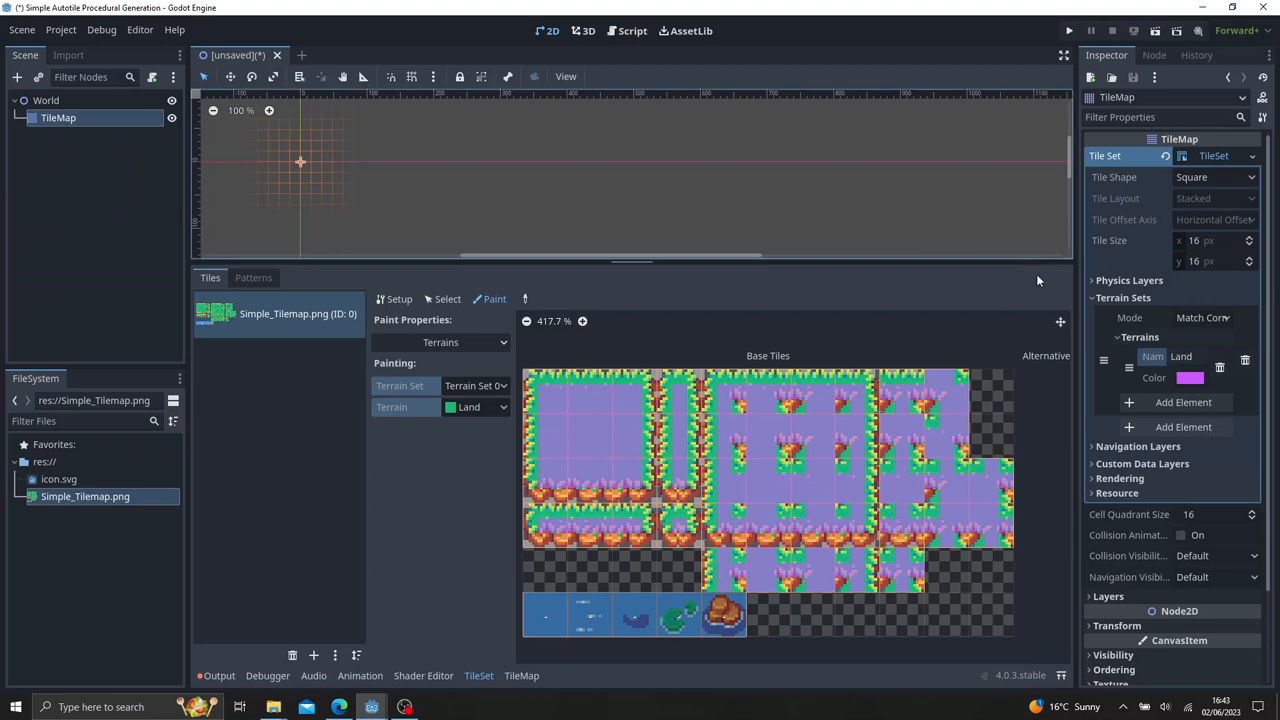
mouse_move(1174, 348)
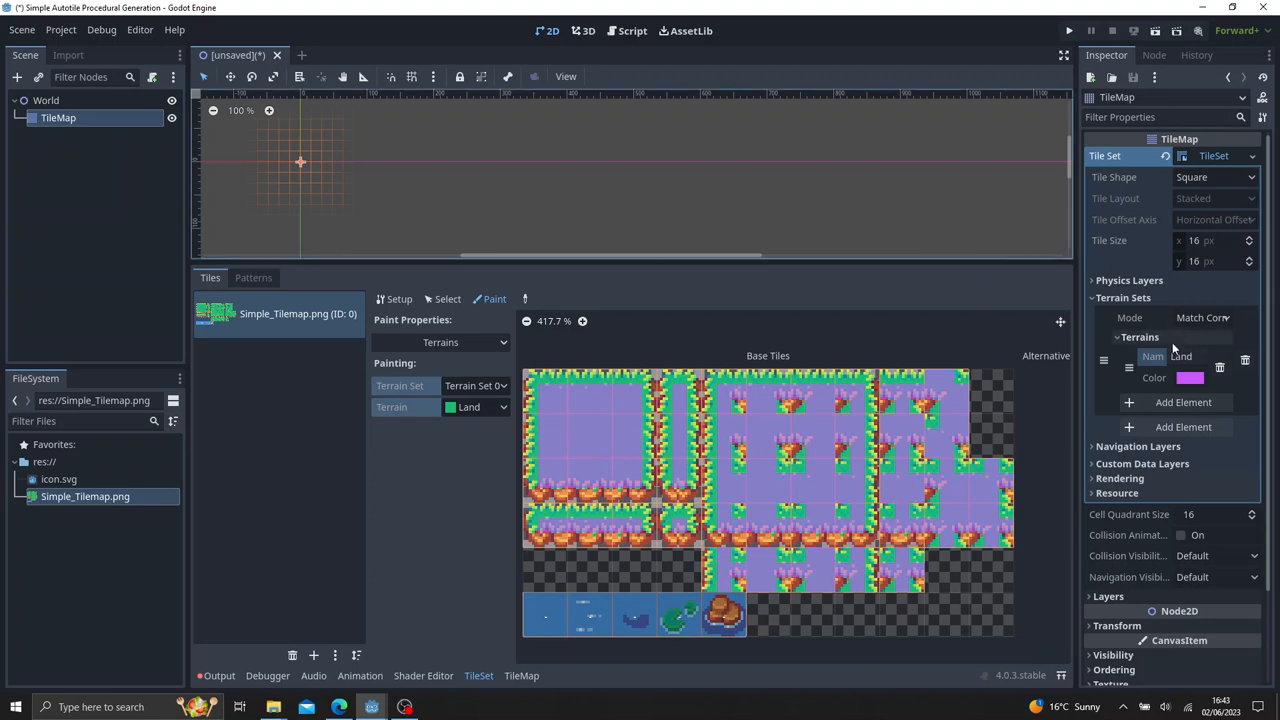
Recolour the Land terrain a deeper magenta and hide the tile editing area.
click(1190, 376)
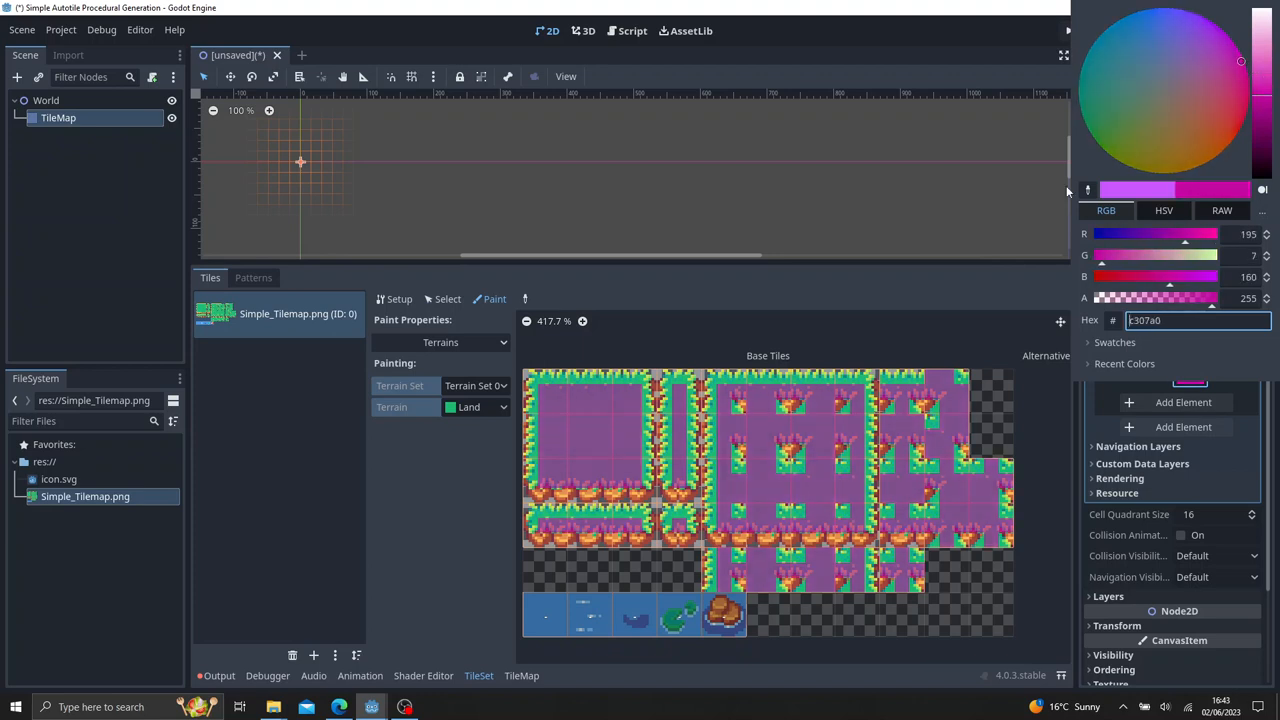
click(460, 486)
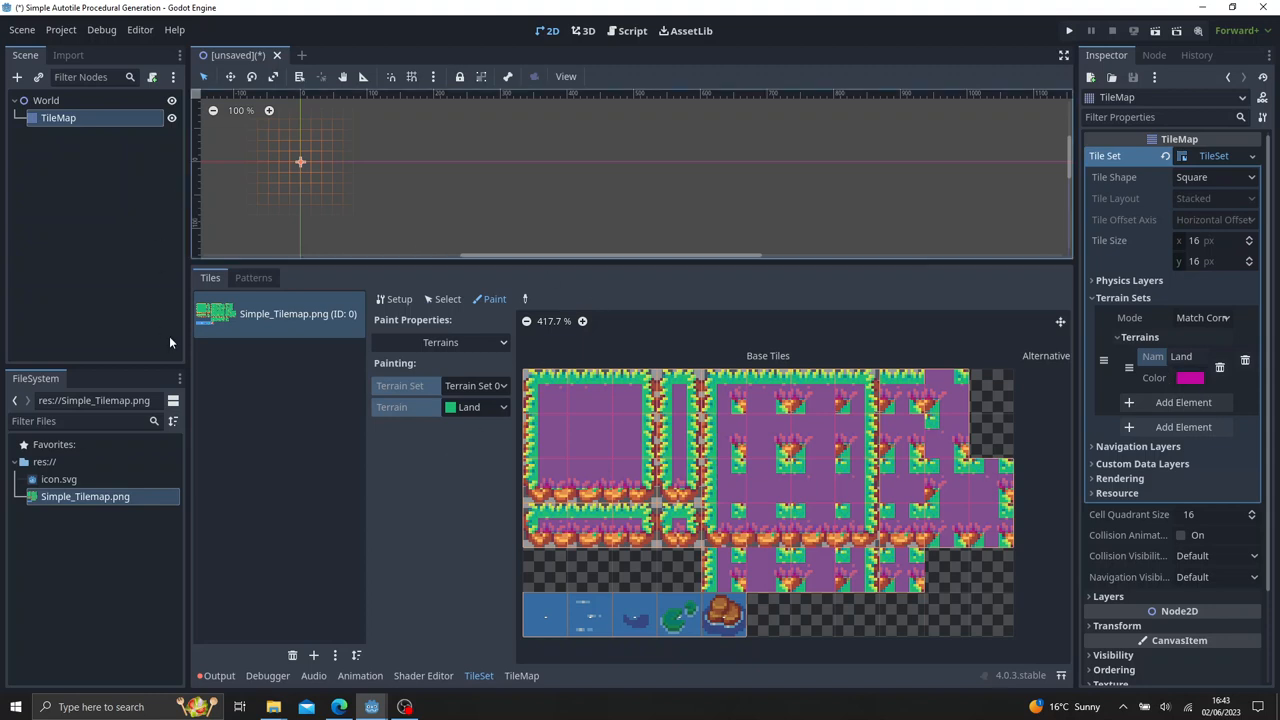
mouse_move(530, 692)
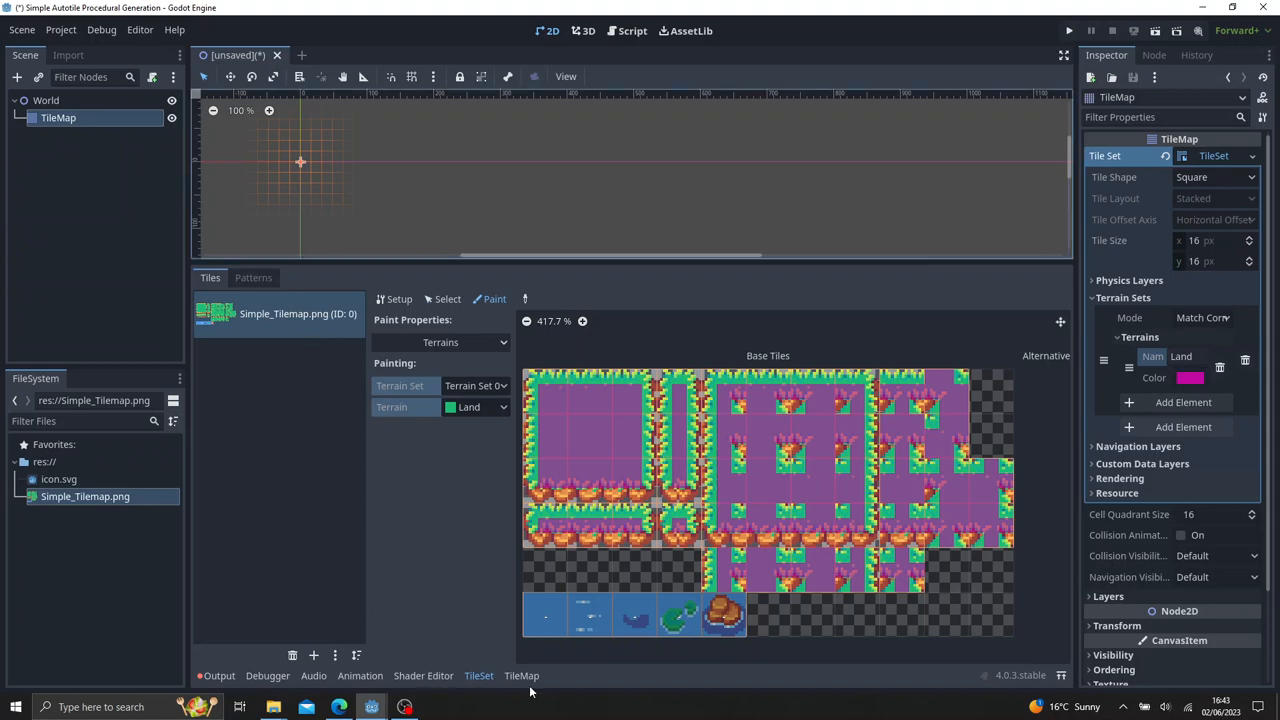
click(304, 276)
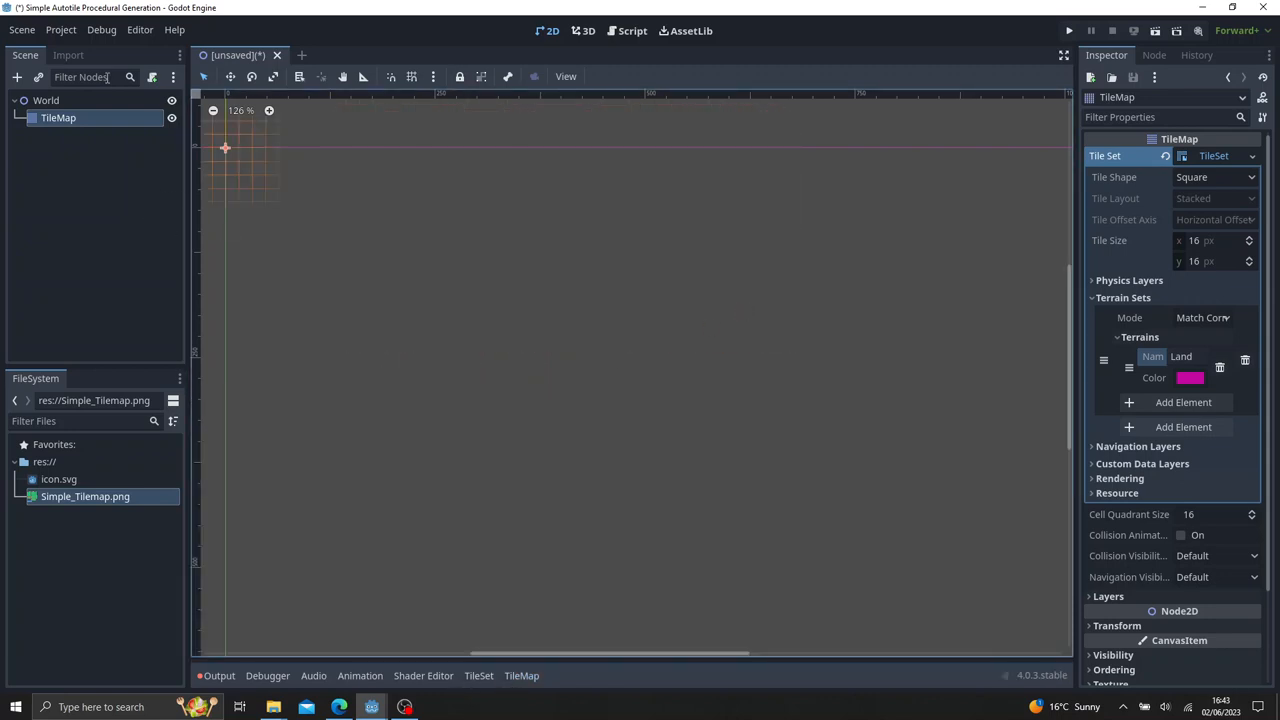
Attach a new World.gd script to the World node.
click(46, 100)
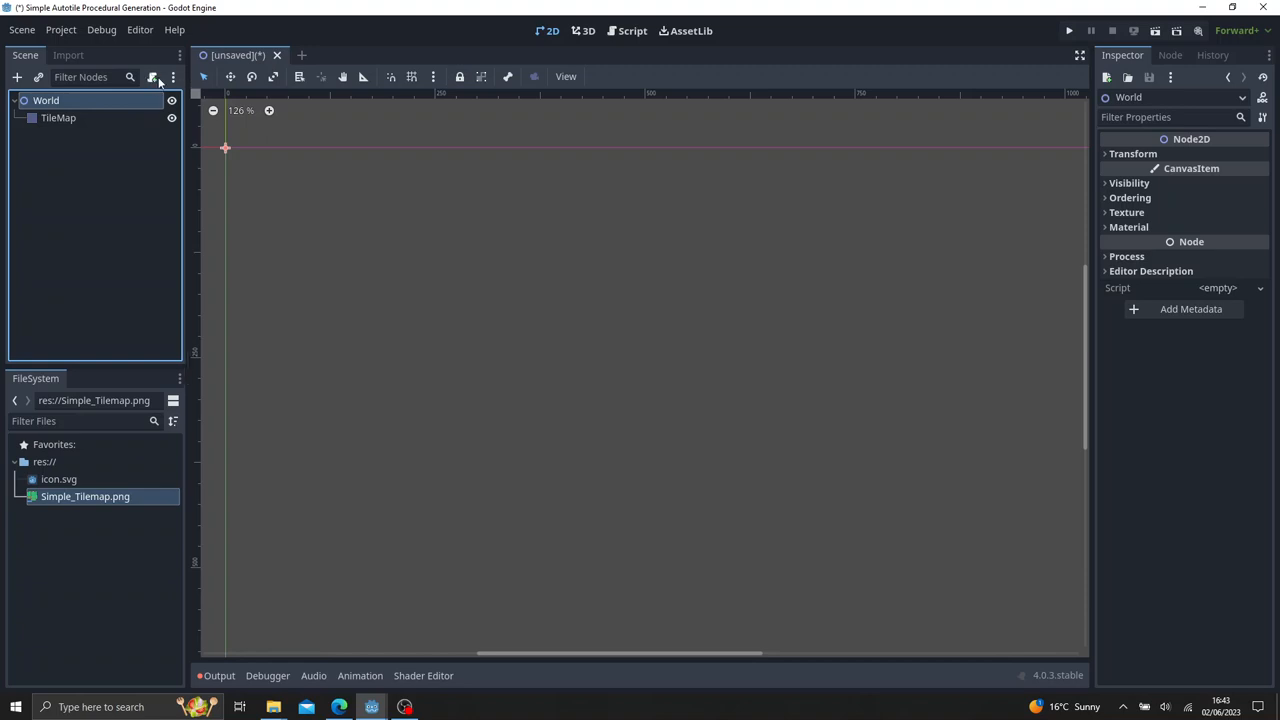
click(152, 76)
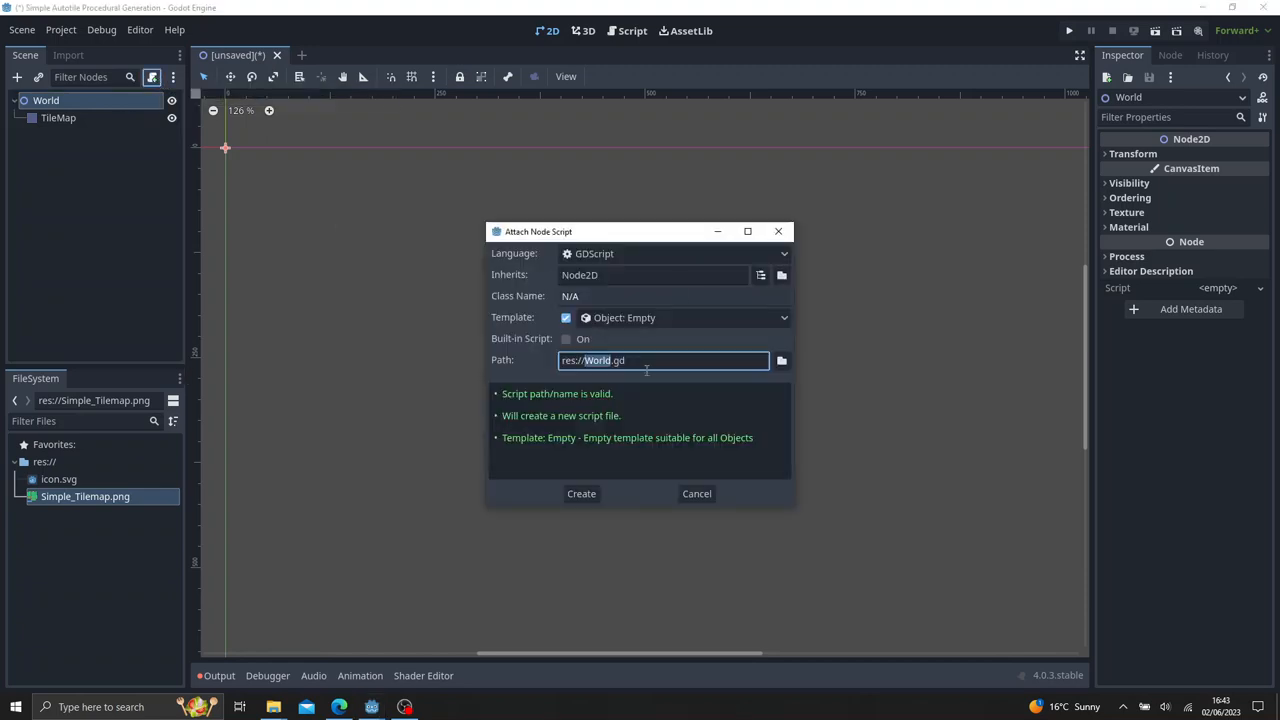
click(580, 492)
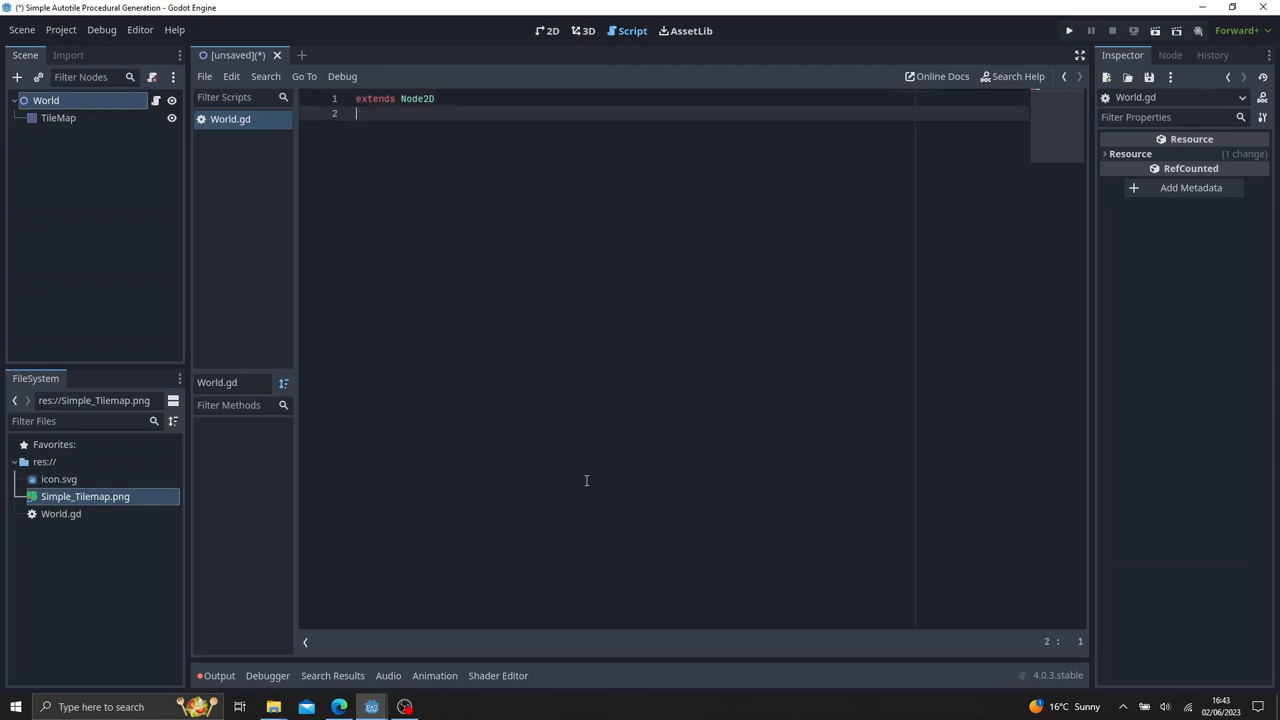
Declare const MAP_SIZE = Vector2(128, 128) in World.gd.
text(const)
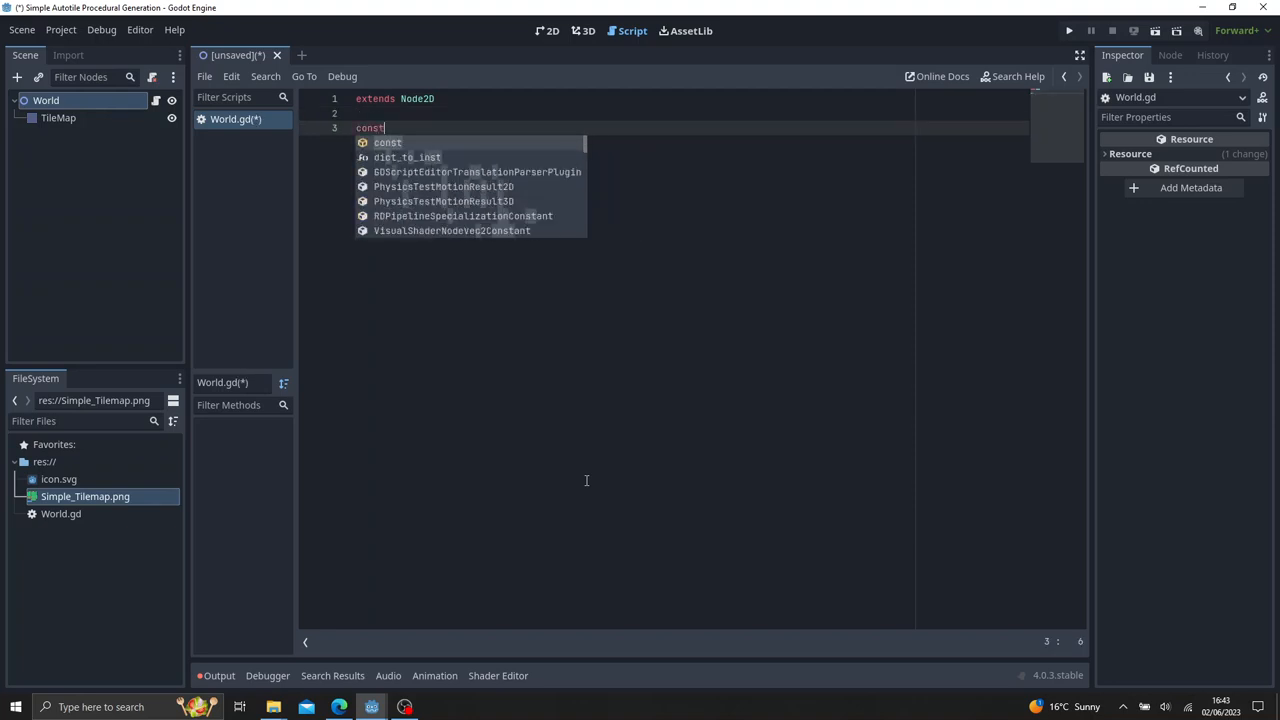
text(MAP)
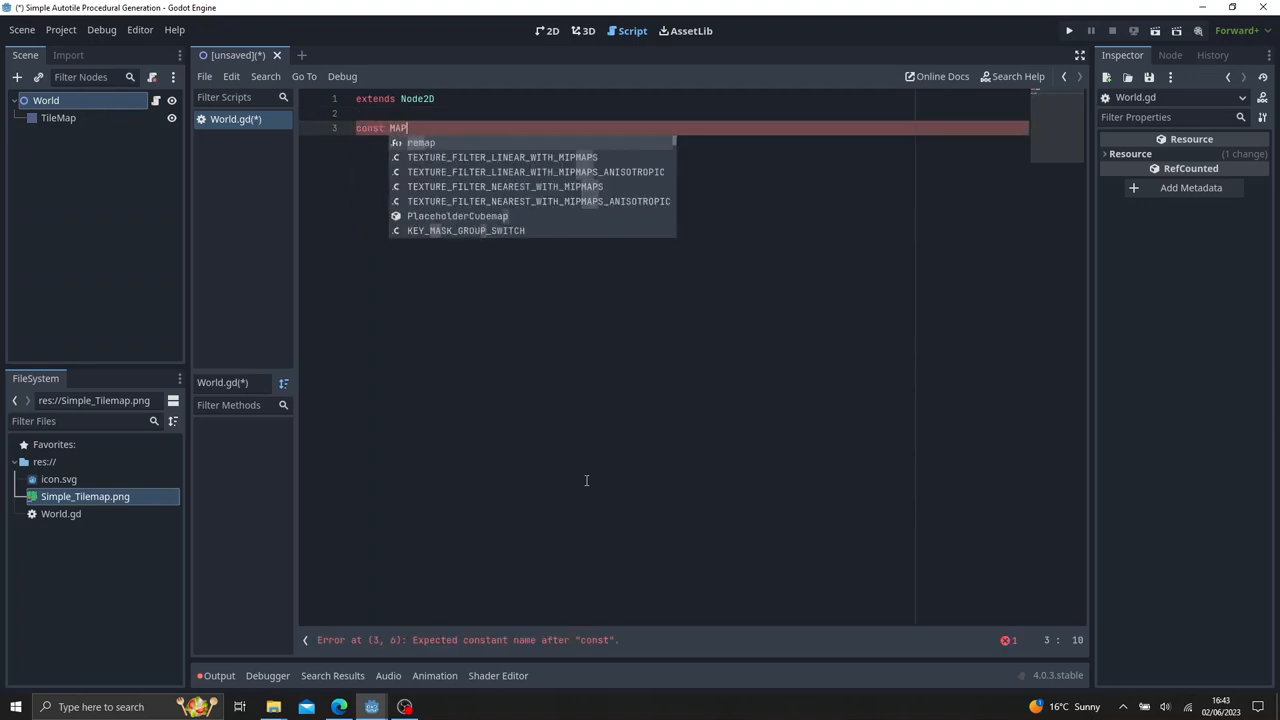
text(_SIZE = t)
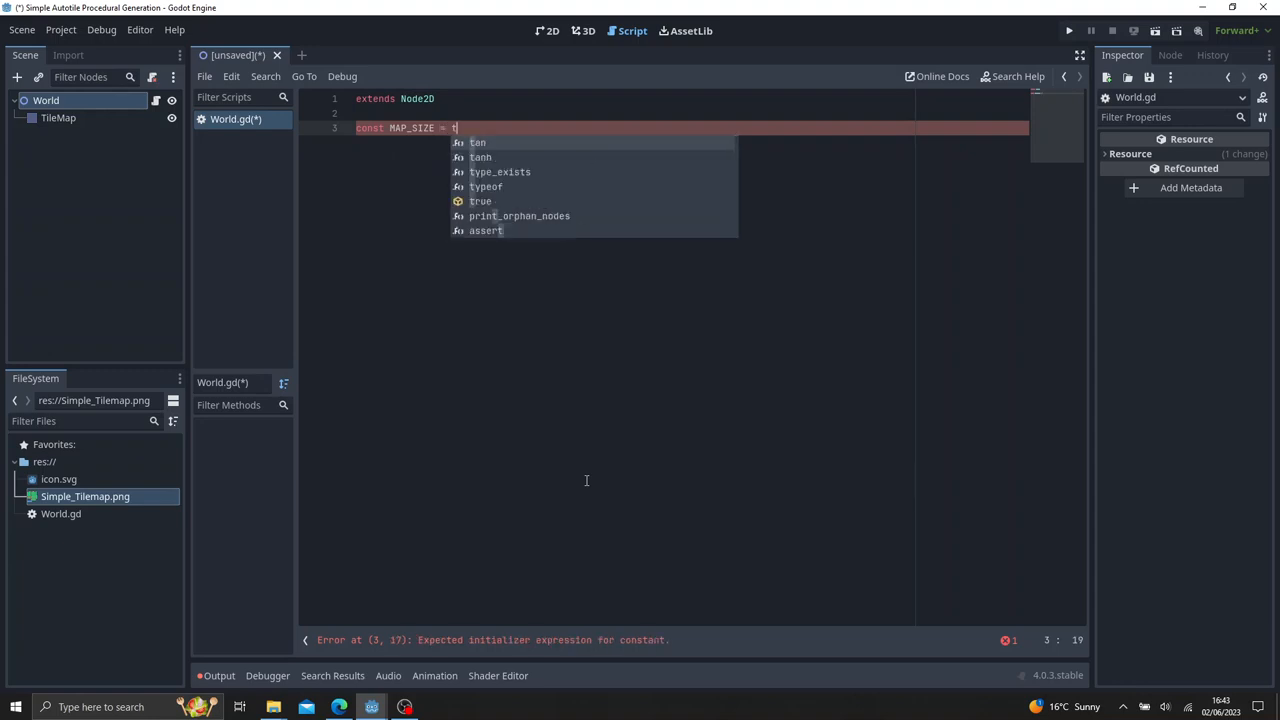
key(backspace)
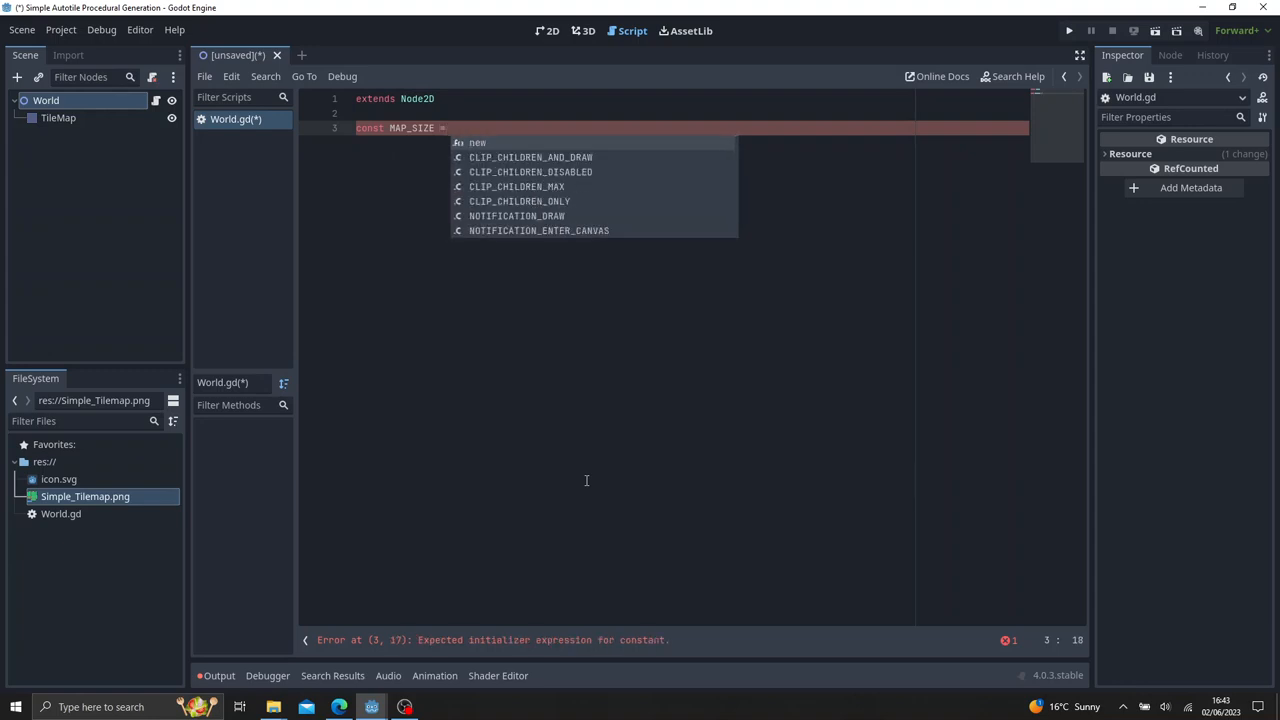
text(Vector2()
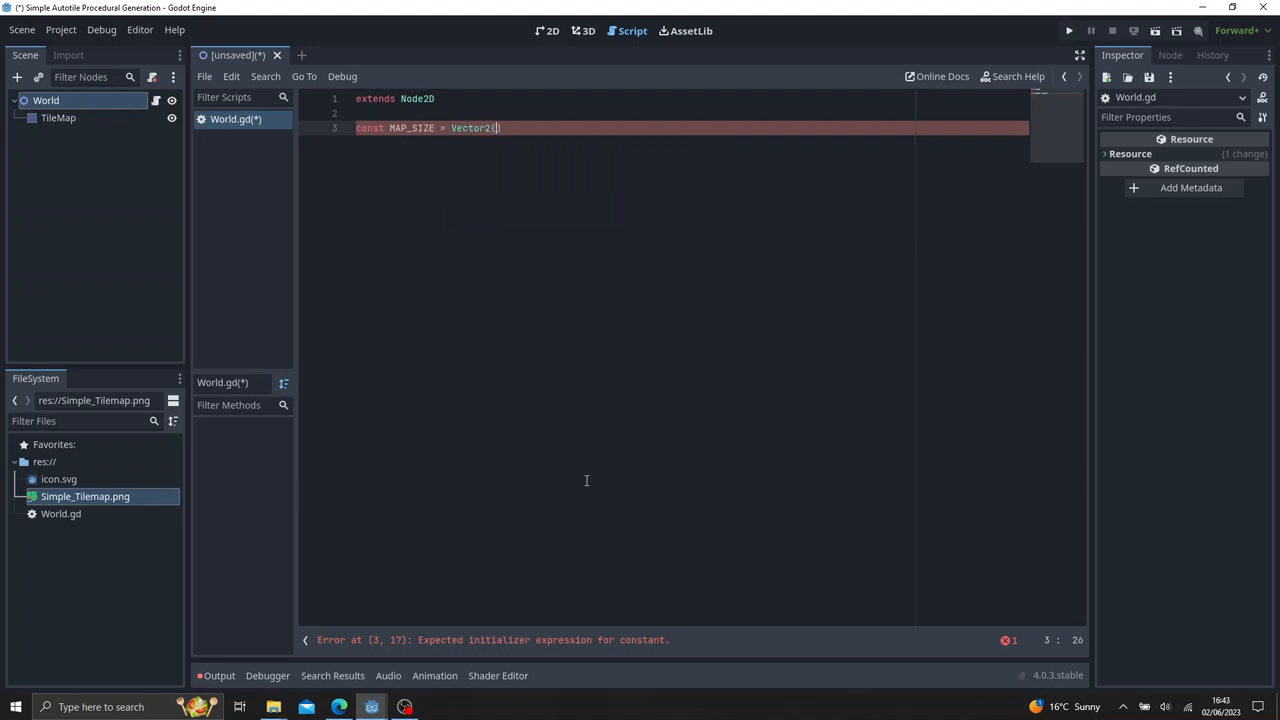
text(128, 128)
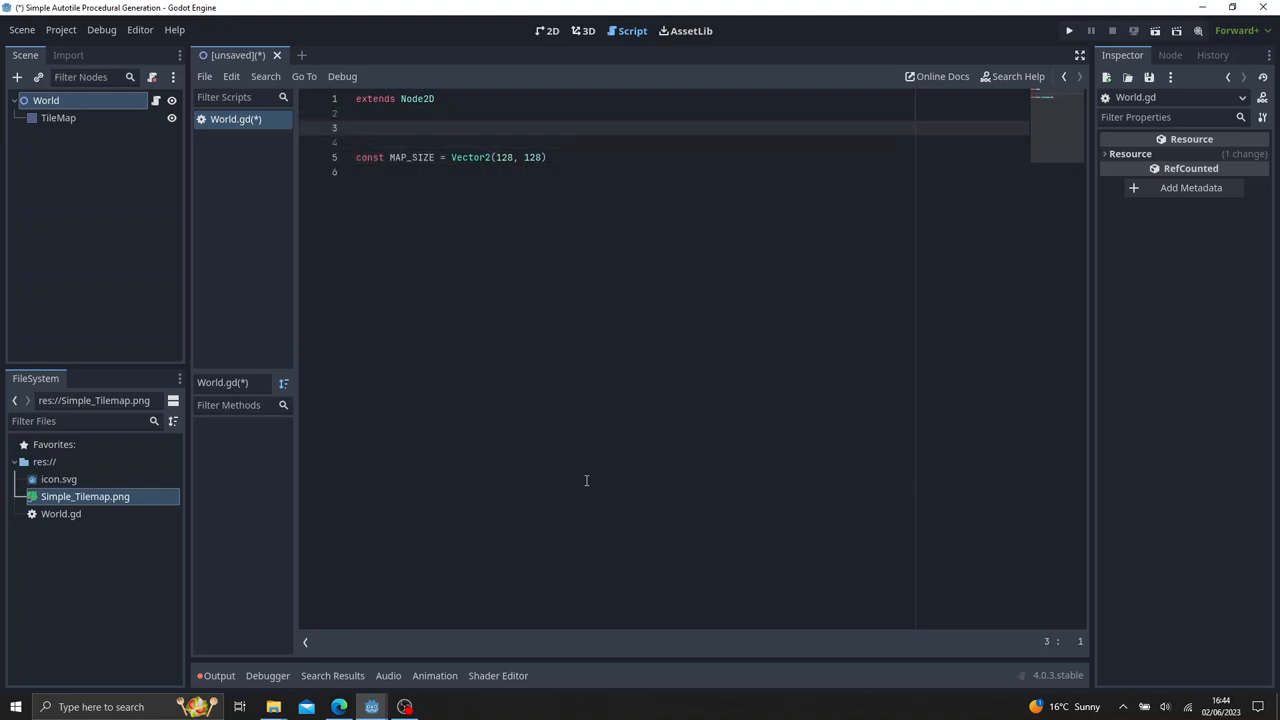
Declare an onready tilemap variable referencing $TileMap.
text(var)
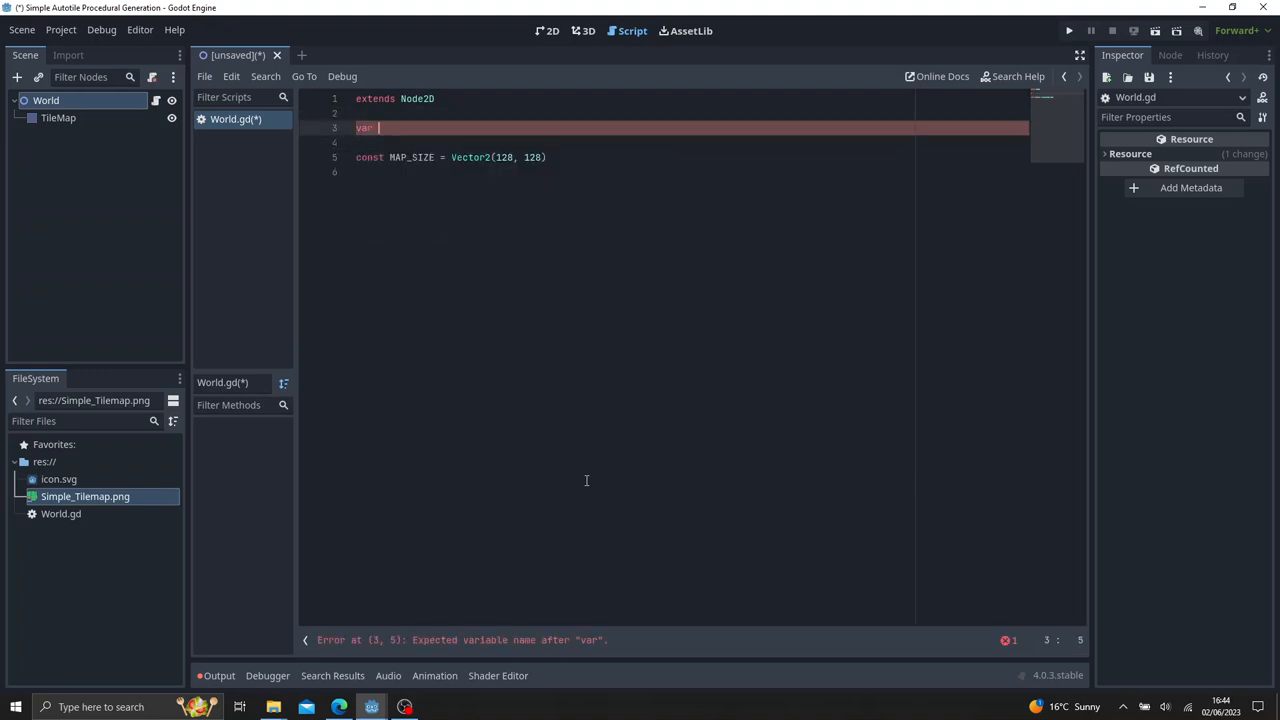
text(ex)
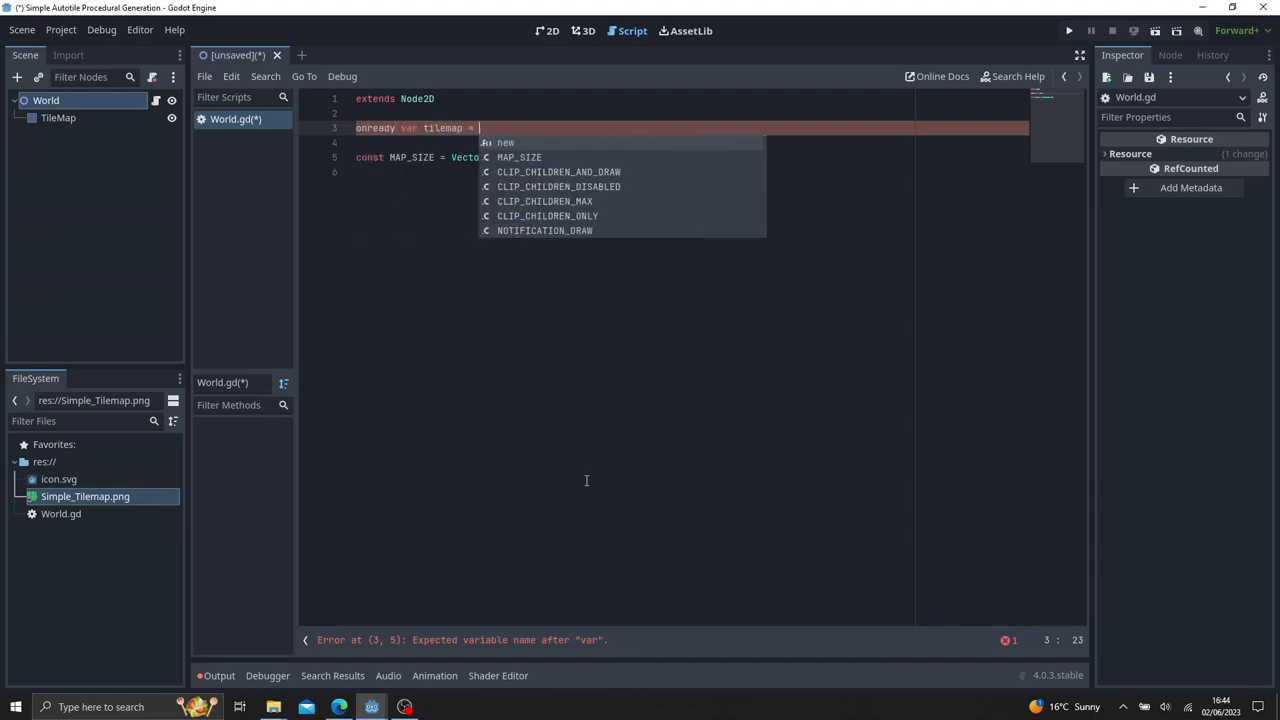
text($TileMap)
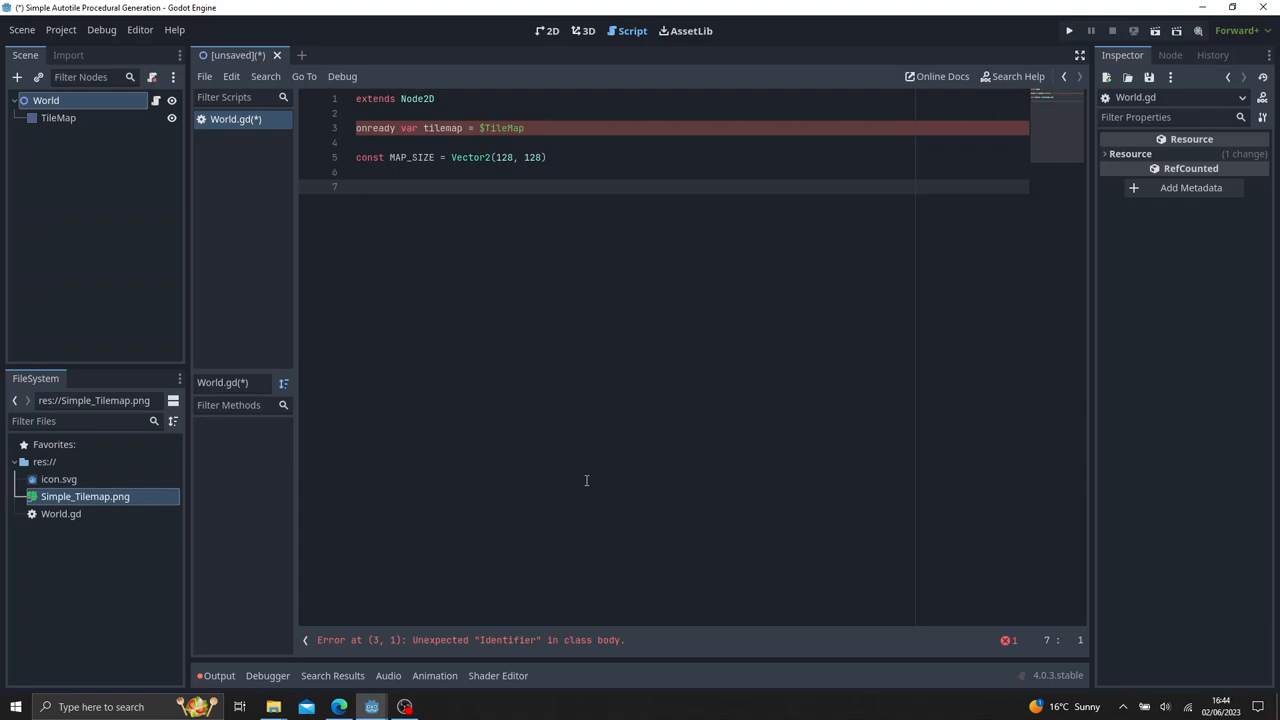
Write func _ready(): calling generate_world(), then declare an empty func generate_world(): below it.
text(func _ready():)
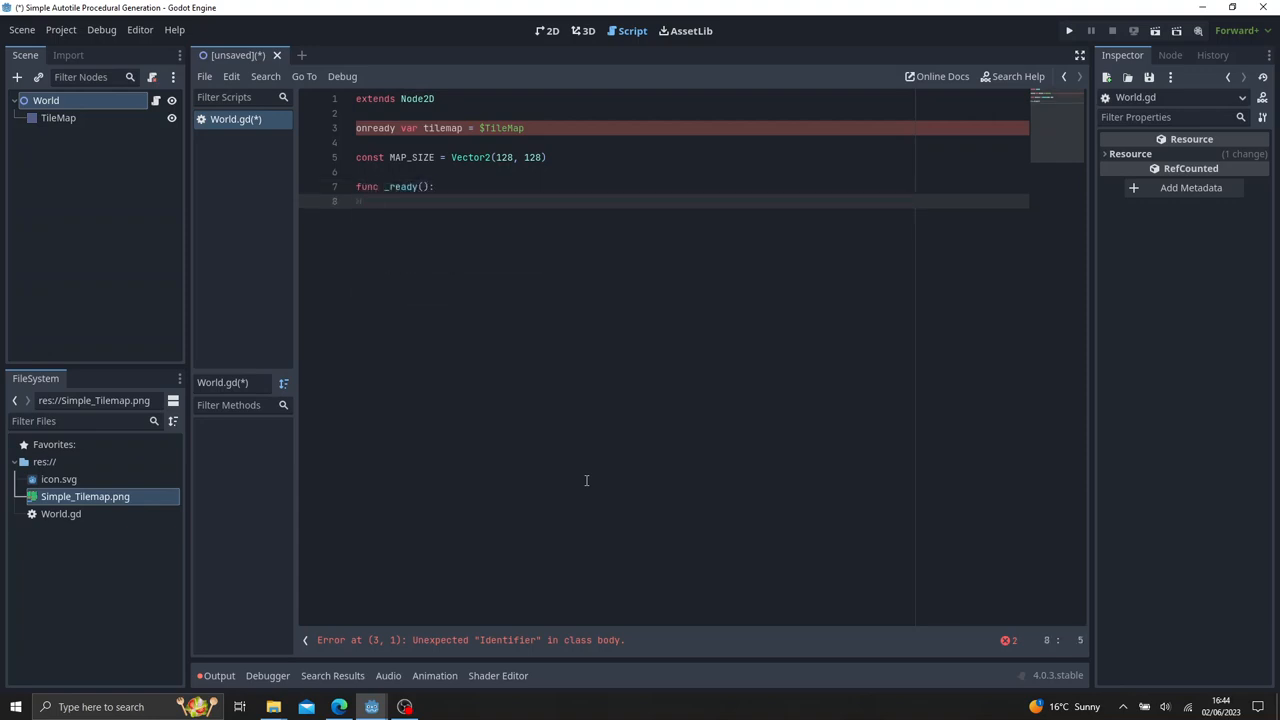
text(make)
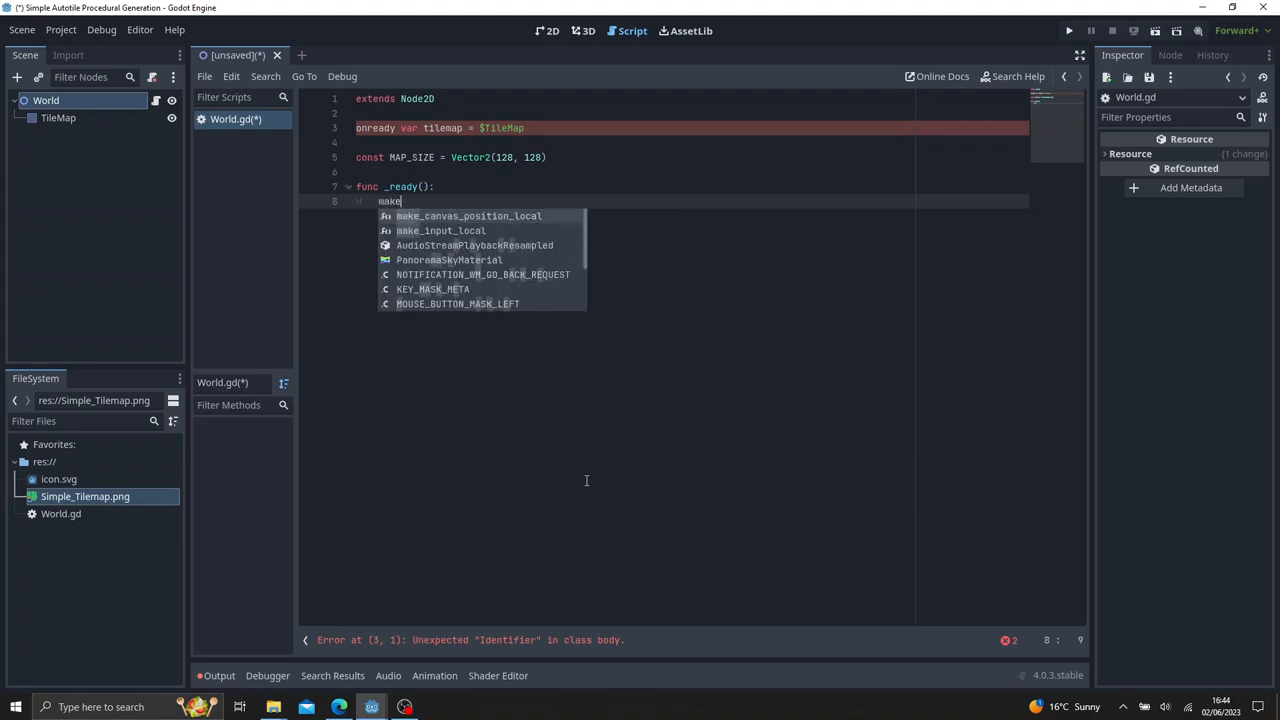
text(_blob)
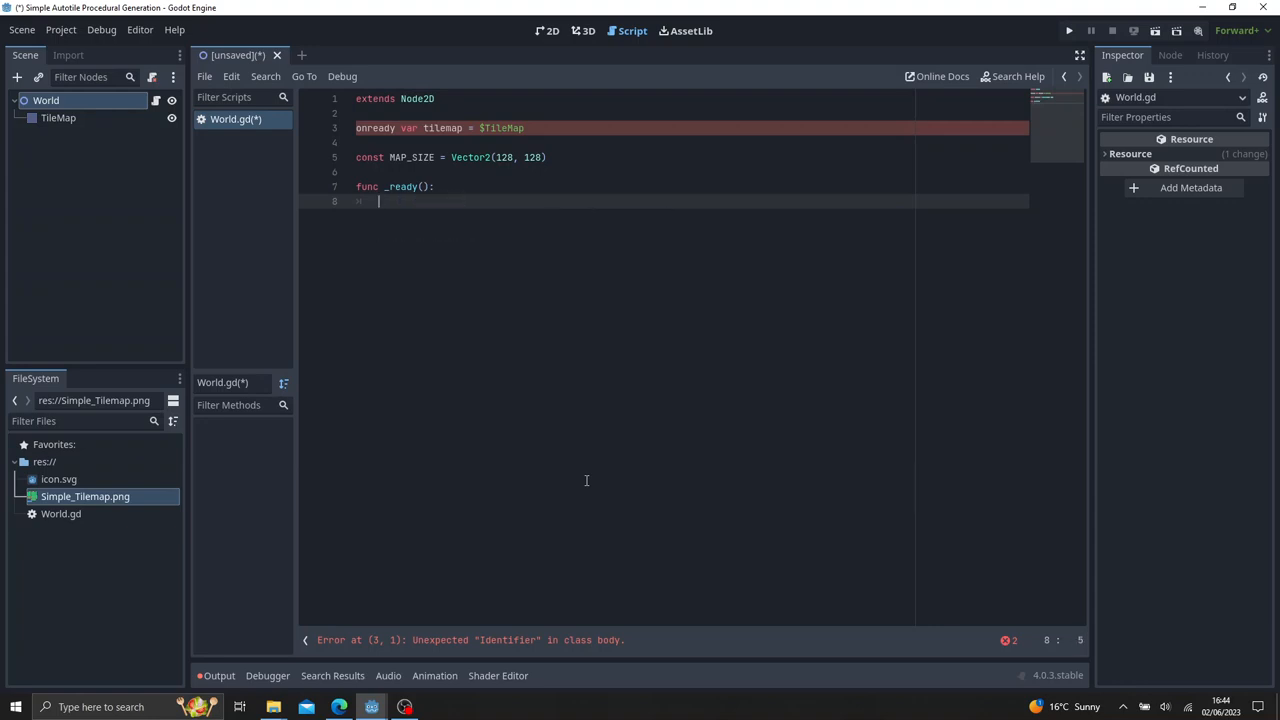
text(generate_world()
text(func generate)
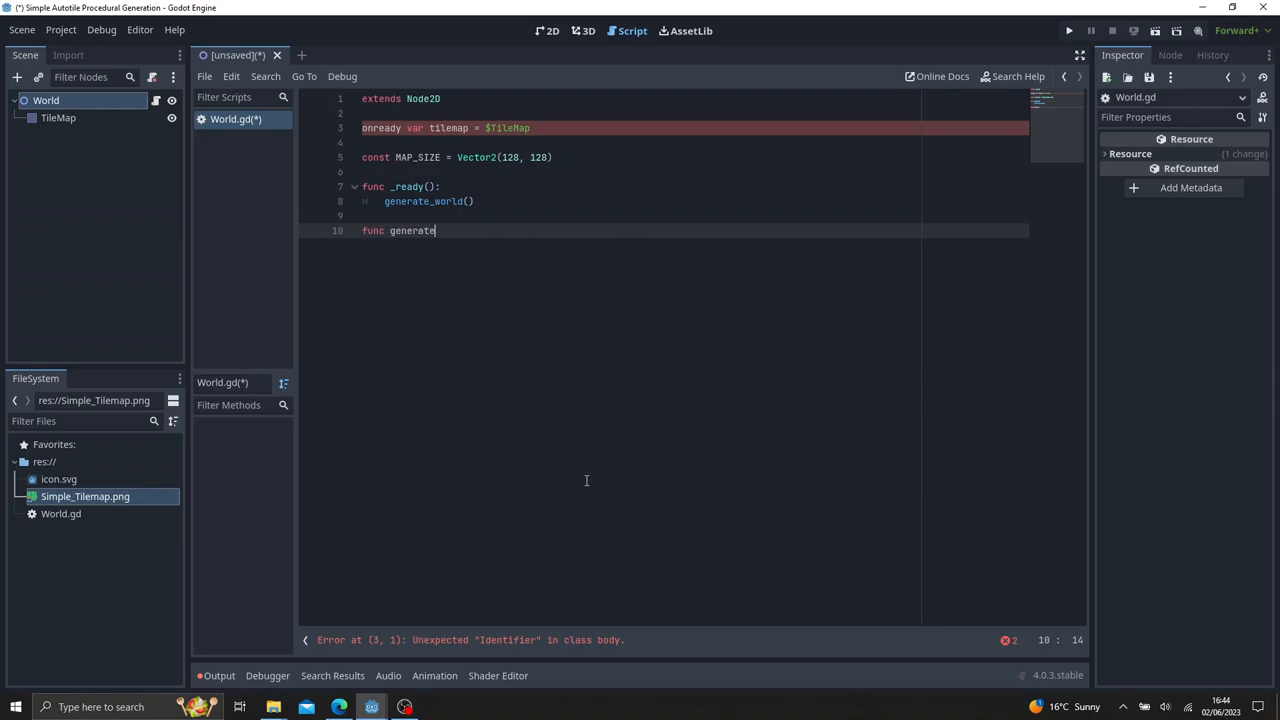
text(_world():)
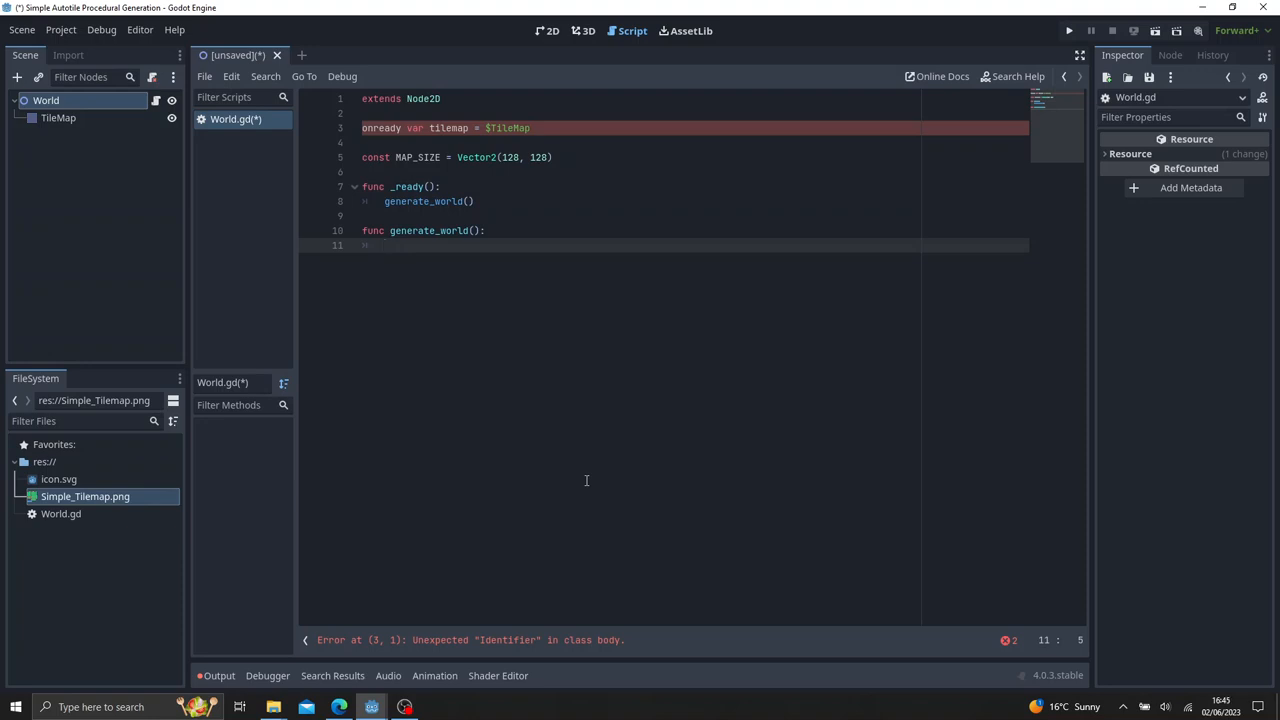
Create var noise = FastNoiseLite.new() and set noise.seed to 100 inside generate_world.
text(var noise = FastNoiseLite.new()
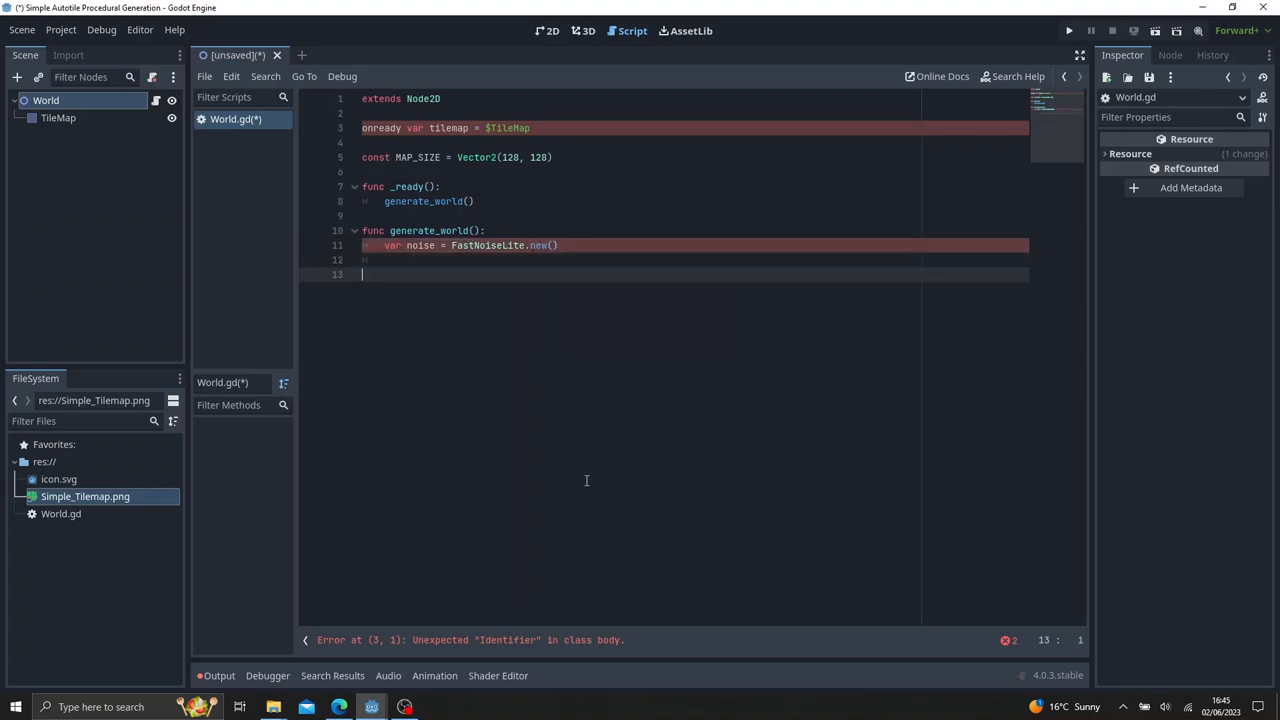
key(Backspace)
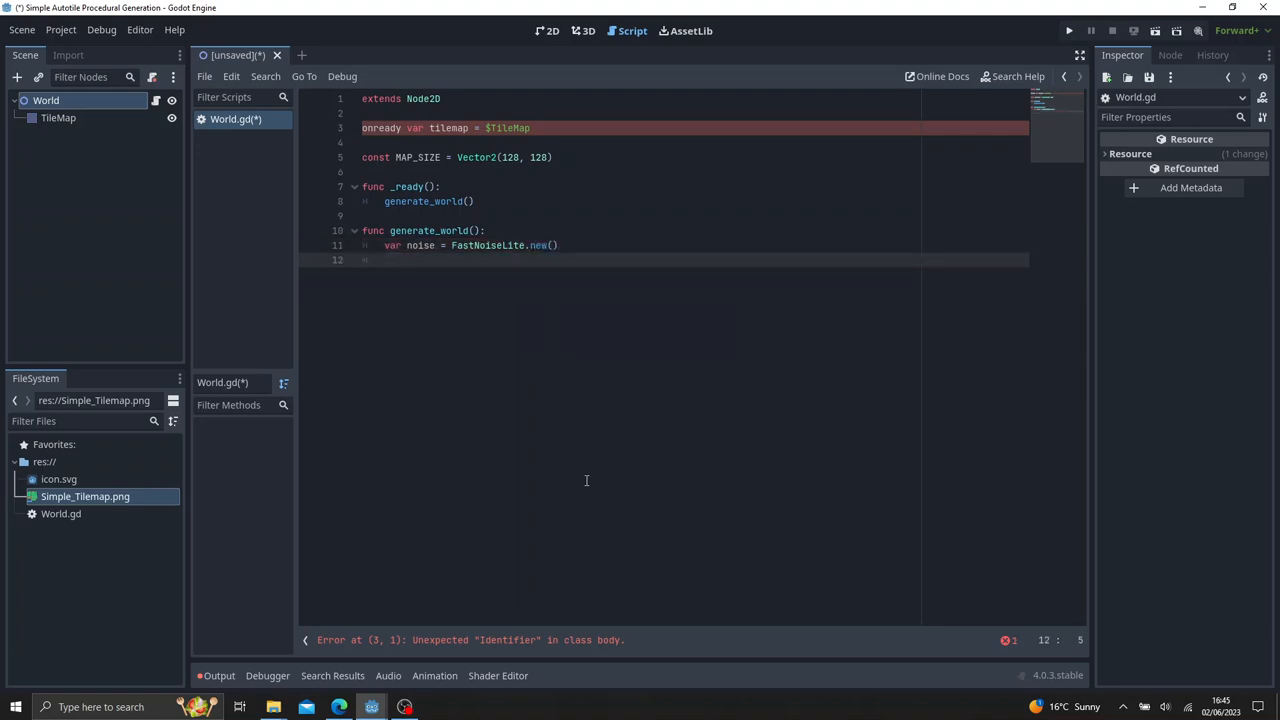
text(noise.seed =)
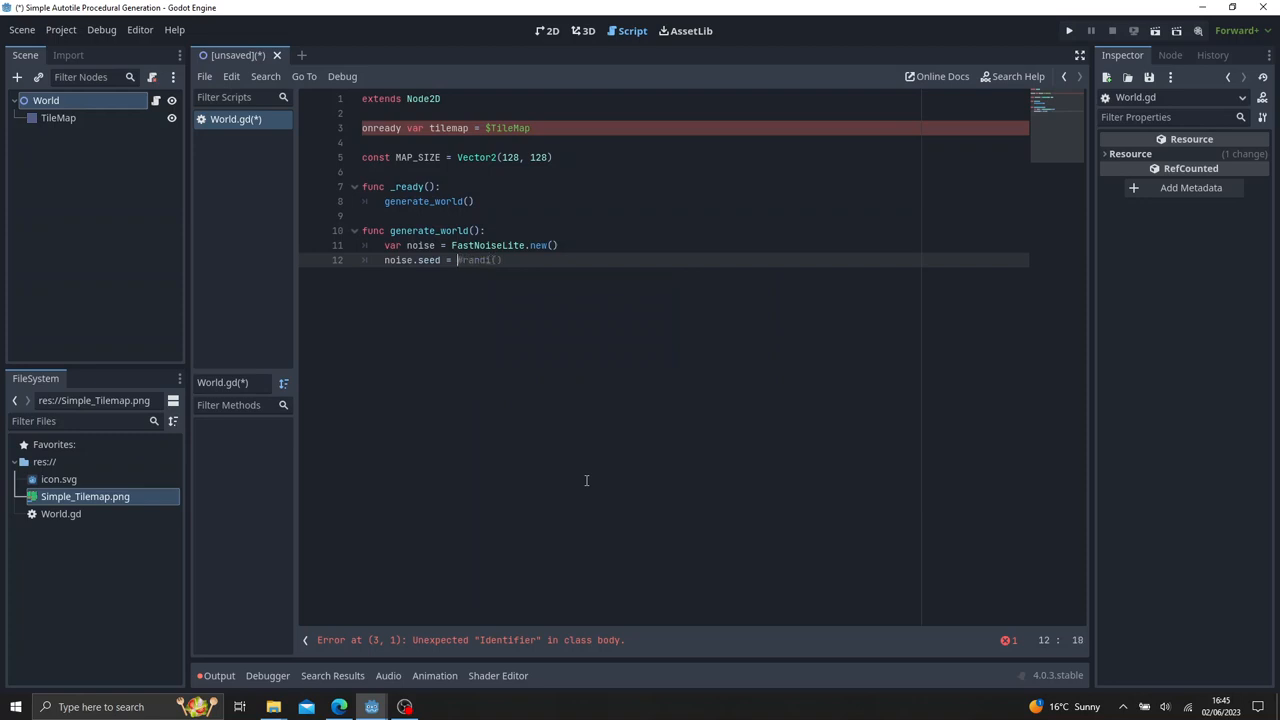
text(r)
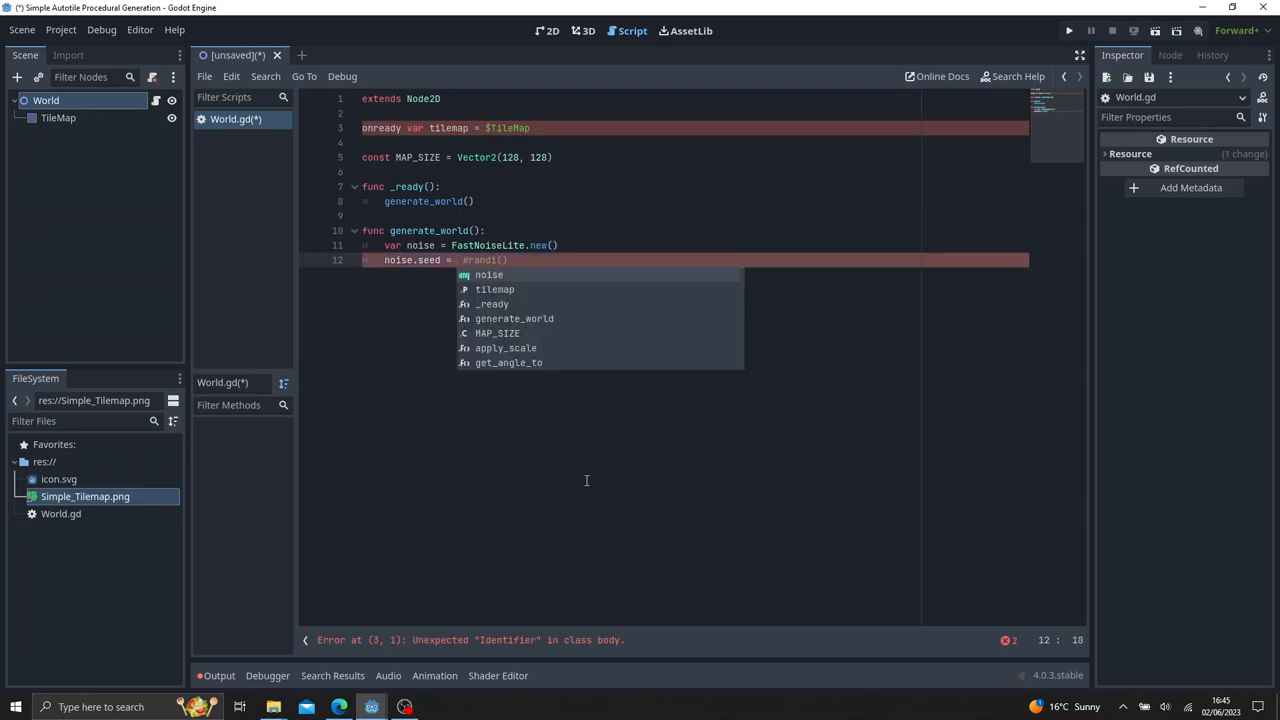
text(100)
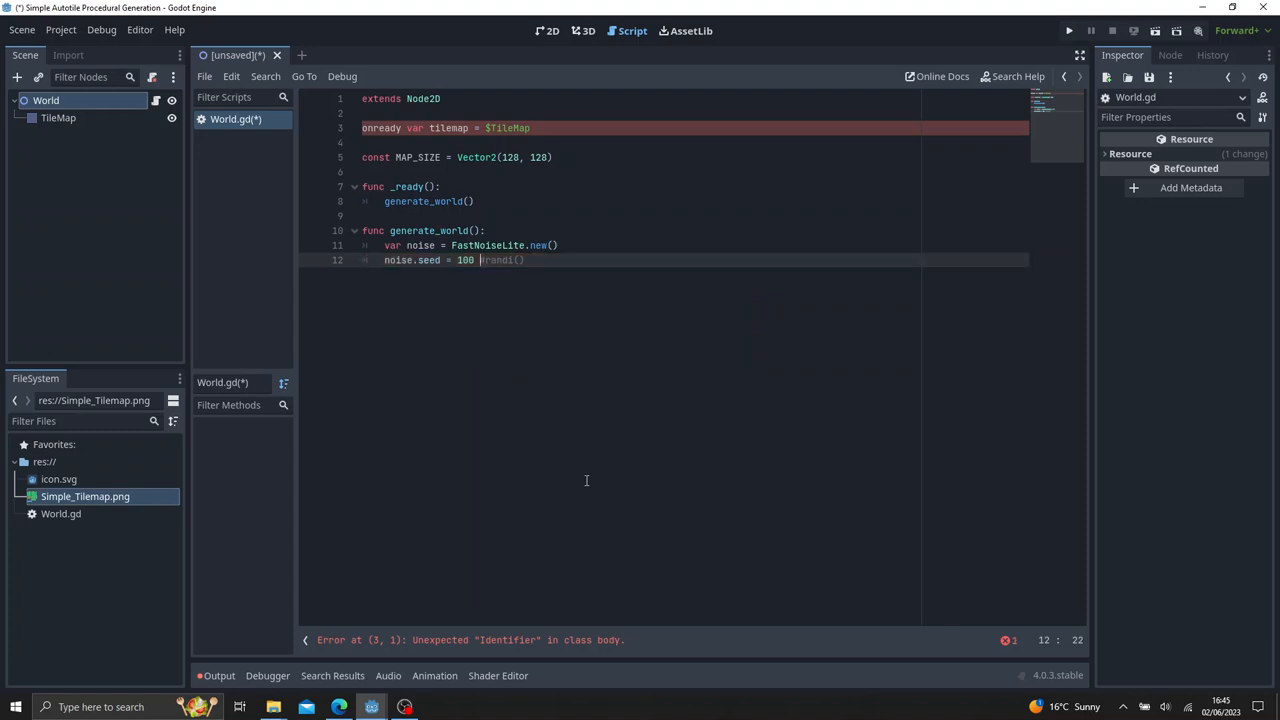
key(enter)
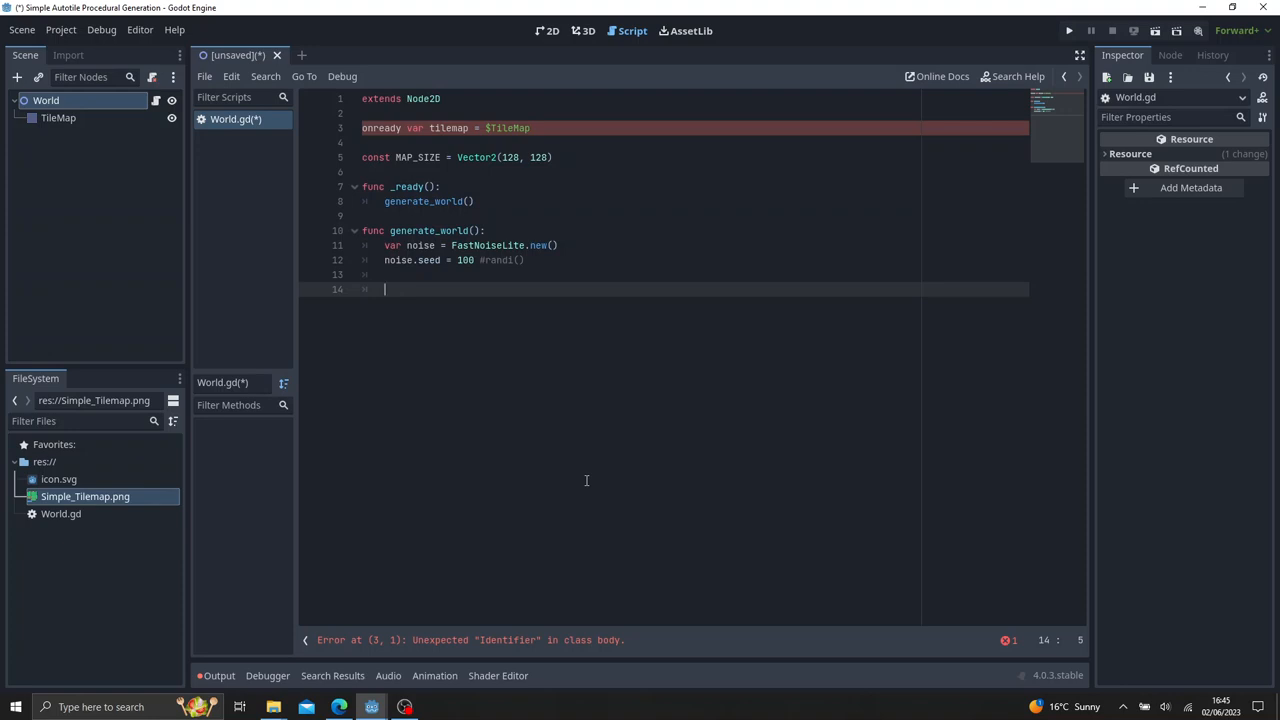
Declare var cells = [] and begin a for loop after the seed line.
text(var)
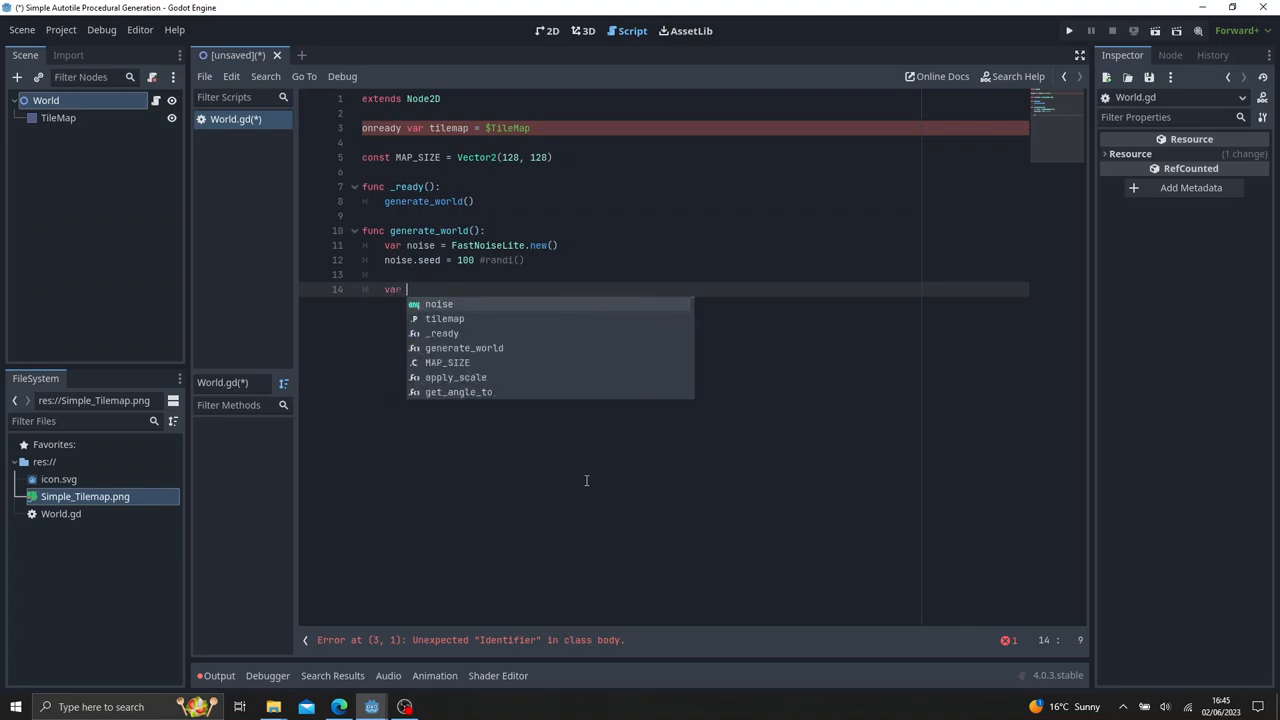
text(cells = [])
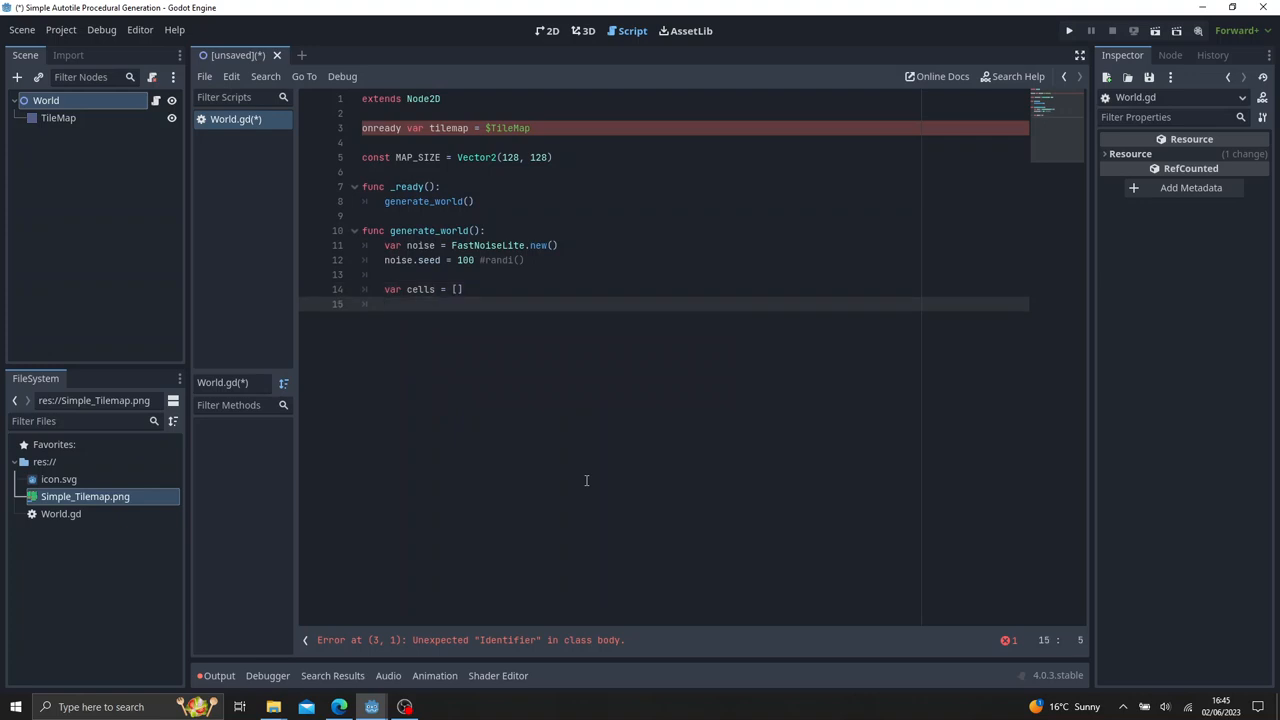
text(for x)
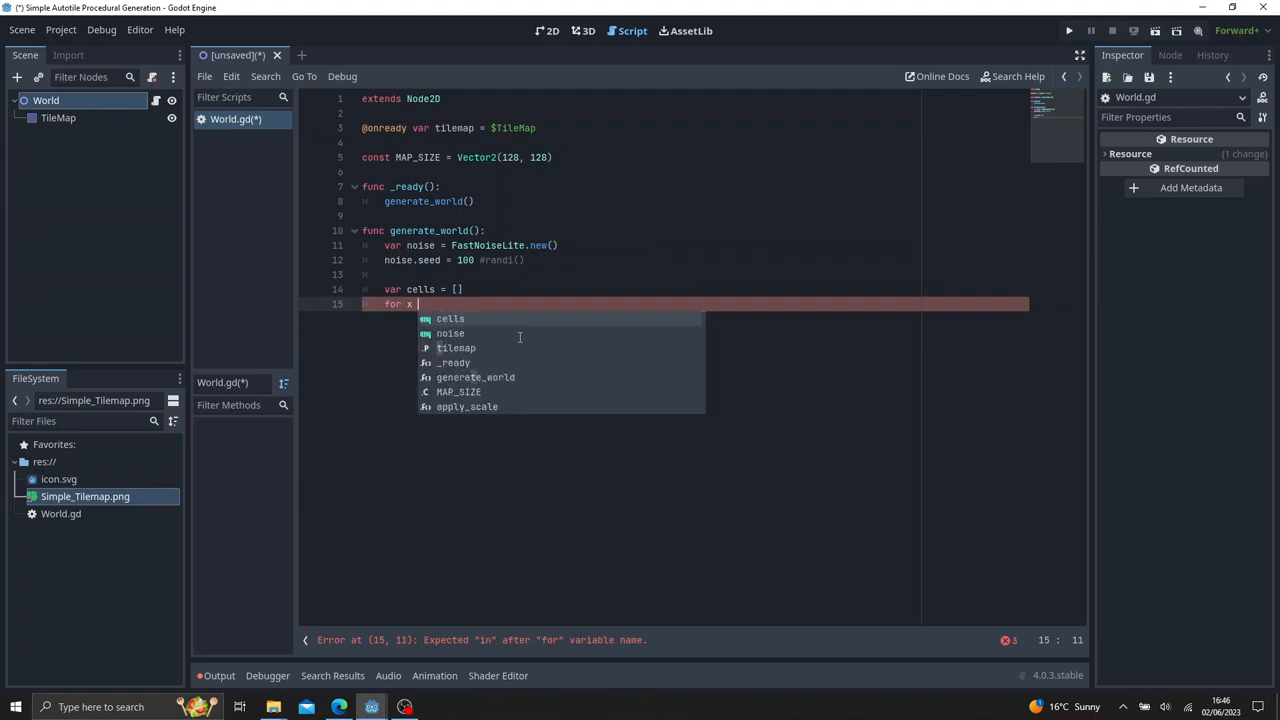
Write nested loops for x in MAP_SIZE.x and for y in MAP_SIZE.y.
text(MAP_SIZE.x:)
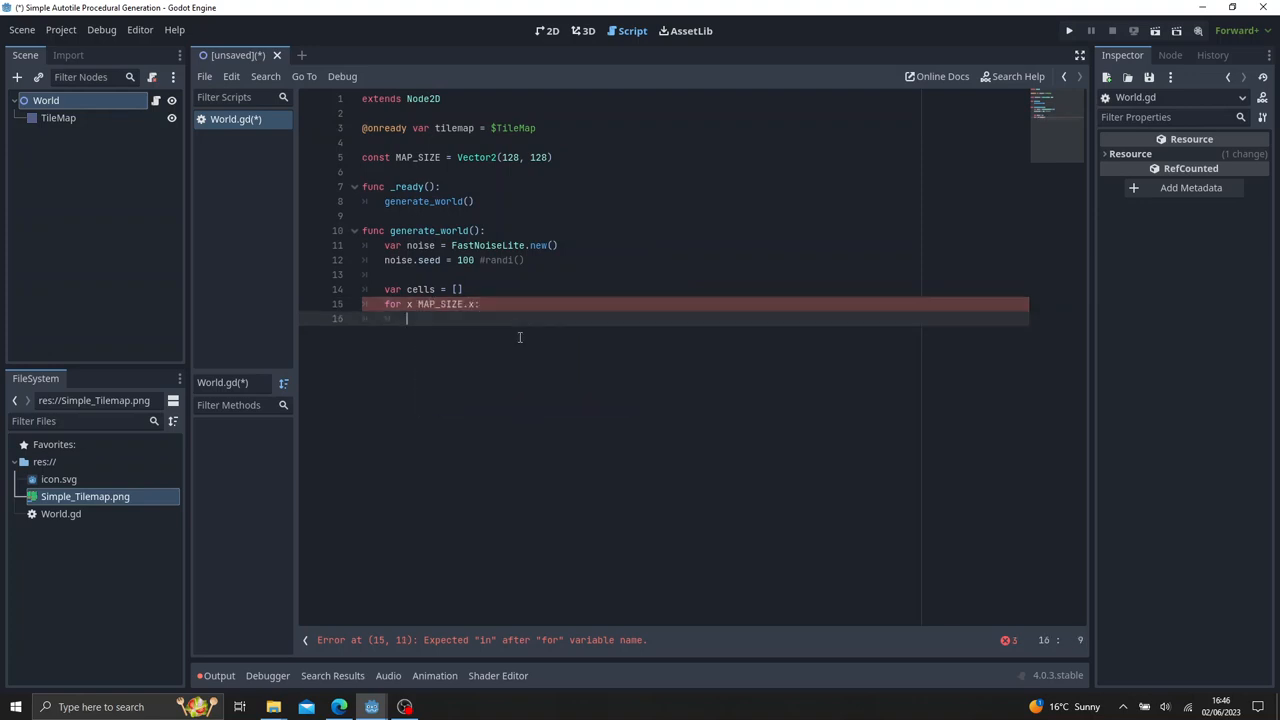
text(for y in Ma)
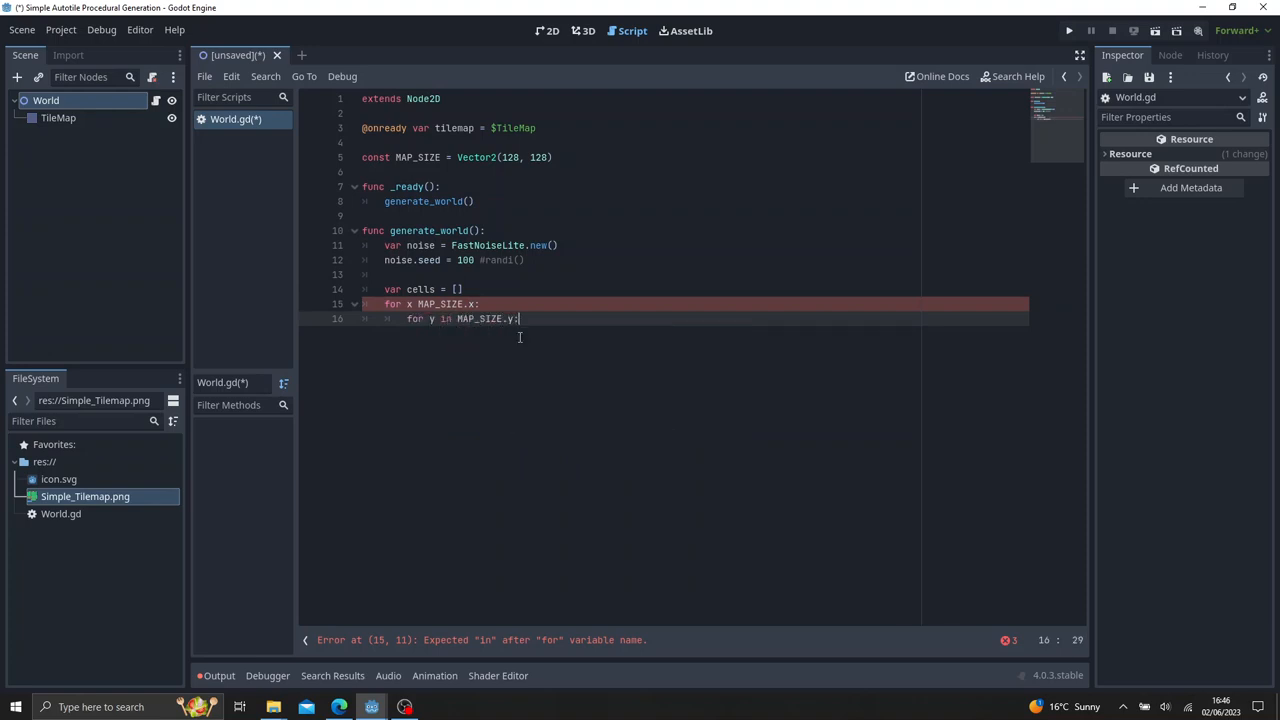
key(enter)
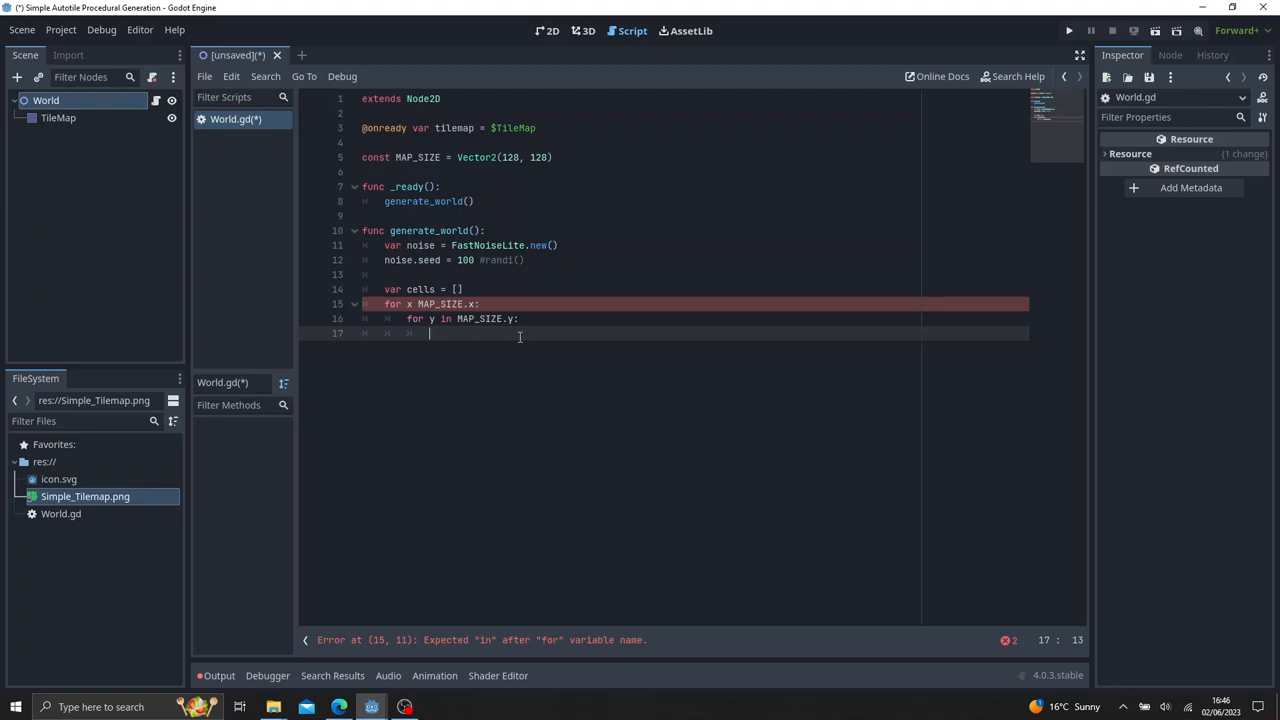
Inside the inner loop set var a = noise.get_noise_2d(x, y).
text(var)
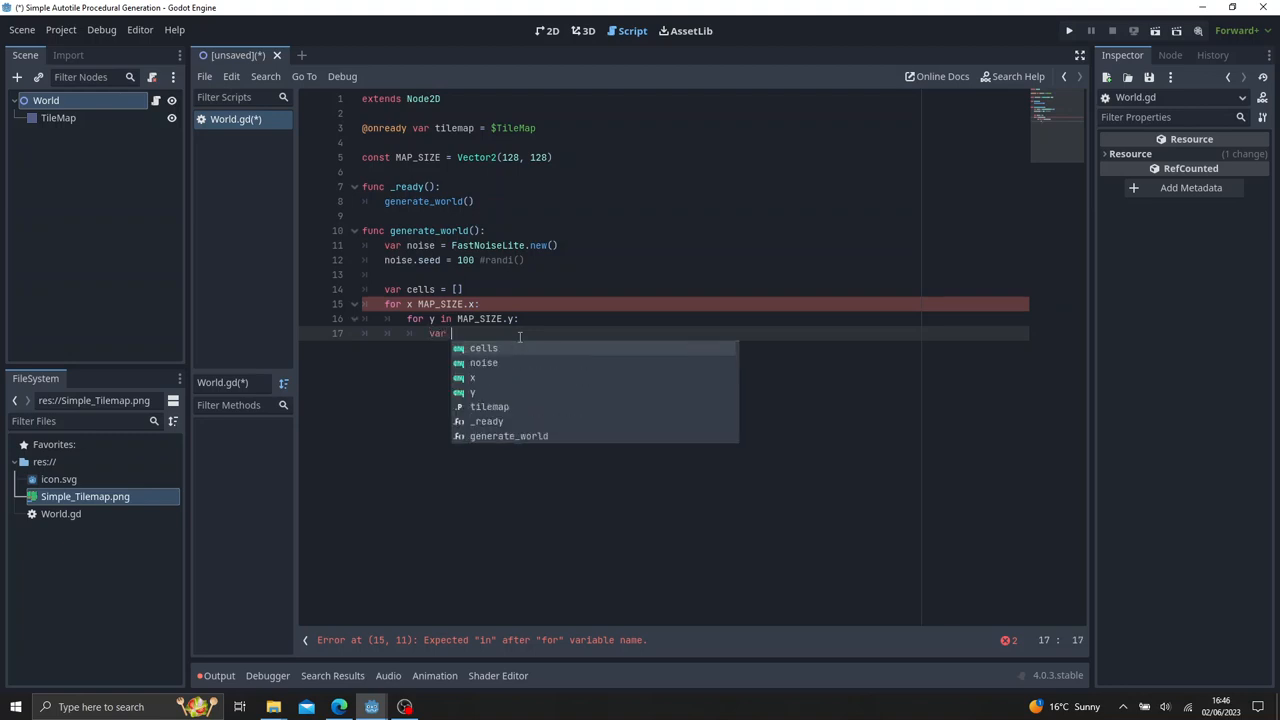
text(a = noise.)
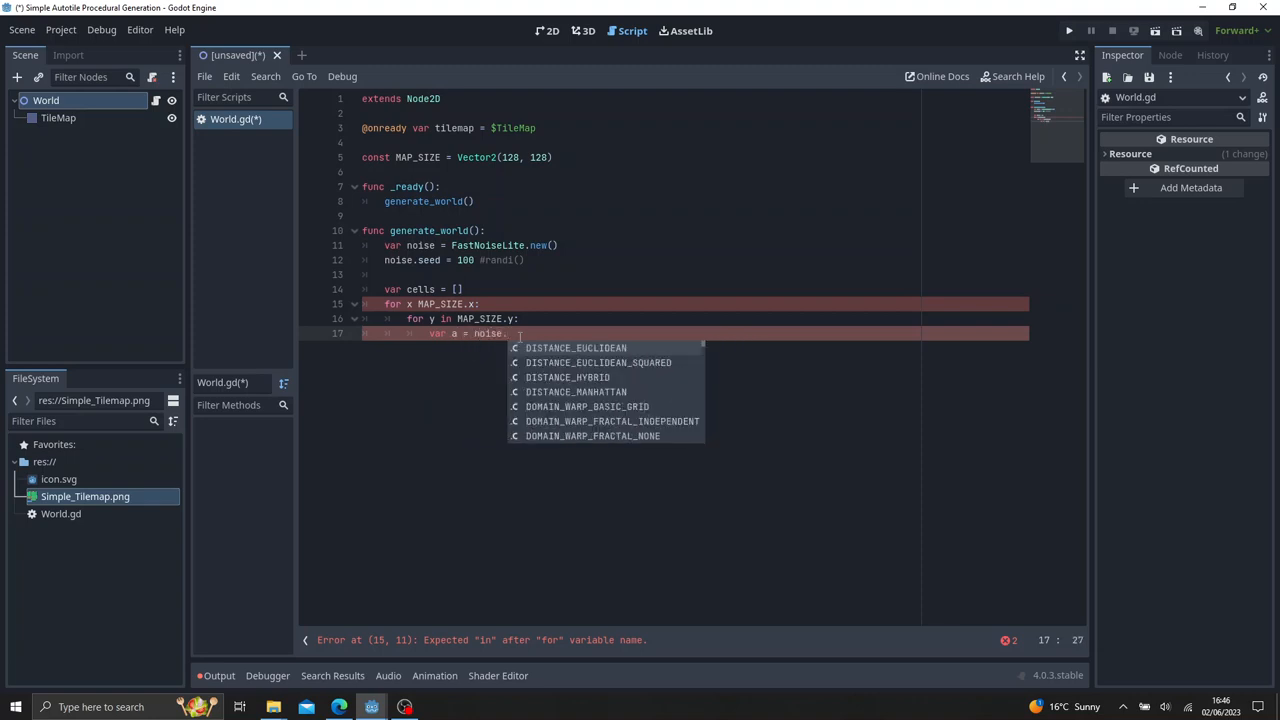
text(get_noise)
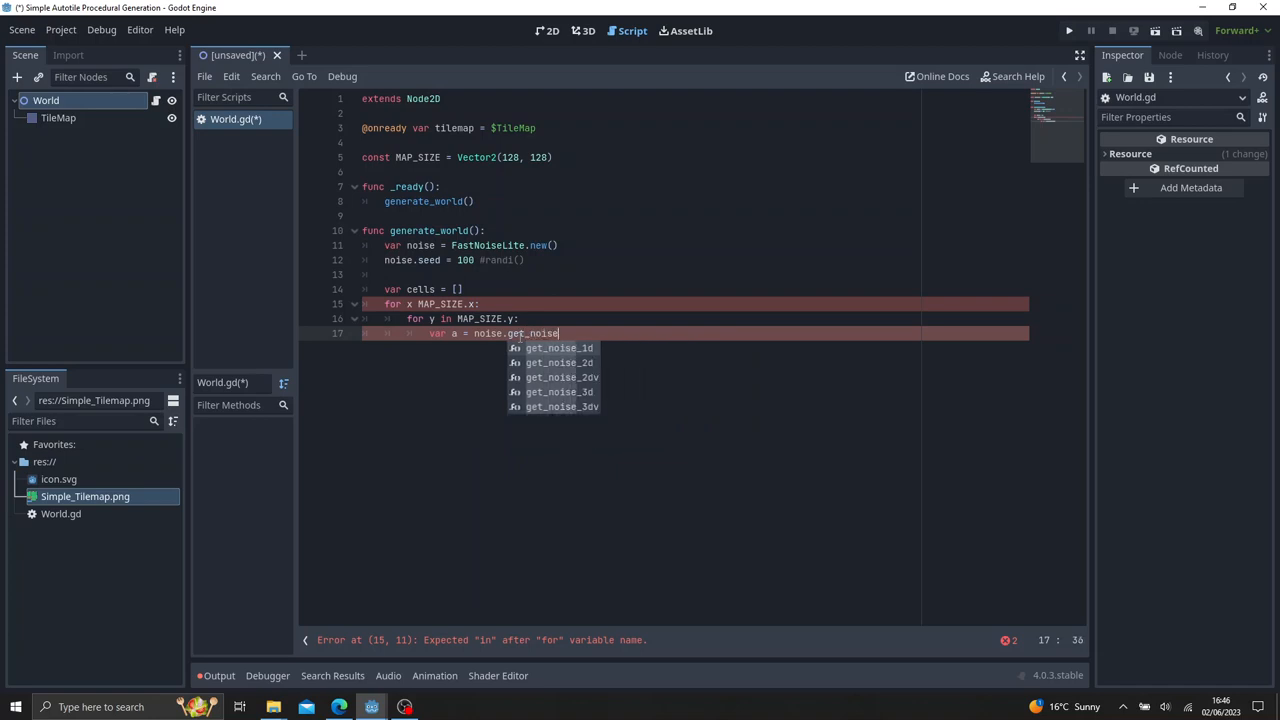
click(558, 362)
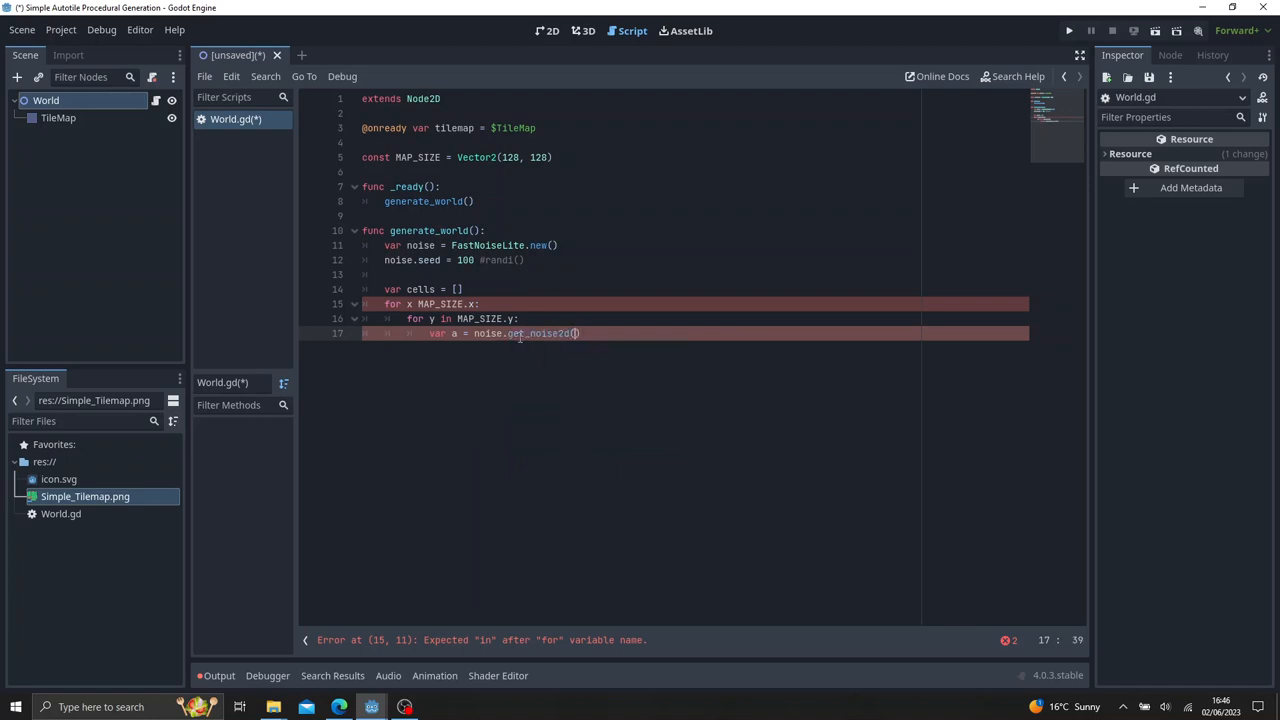
text(x, y)
click(694, 304)
text( in)
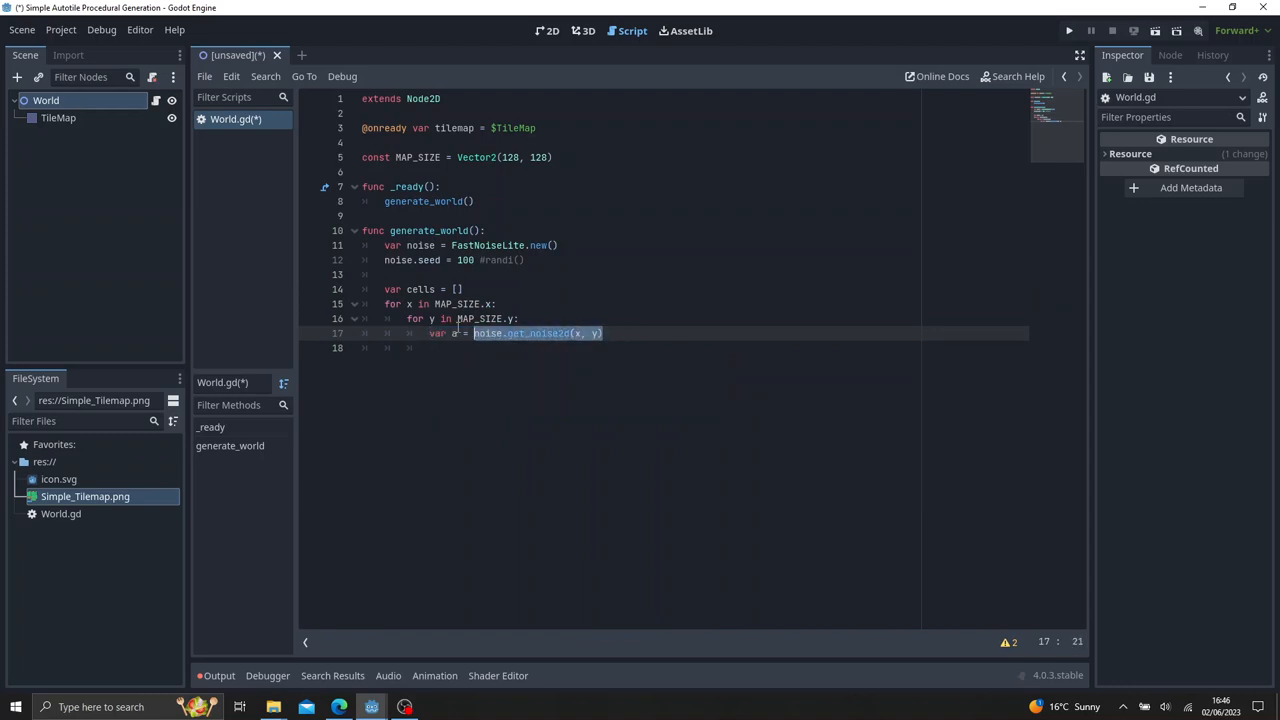
key(enter)
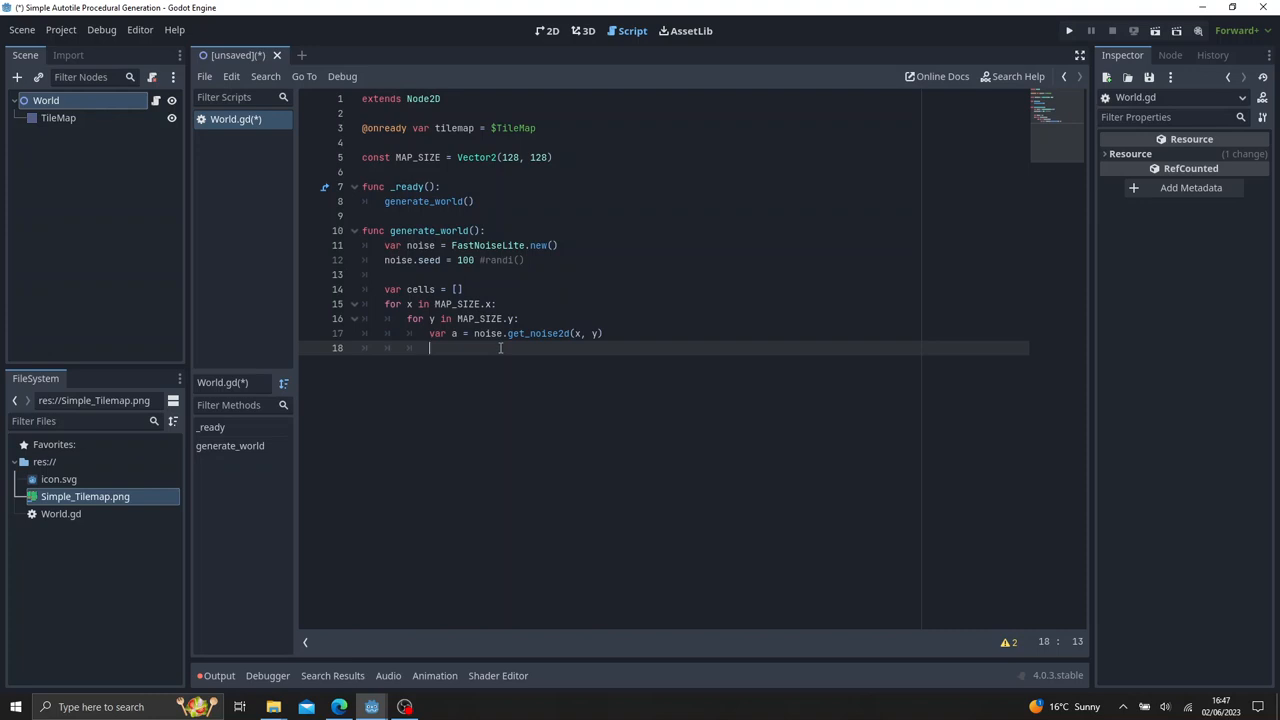
mouse_move(564, 260)
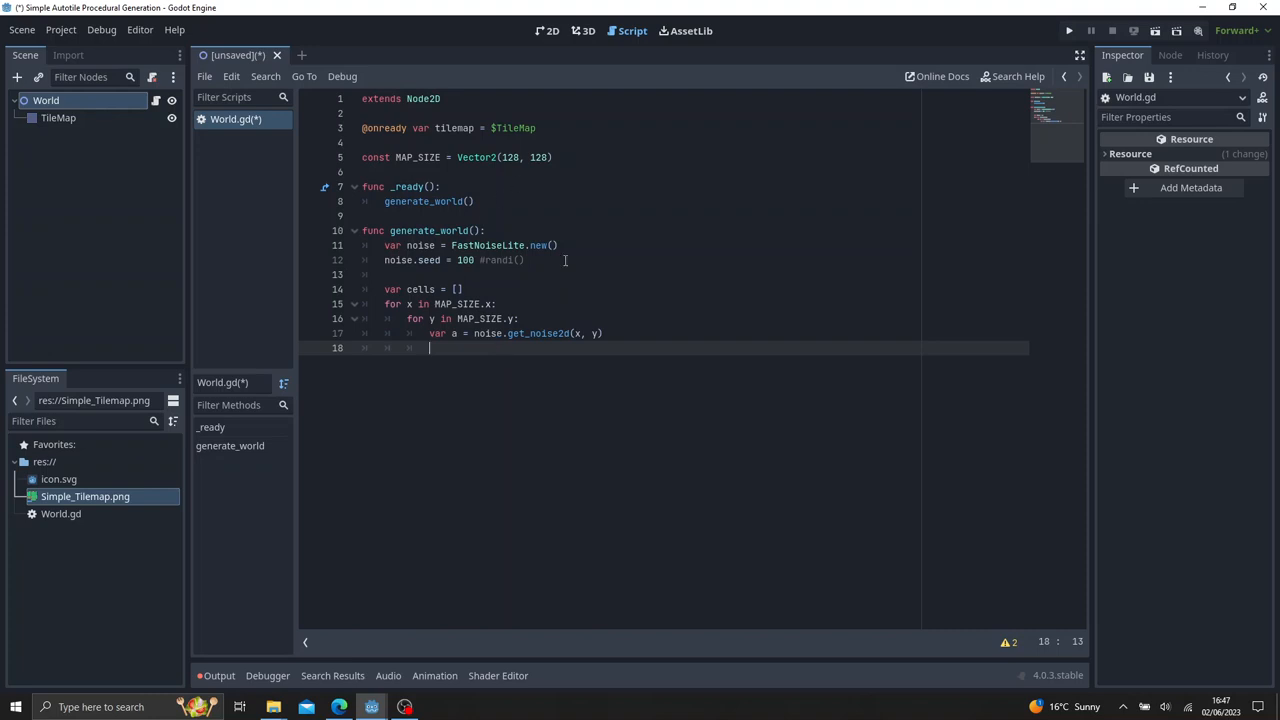
Add const LAND_CAP = 0.5 under the MAP_SIZE constant.
click(554, 156)
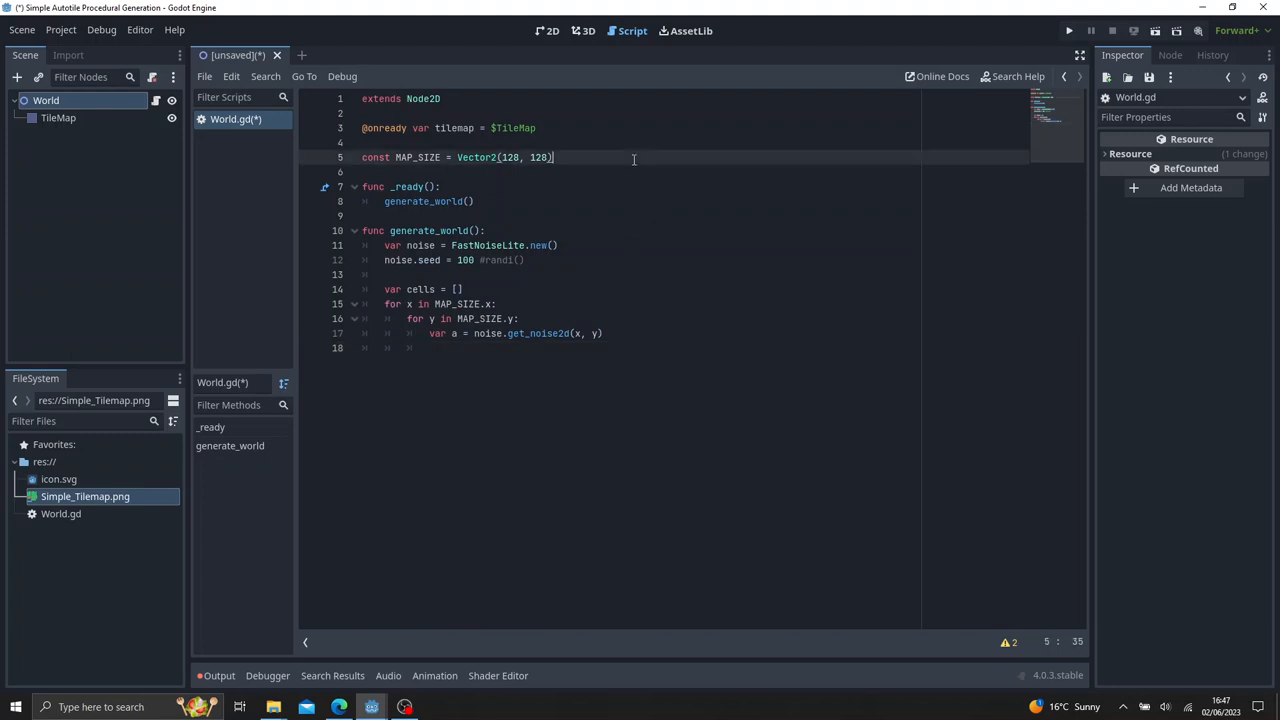
text(const)
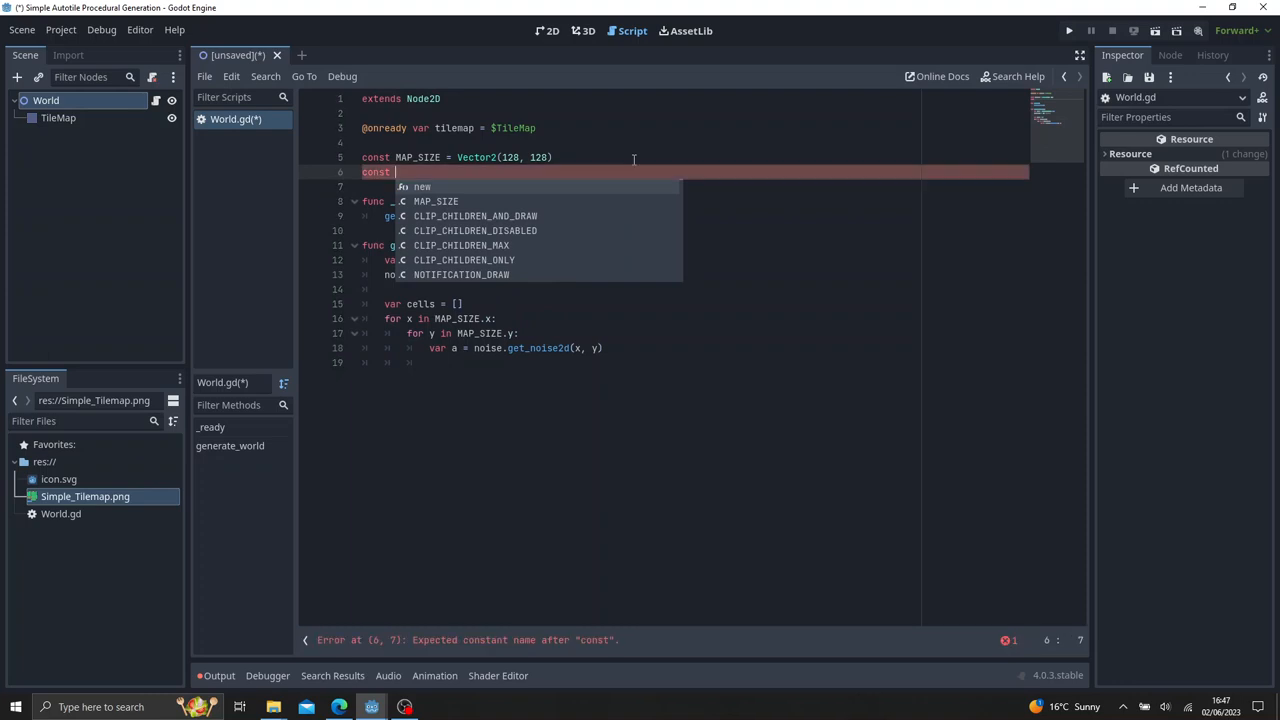
text(g)
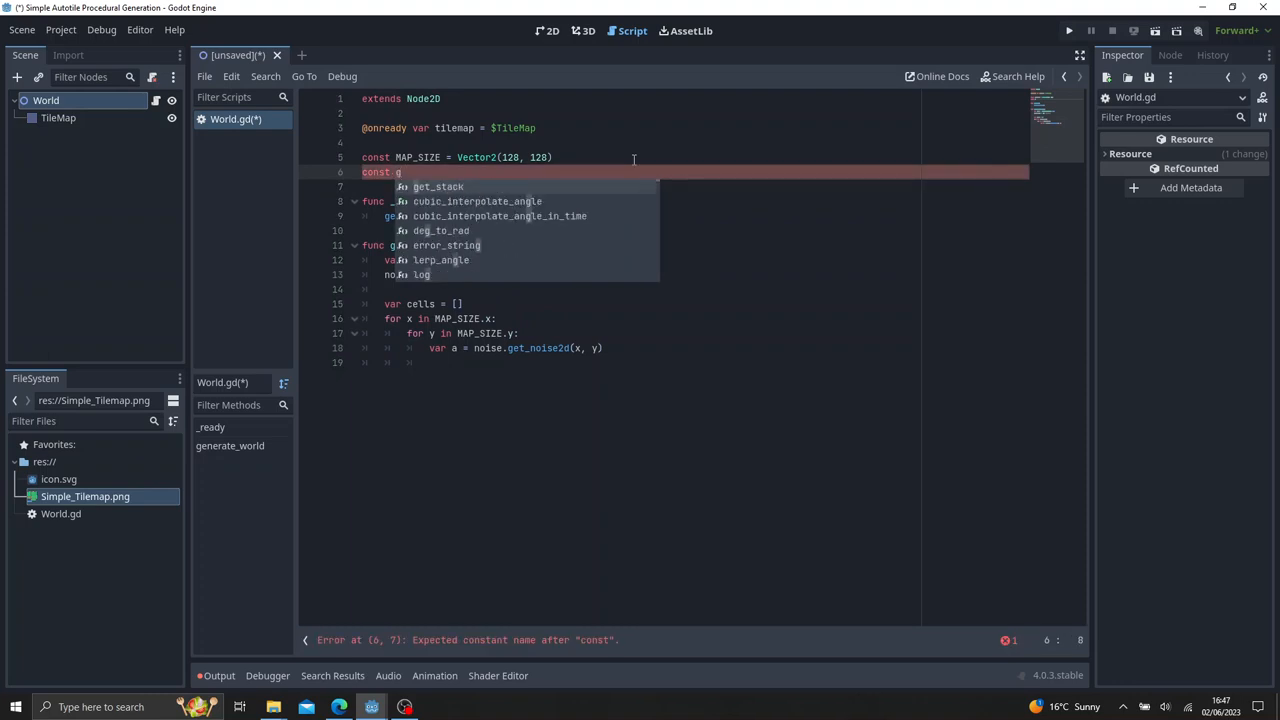
text(LAND_CAP)
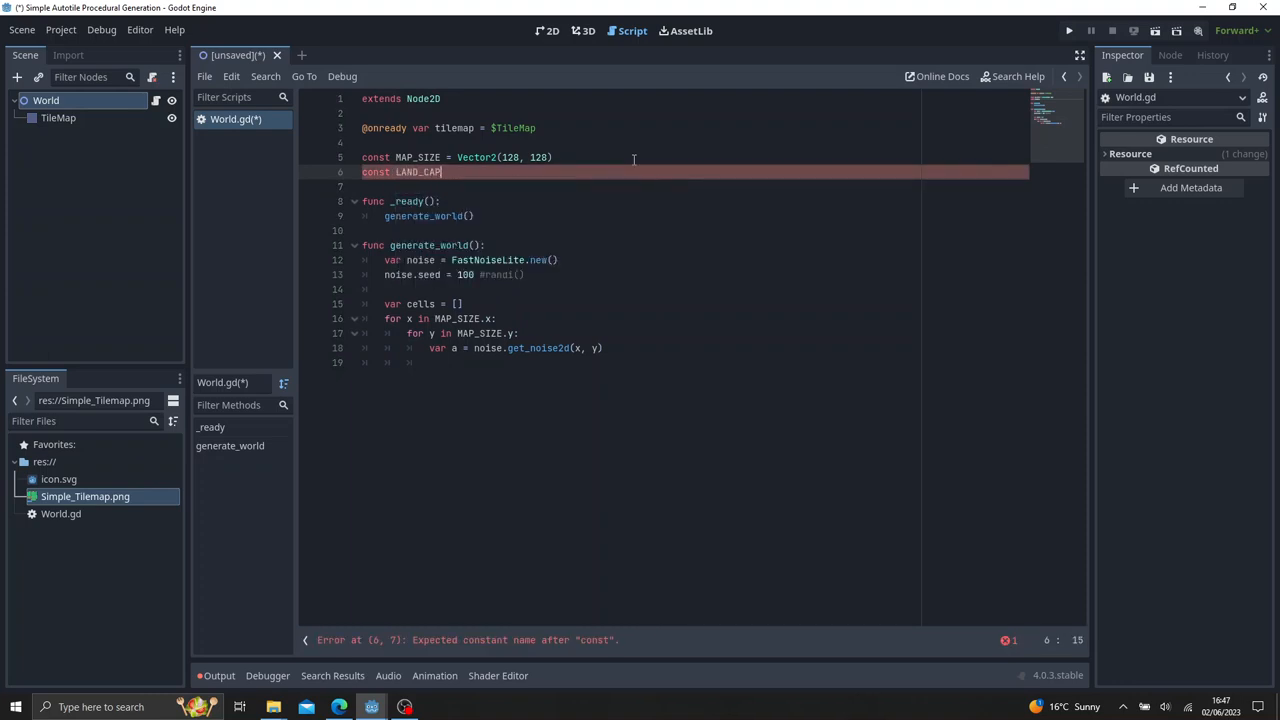
text(= 0)
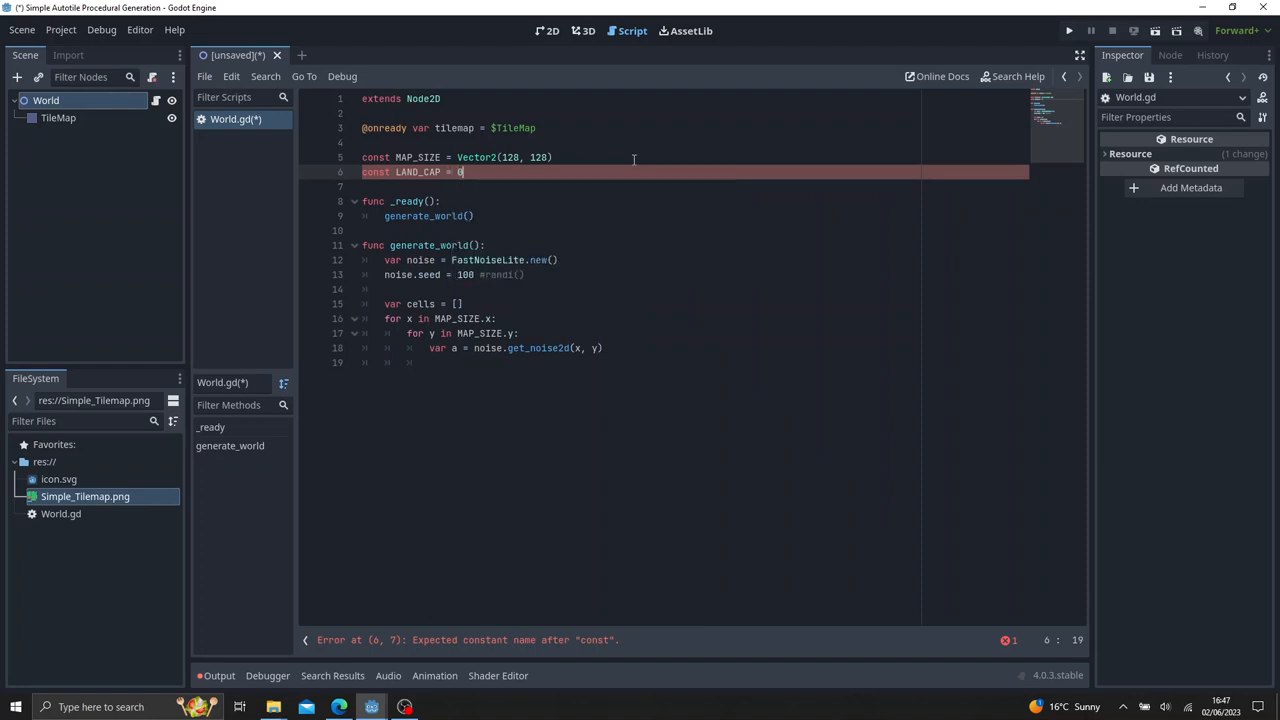
text(.5)
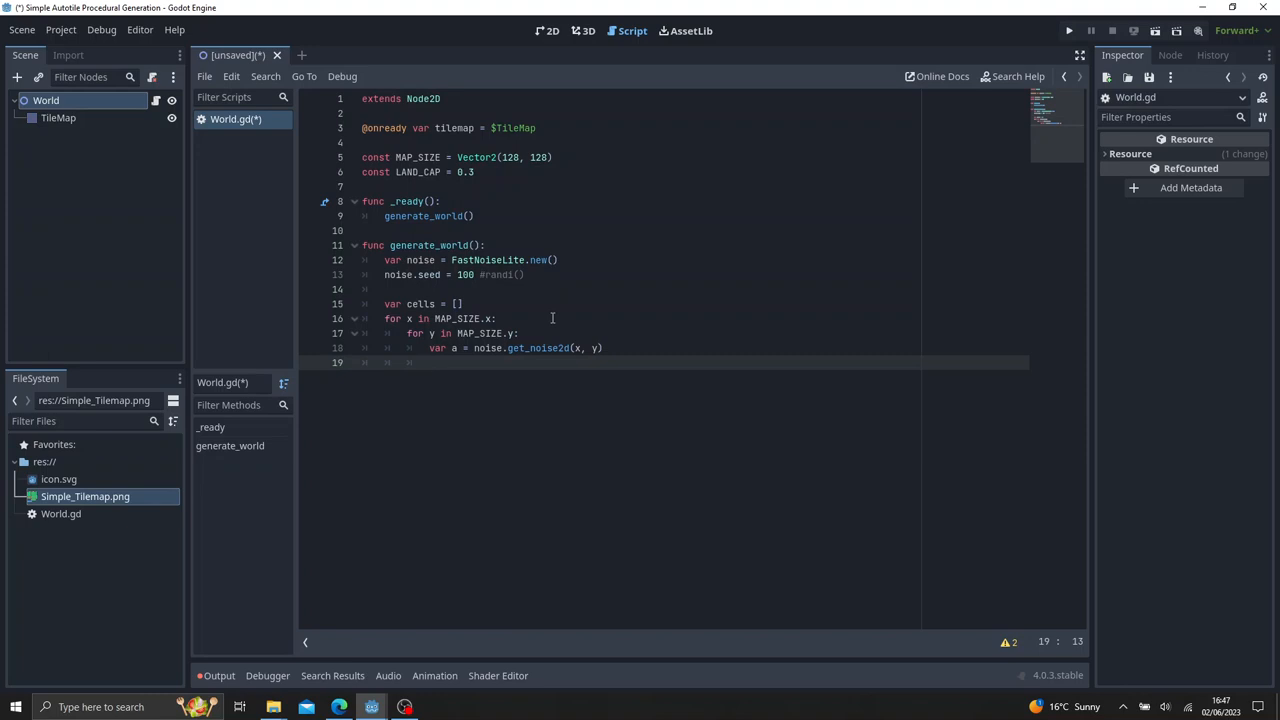
Inside the loop write if a < LAND_CAP: cells.append(Vector2(x, y)).
text(if a)
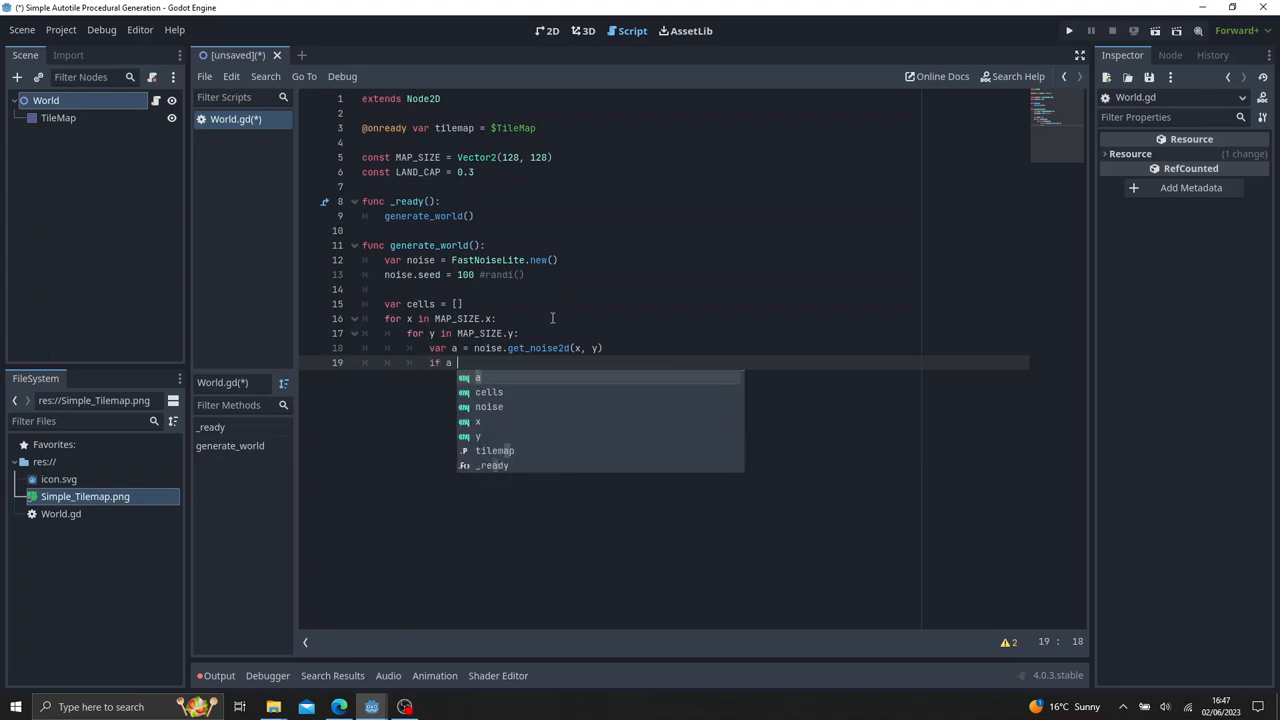
text(< LAND_CAP)
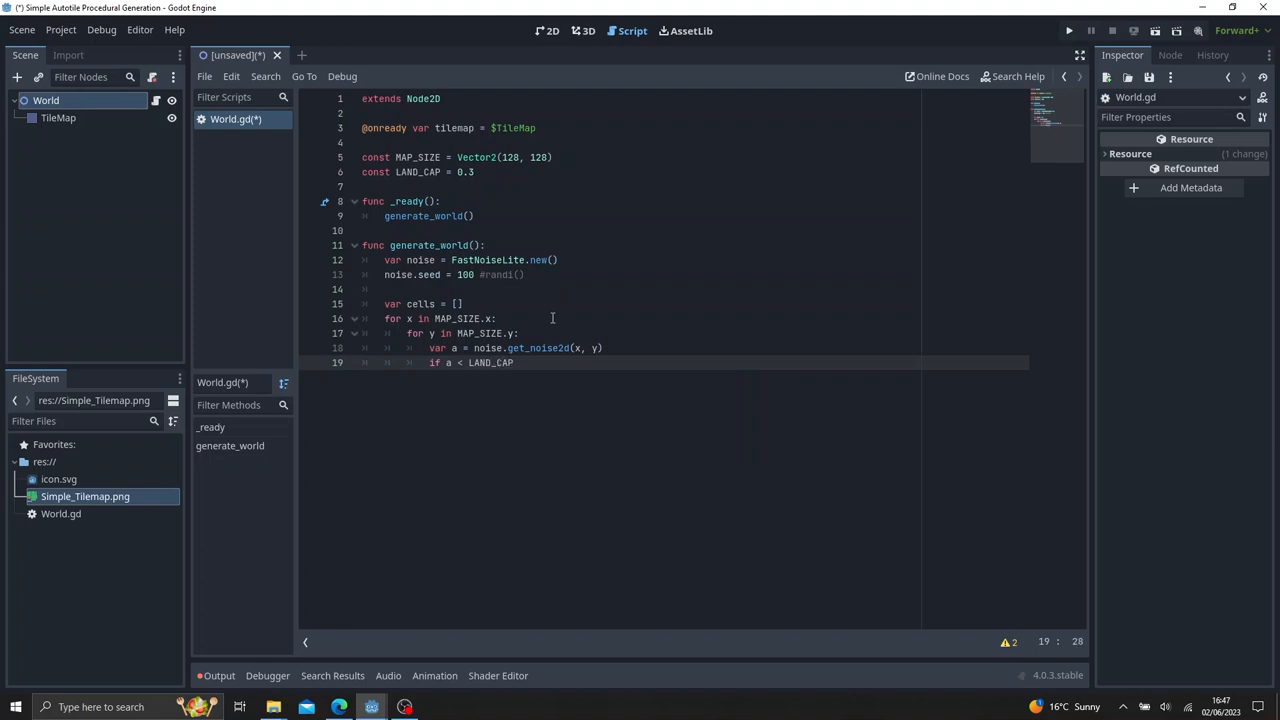
text(cell)
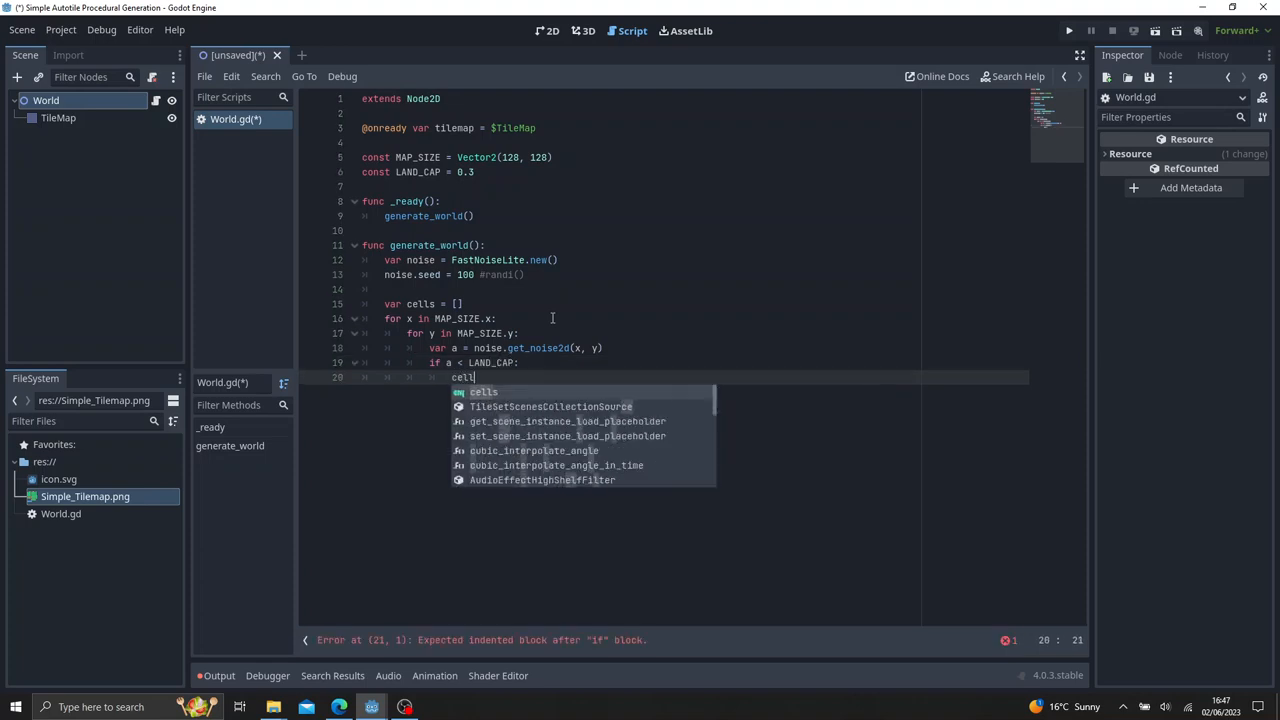
text(s.append()
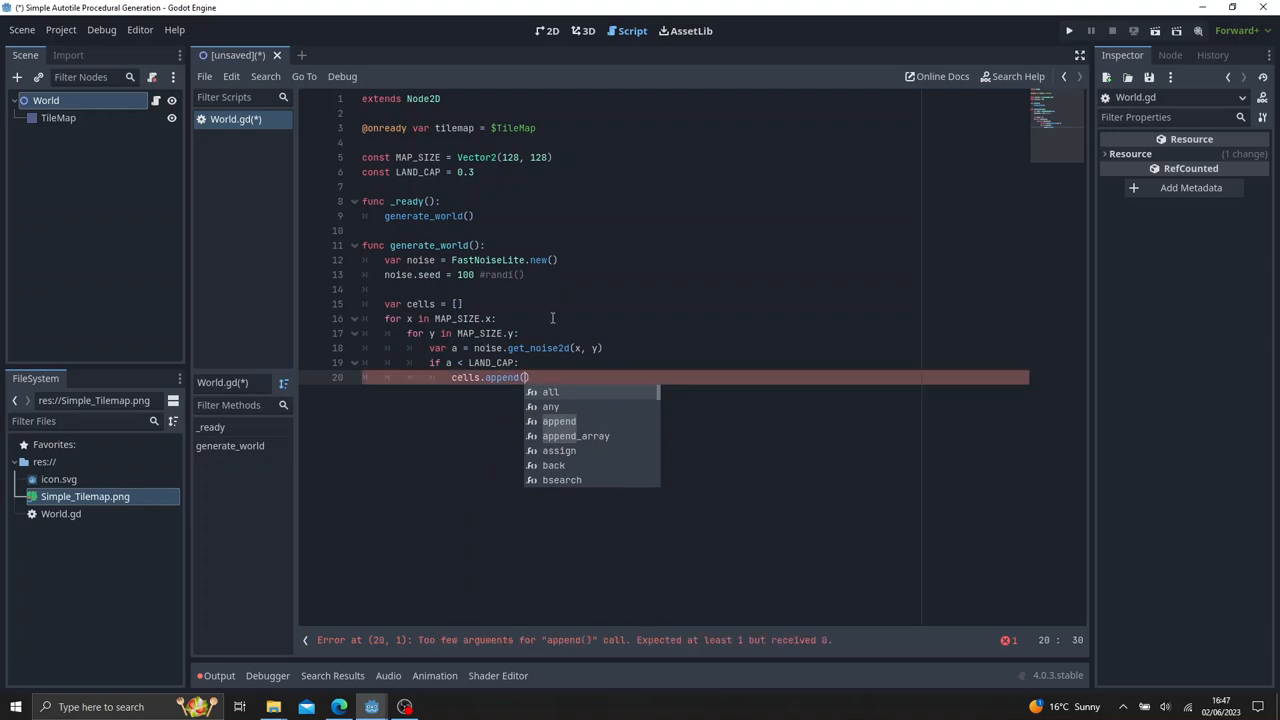
text(Vector2()
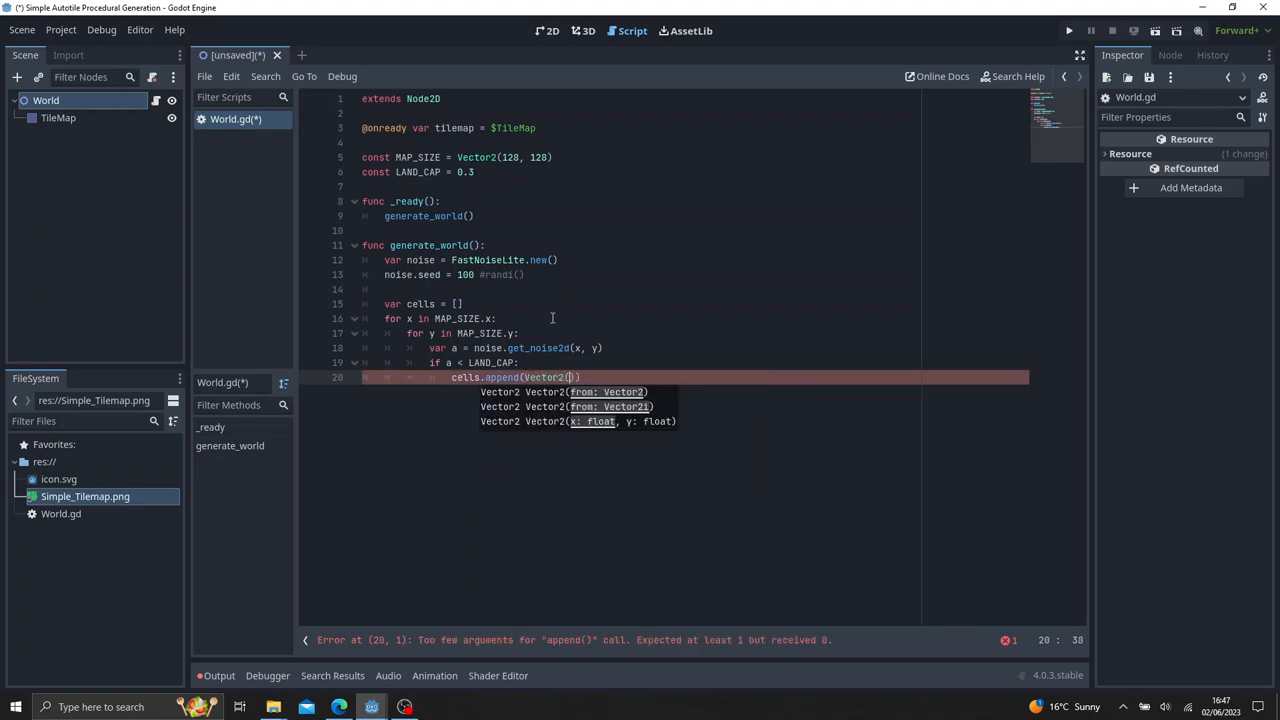
text(x, y)
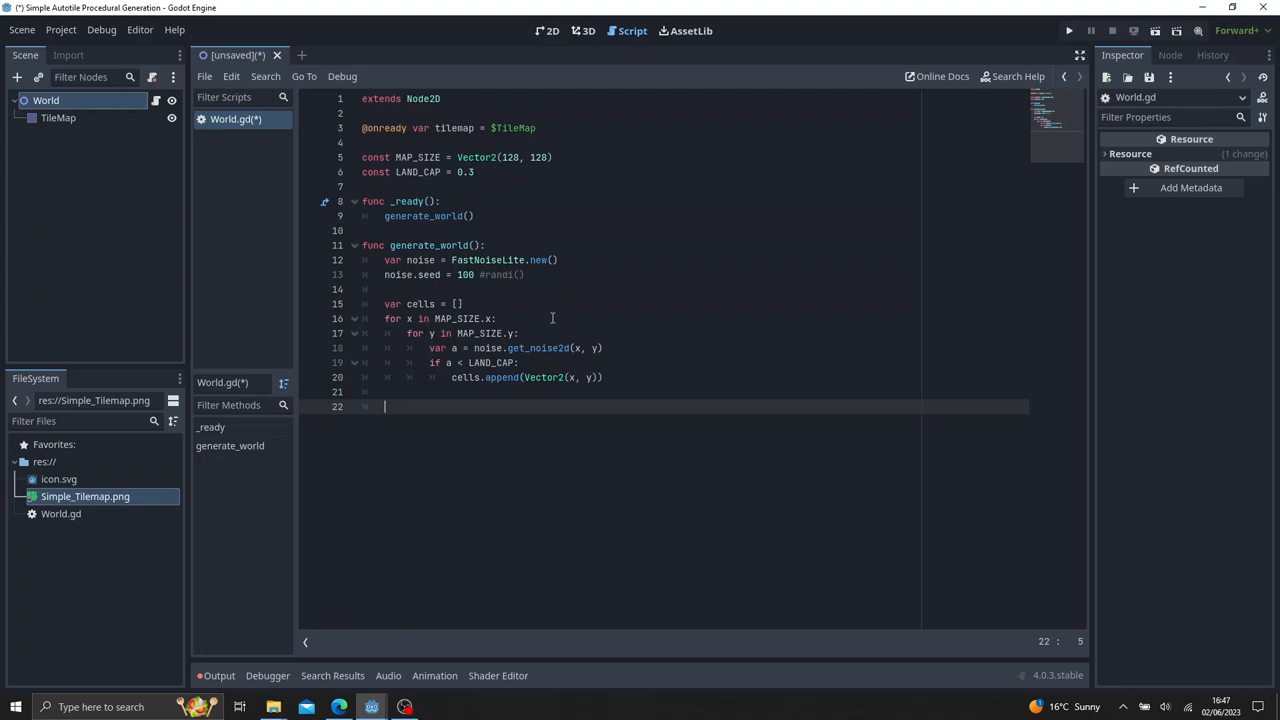
After the loops add tilemap.set_cells_terrain_connect(0, cells, 0, 0).
text(tilemap.set_cells_terrain_connect()
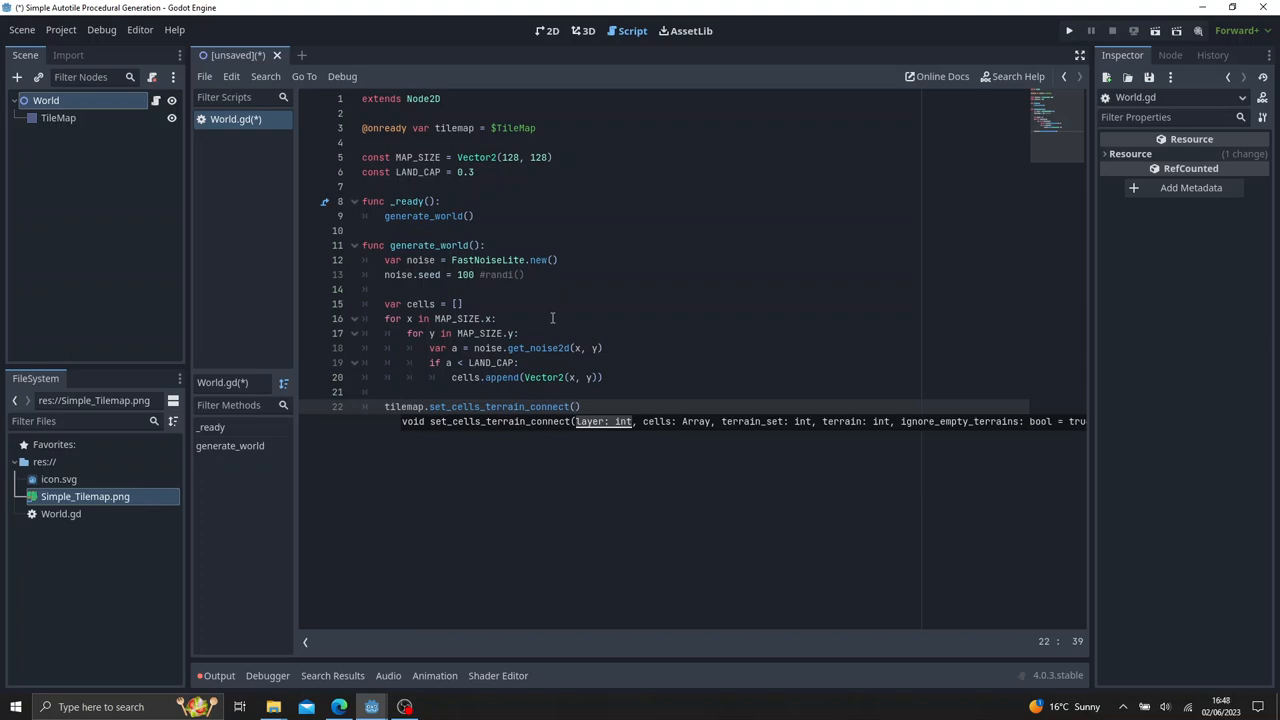
text(0)
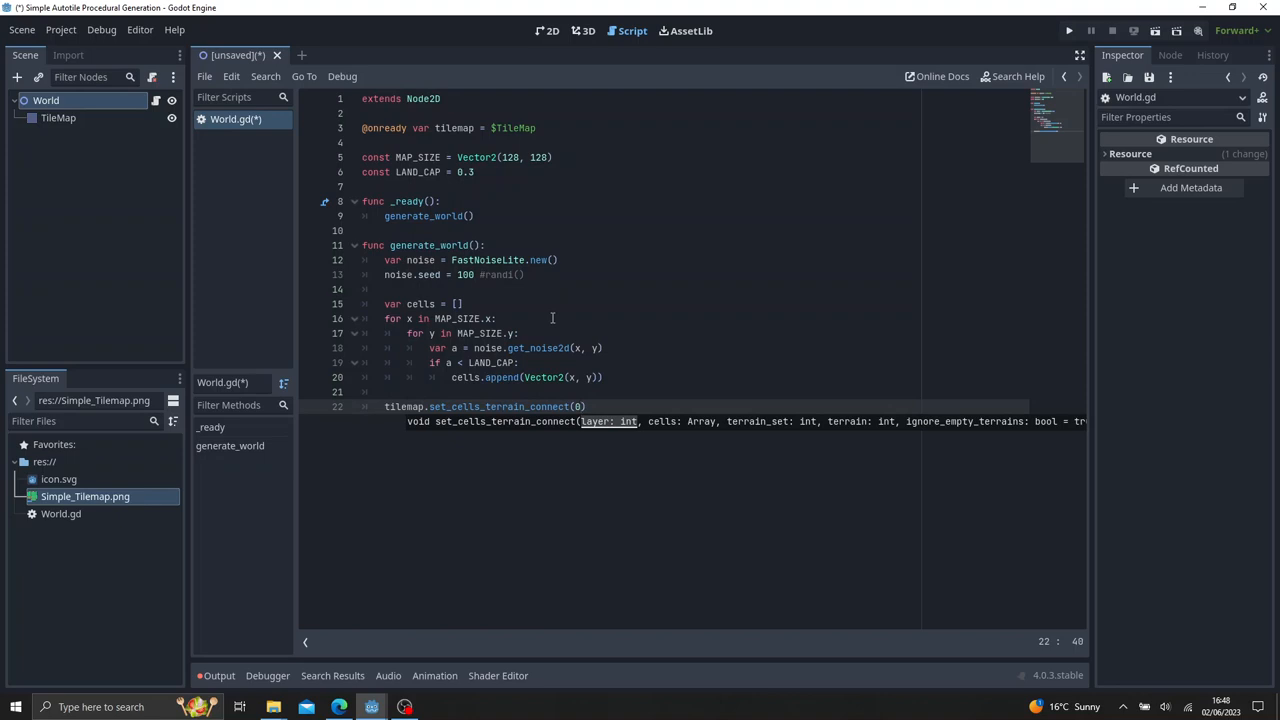
text(,)
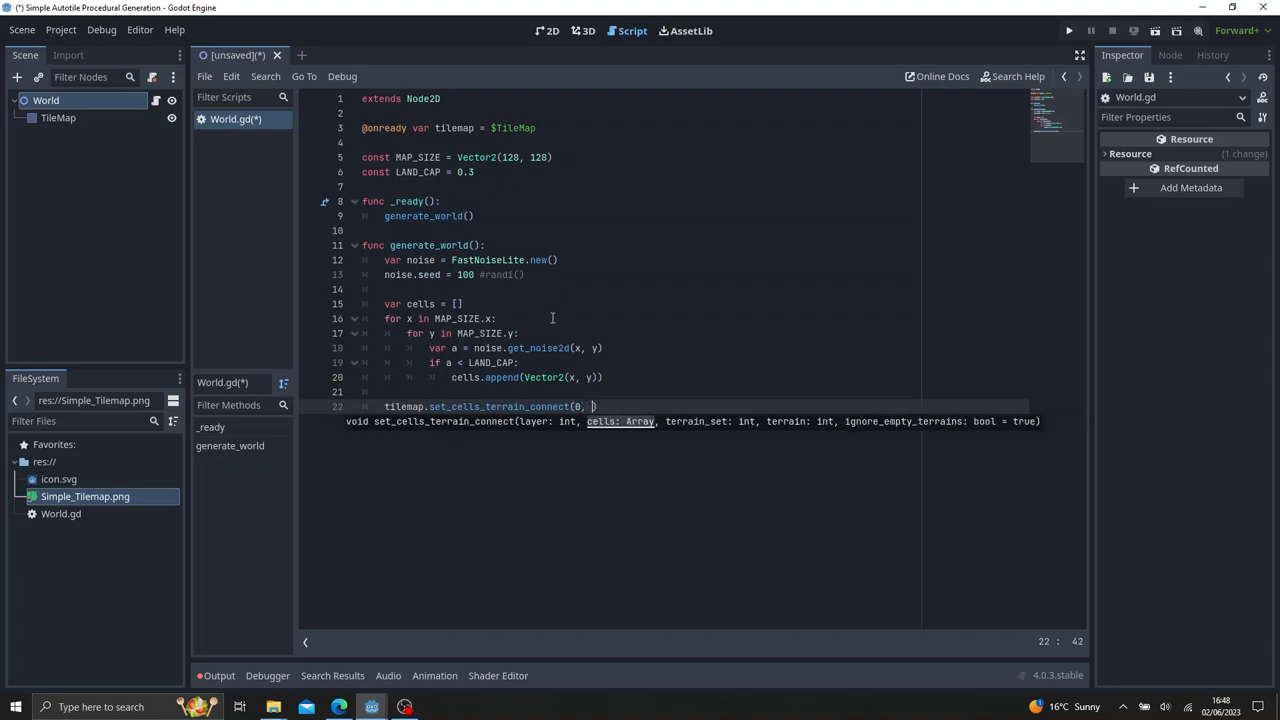
text(cells,)
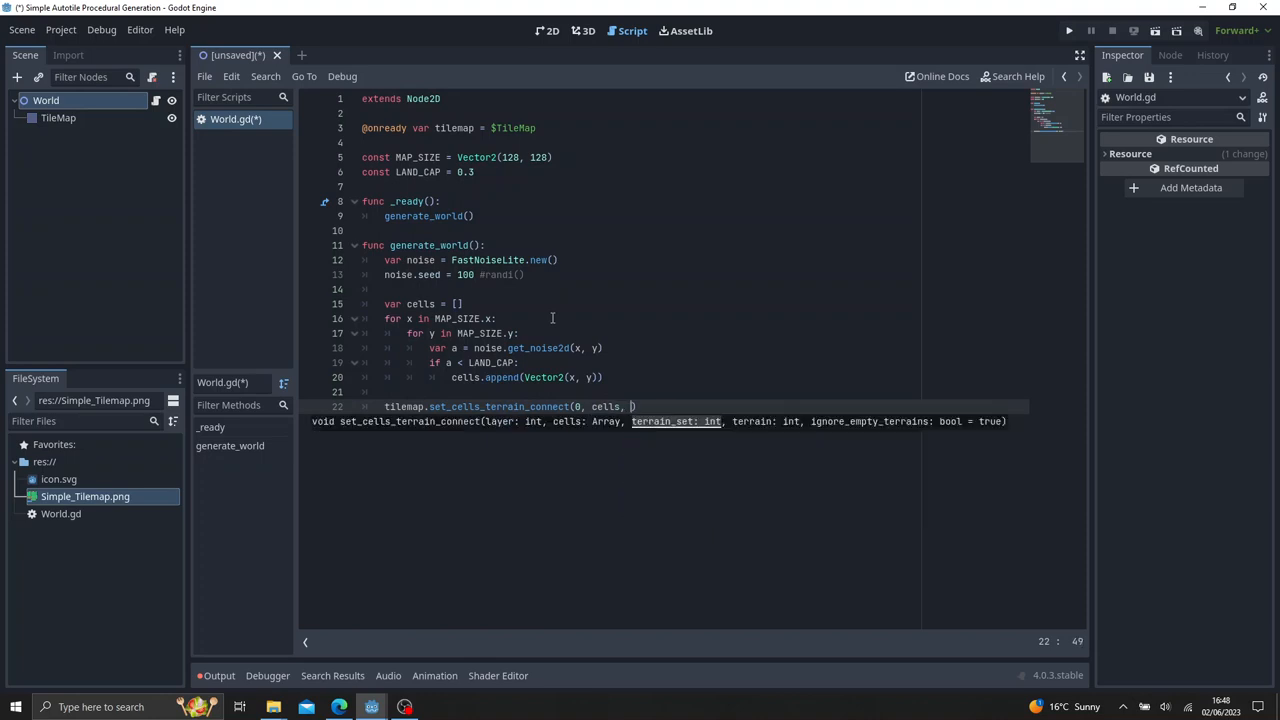
text(0)
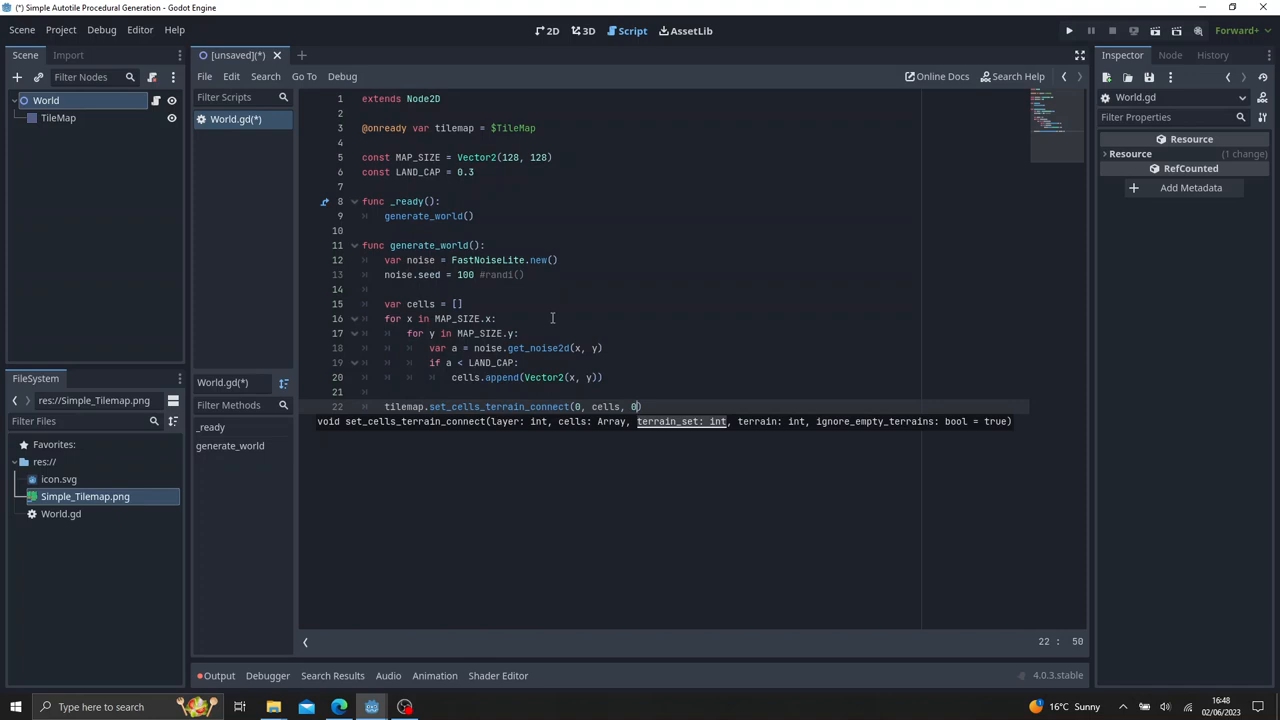
text(,)
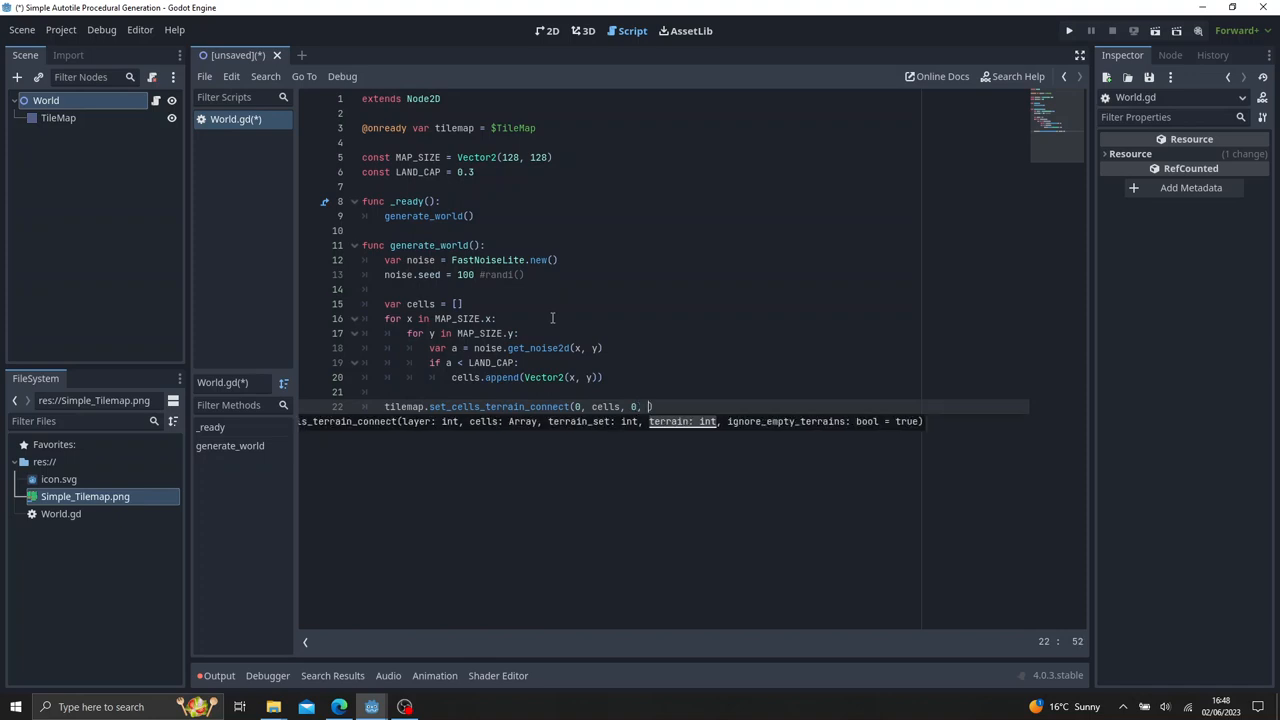
text(0))
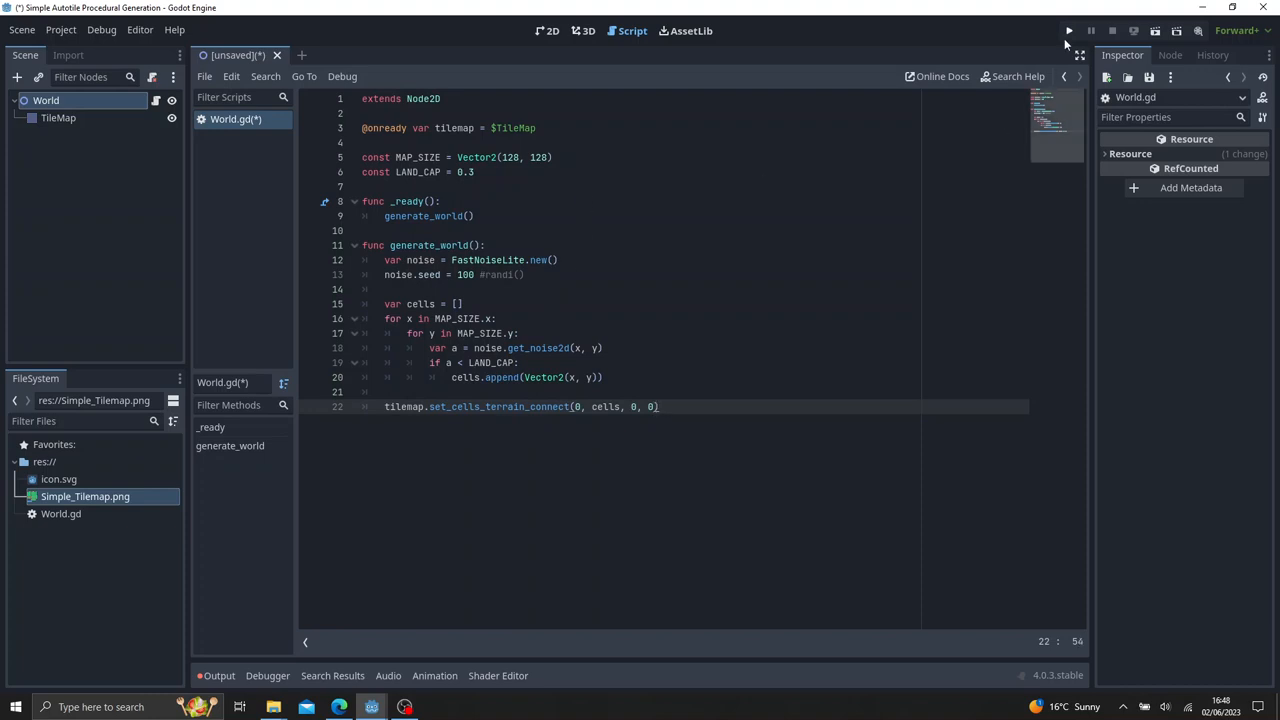
Run the project, choosing the current scene as main and saving it as World.tscn.
click(1068, 32)
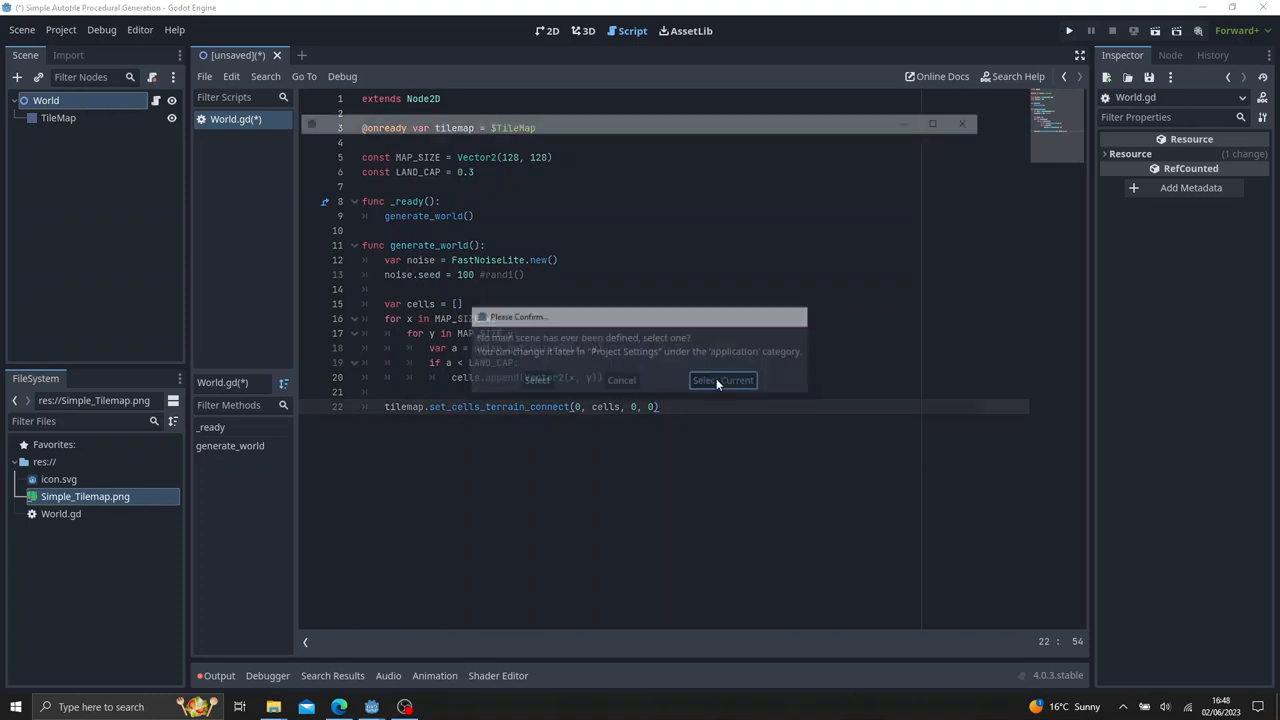
click(722, 380)
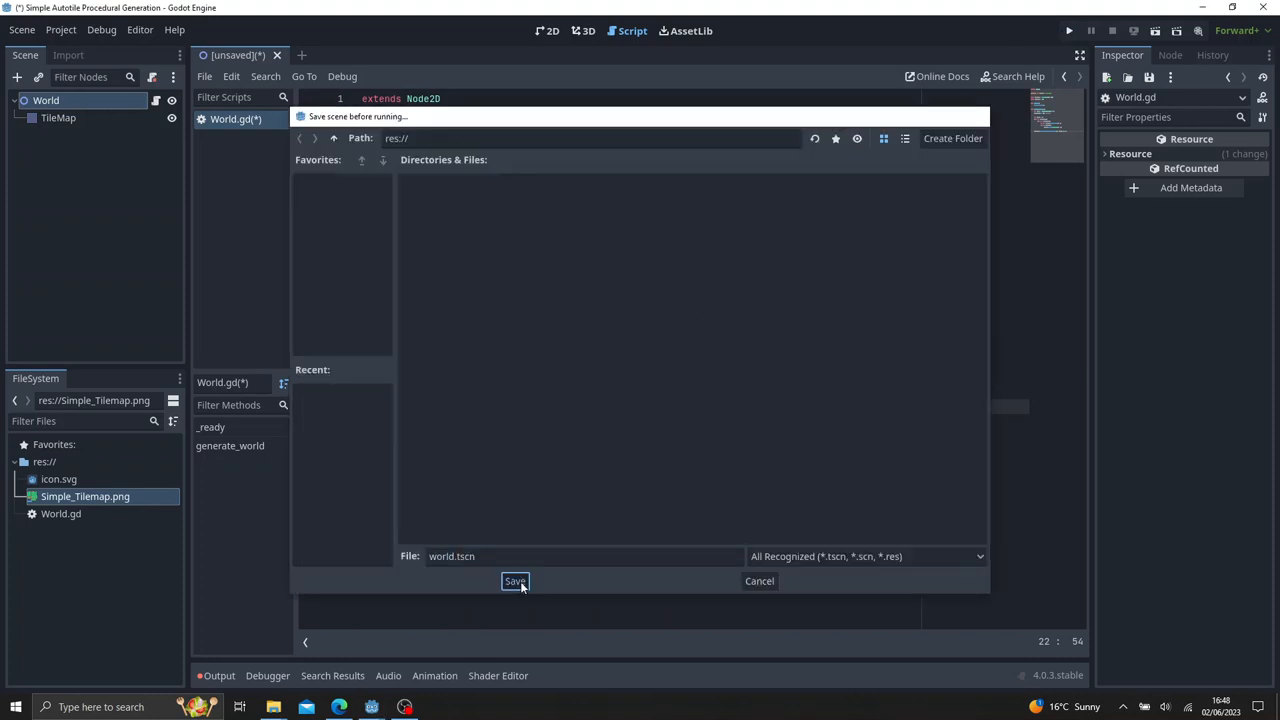
click(514, 580)
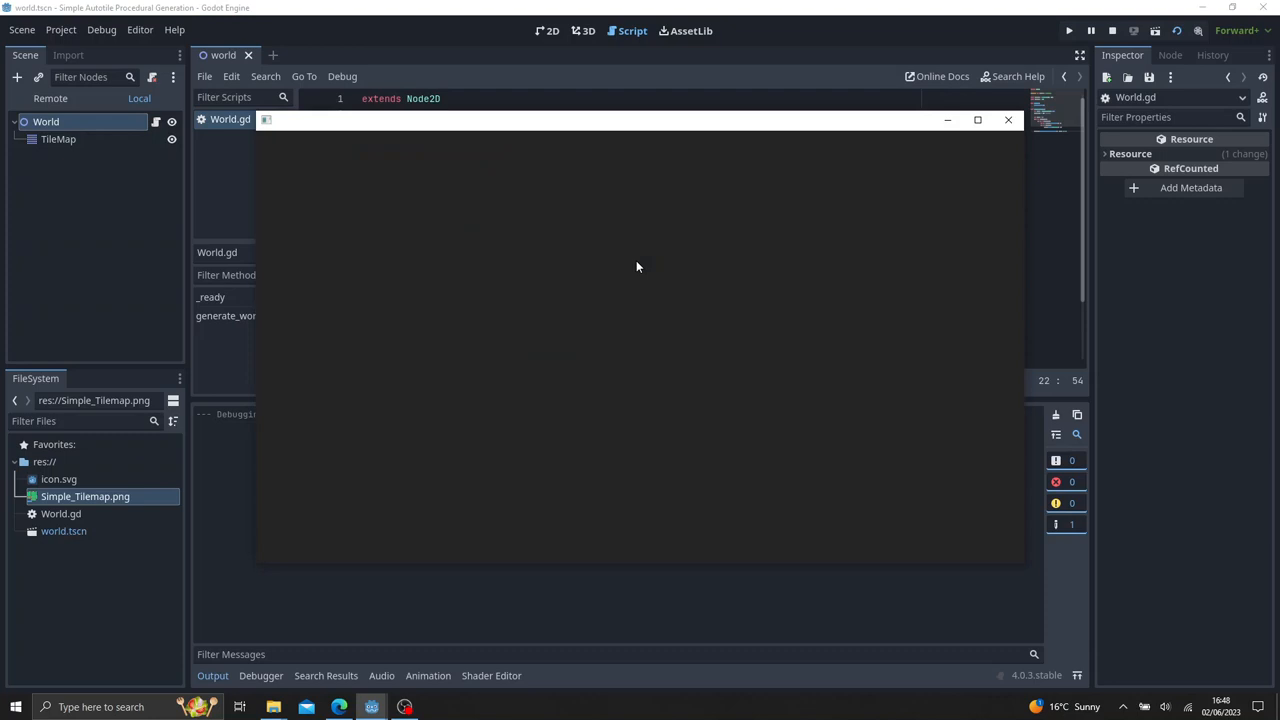
mouse_move(1068, 254)
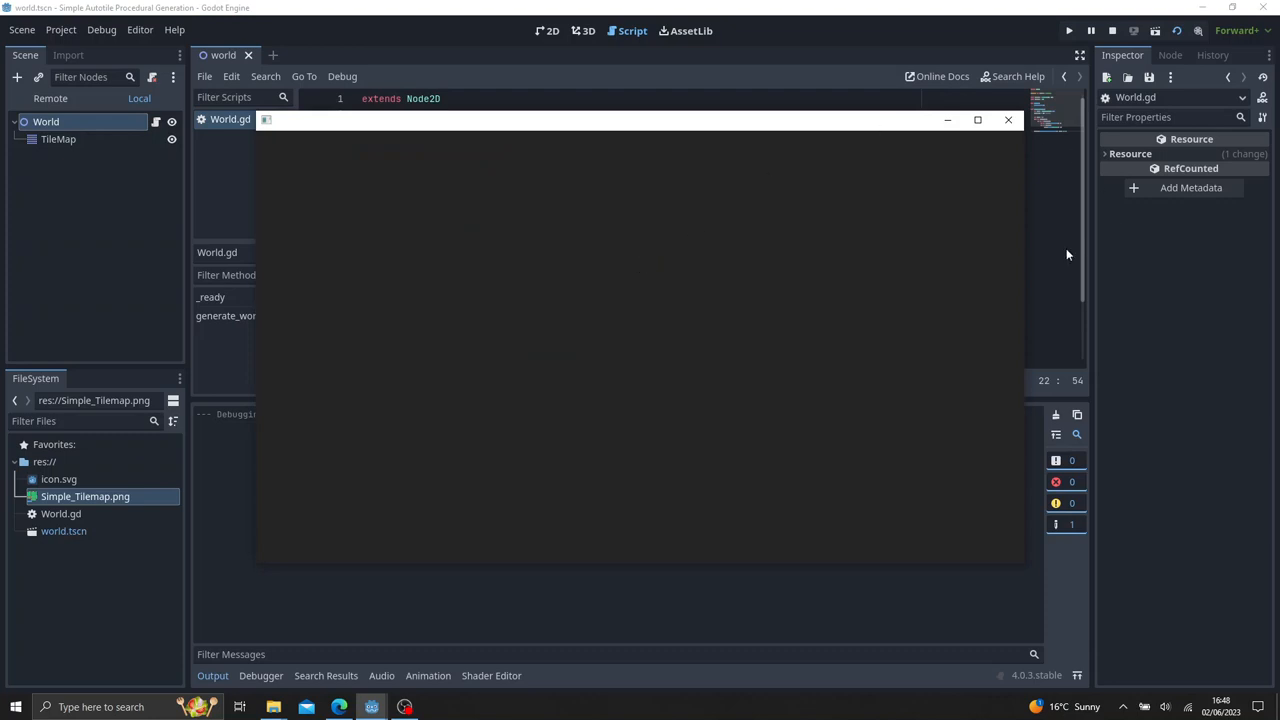
mouse_move(1008, 244)
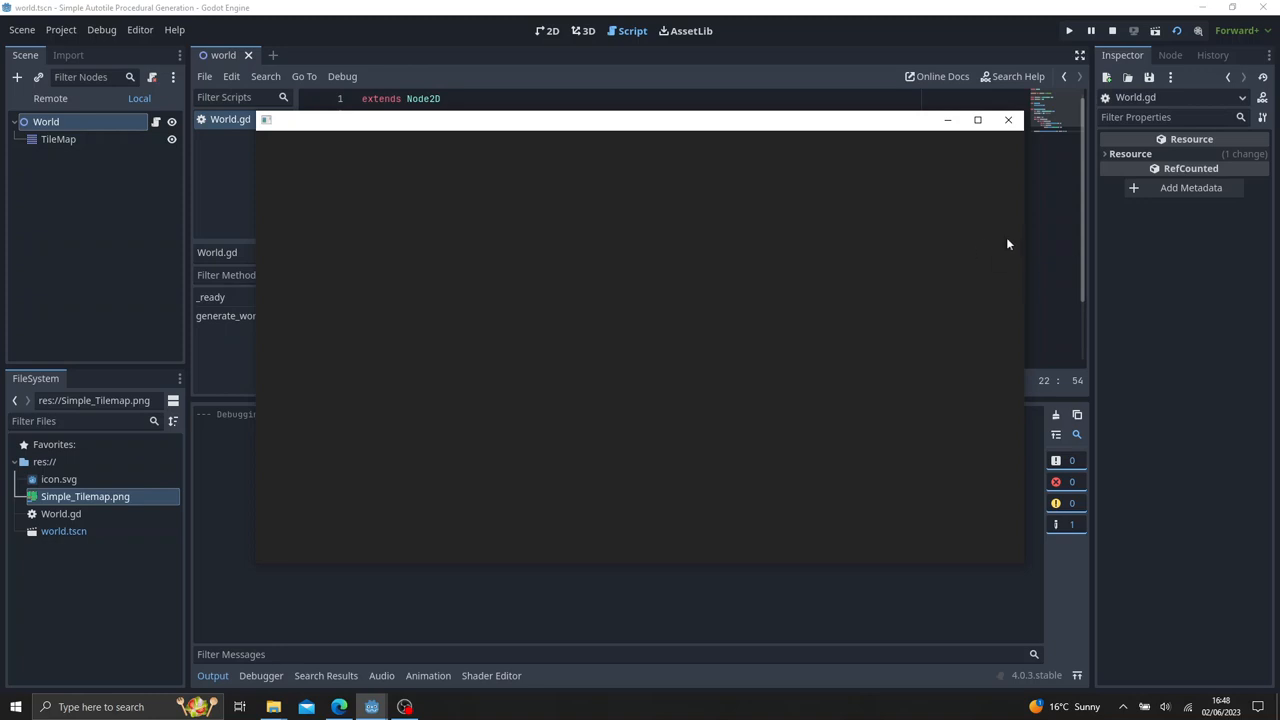
mouse_move(1016, 244)
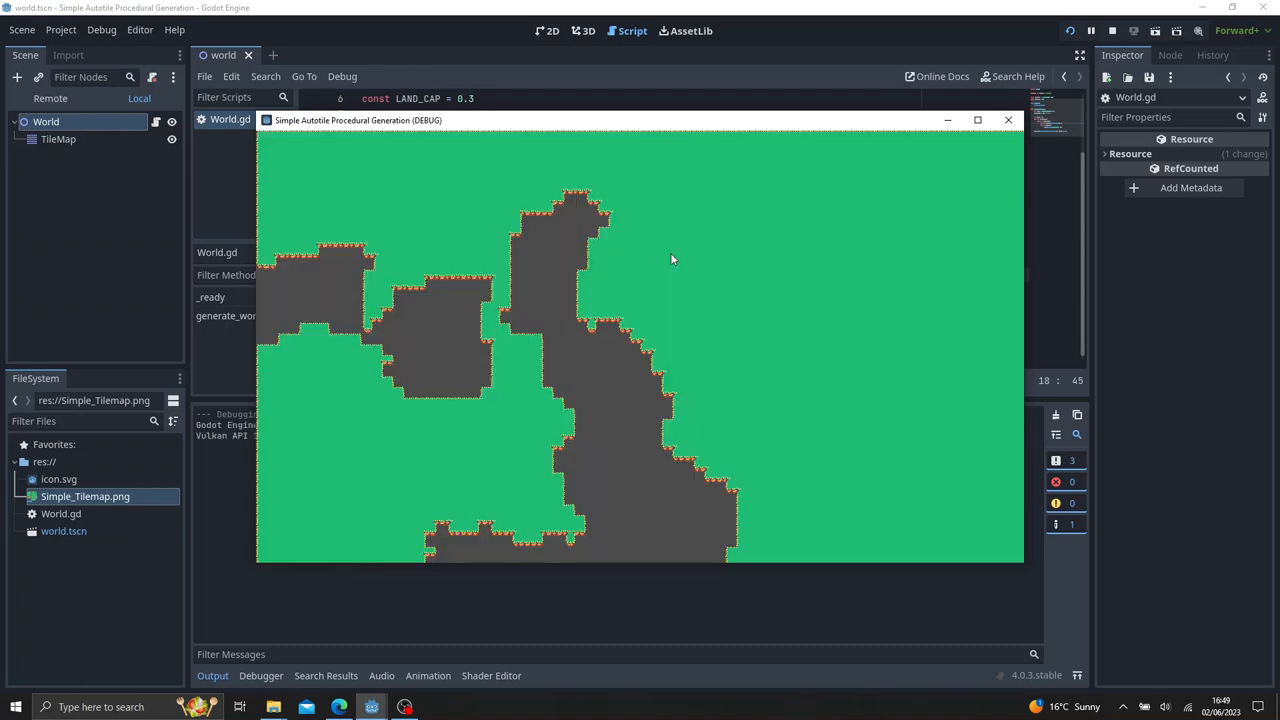
mouse_move(984, 108)
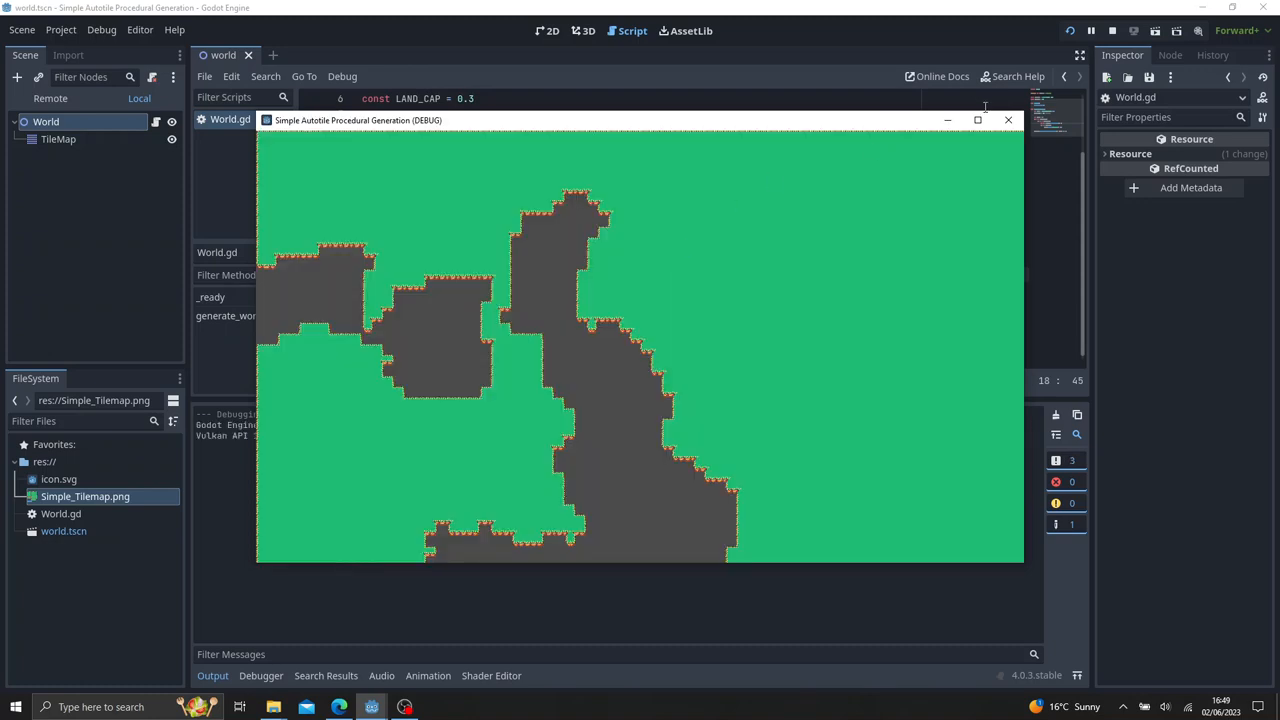
Close the game and add an else branch starting tilemap.set_cell(0, Vector2(x, y), 0, ...).
click(976, 120)
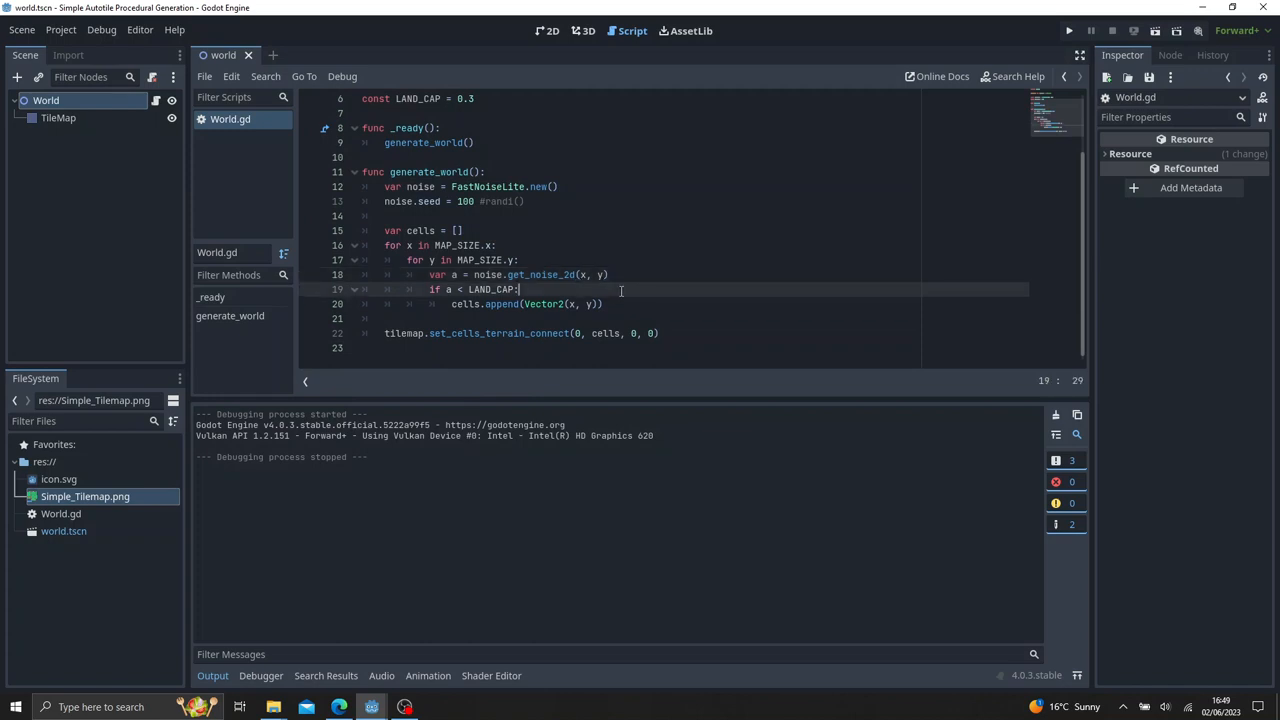
key(Return)
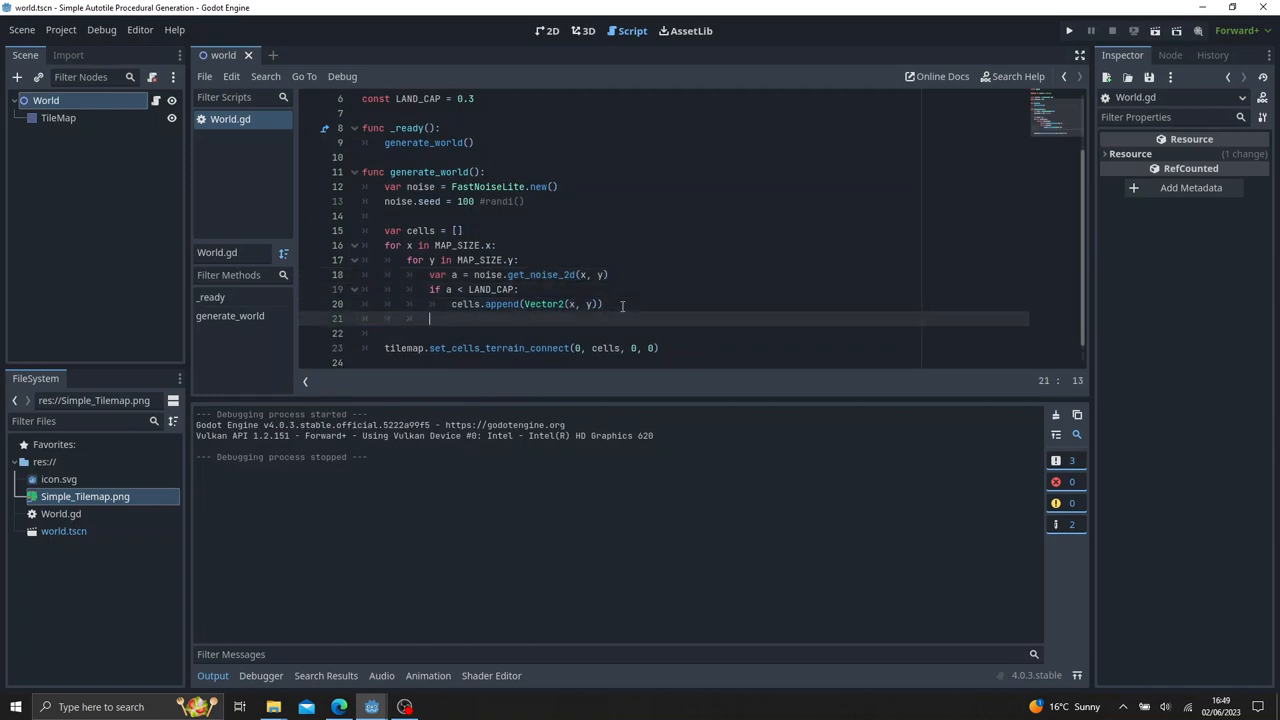
text(else:)
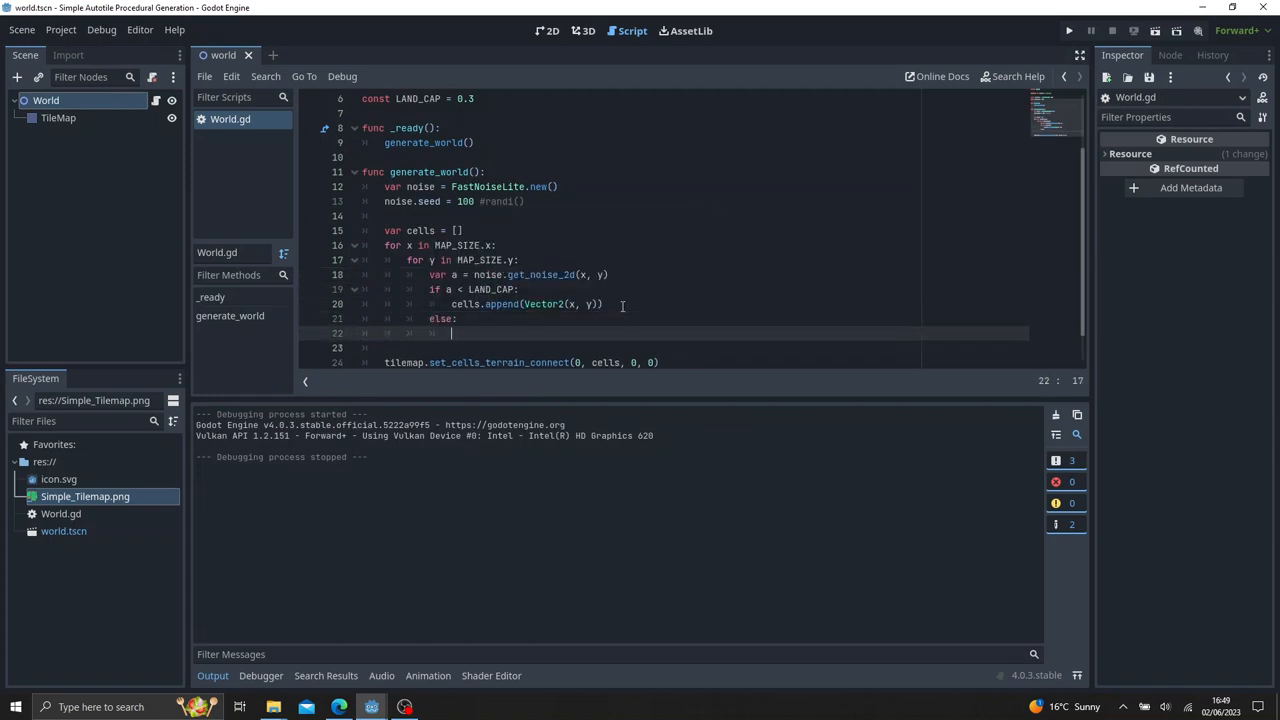
text(tilemap.set_cell(0,)
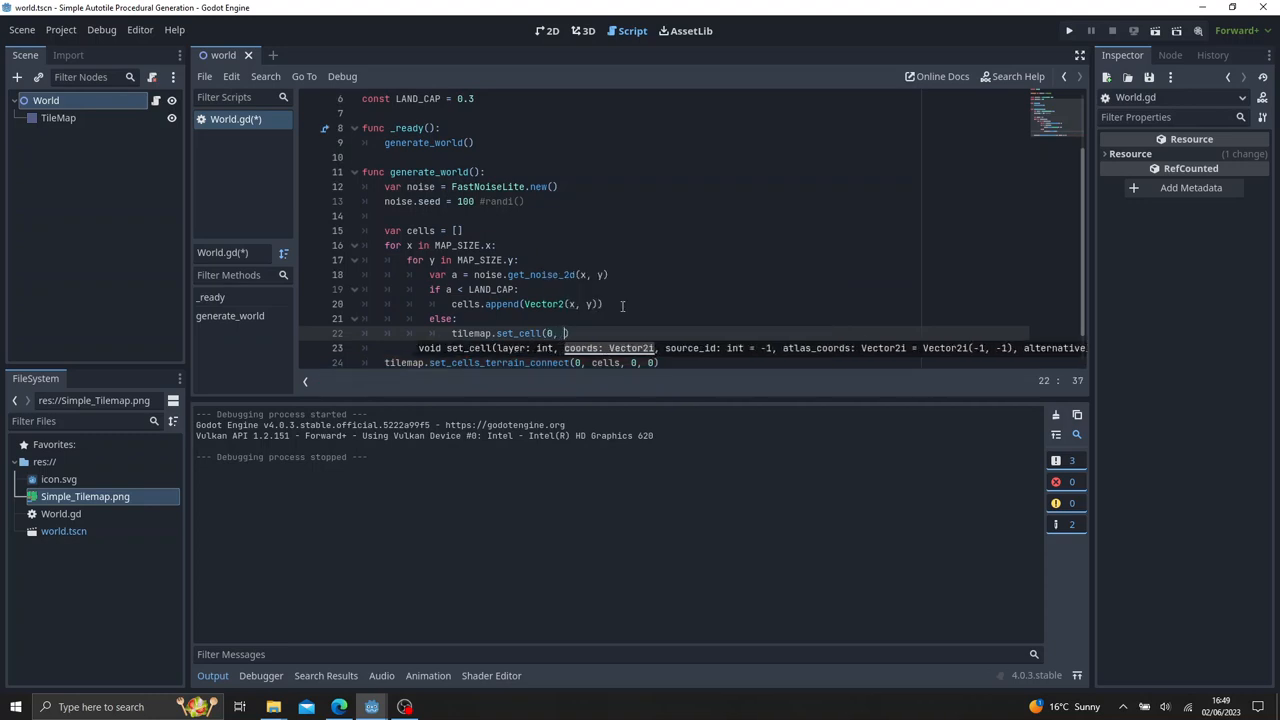
text(V)
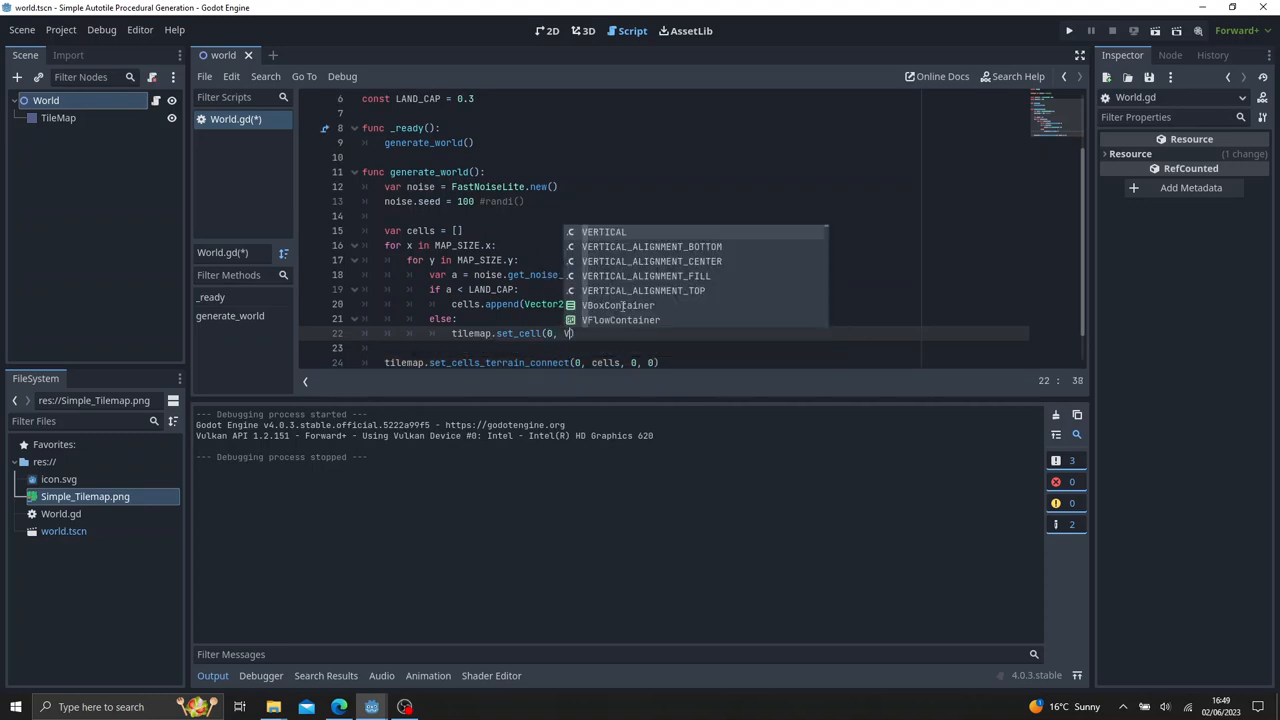
text(Vector2()
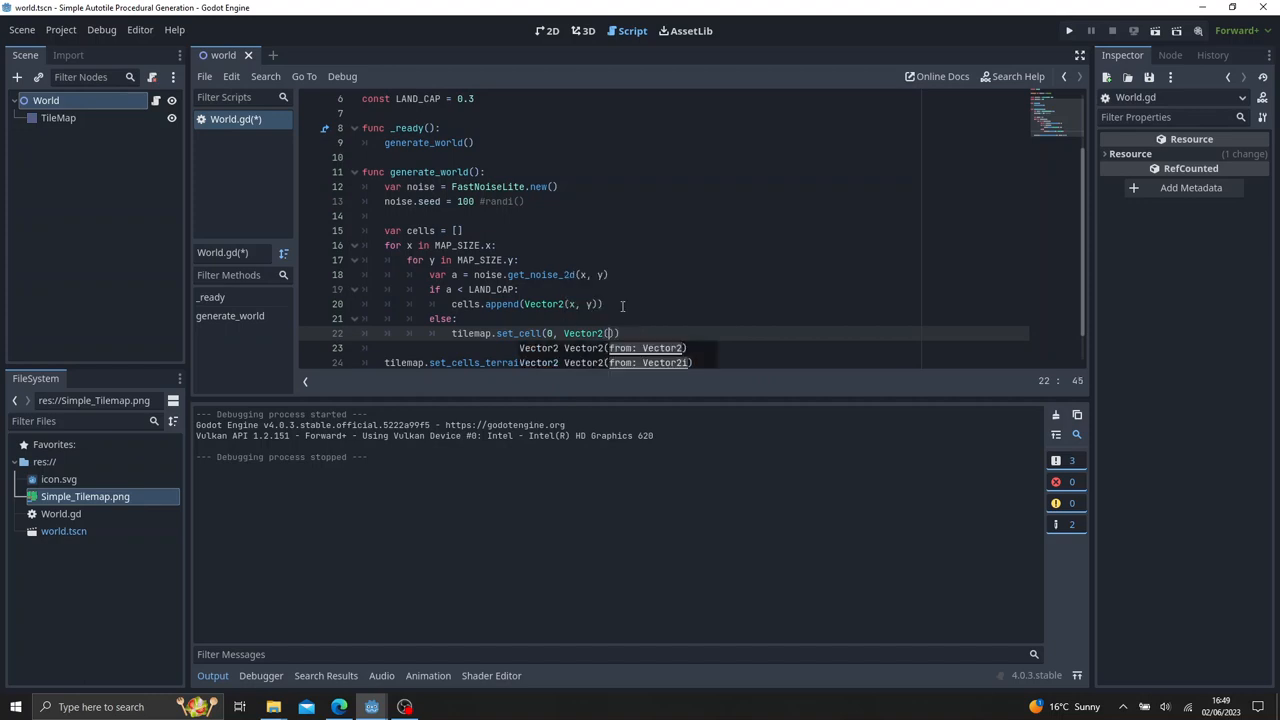
text(y)
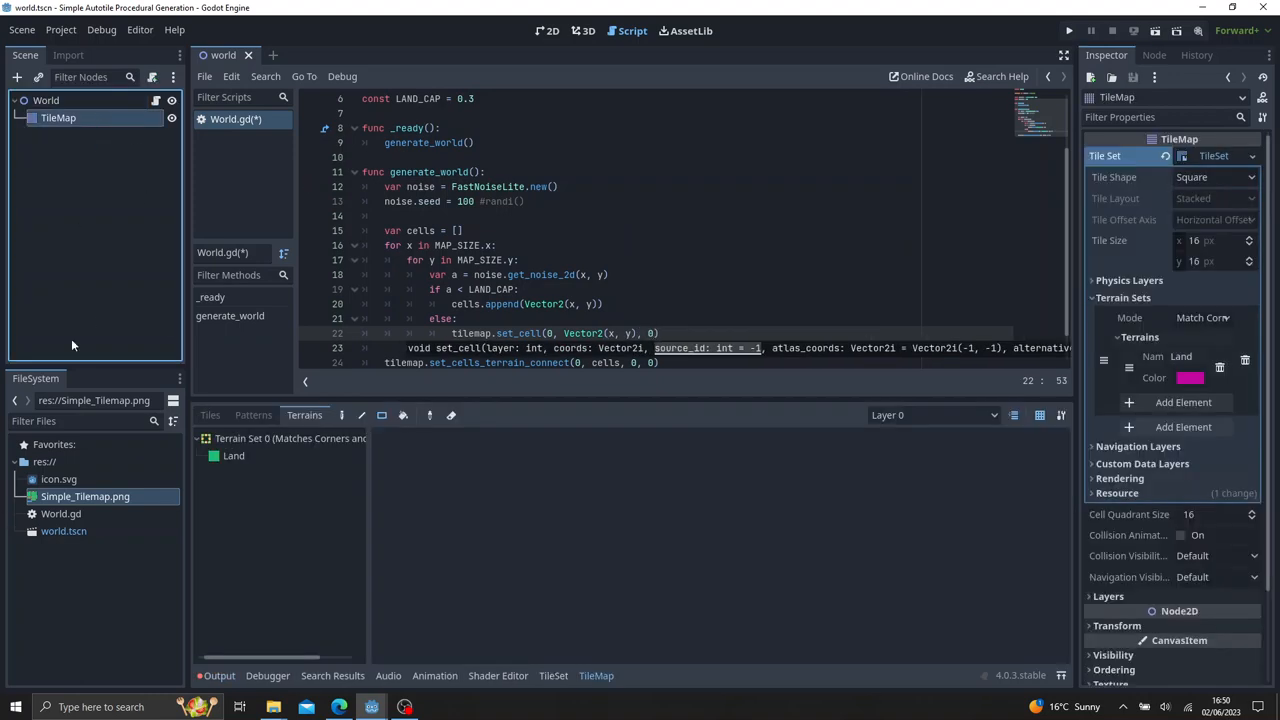
Look up the water tile in the tileset atlas and finish set_cell with its Vector2 atlas coordinates.
click(210, 414)
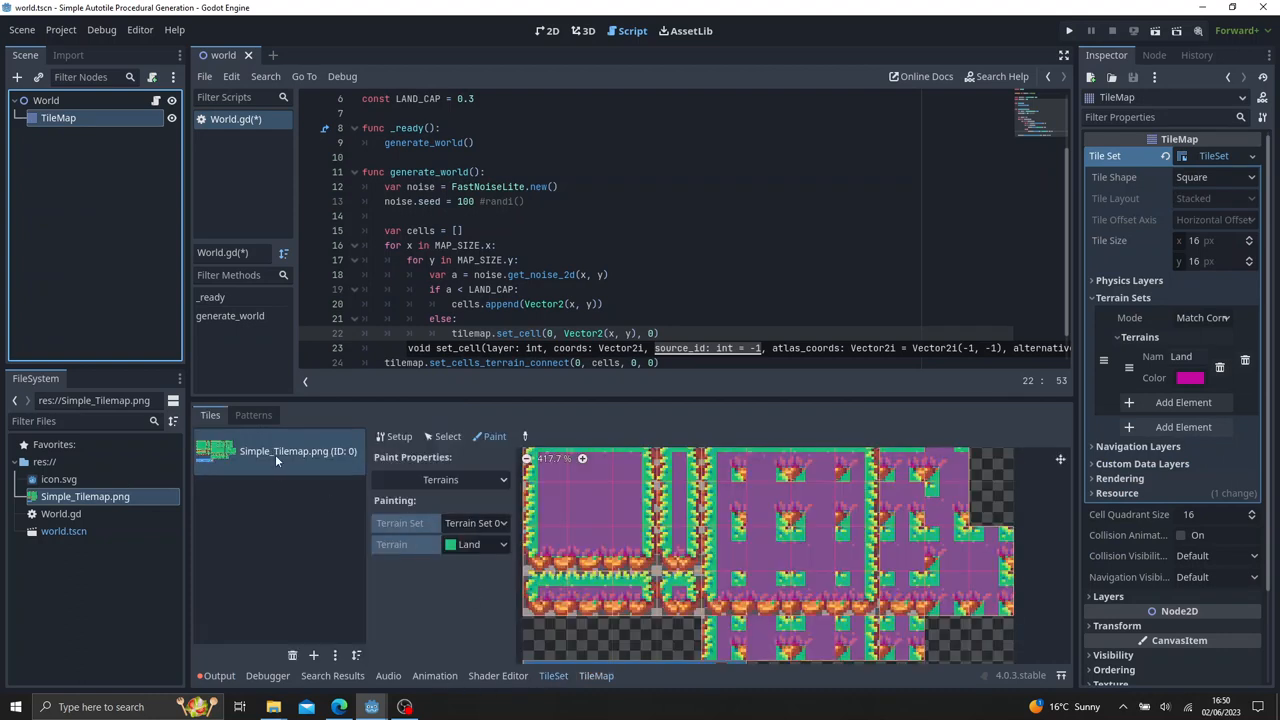
mouse_move(296, 450)
text(, )
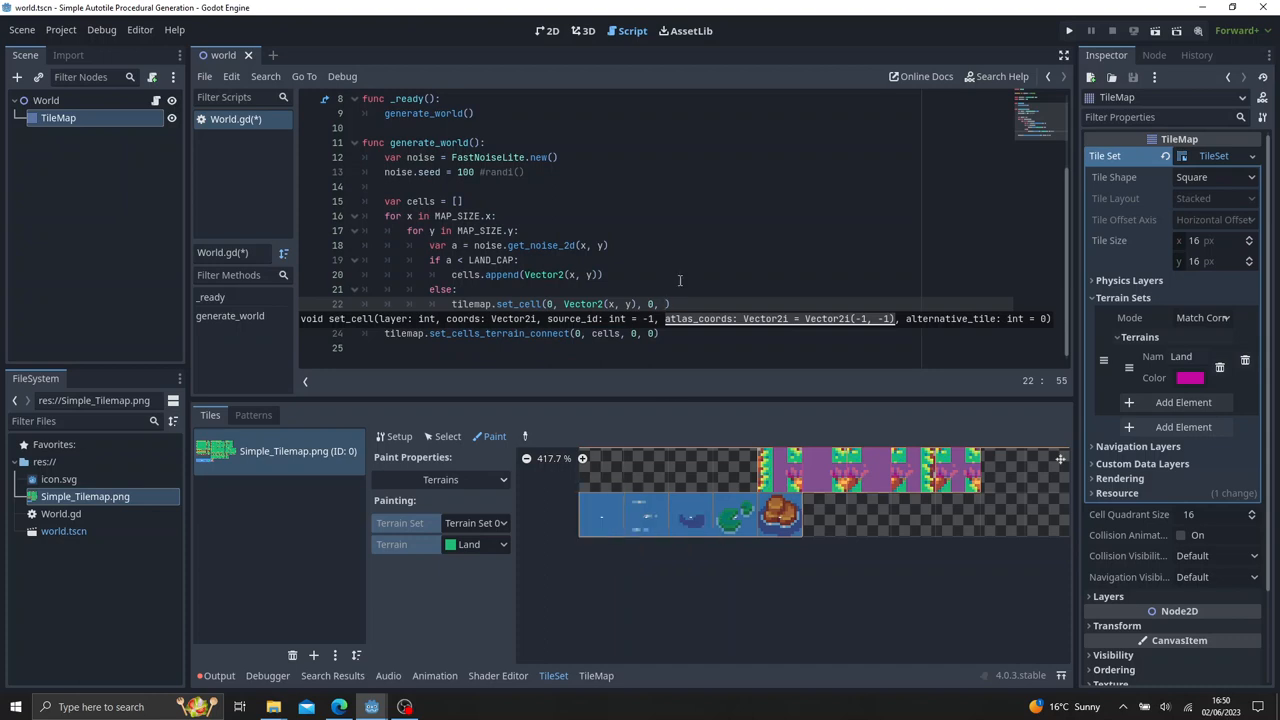
text(Ve)
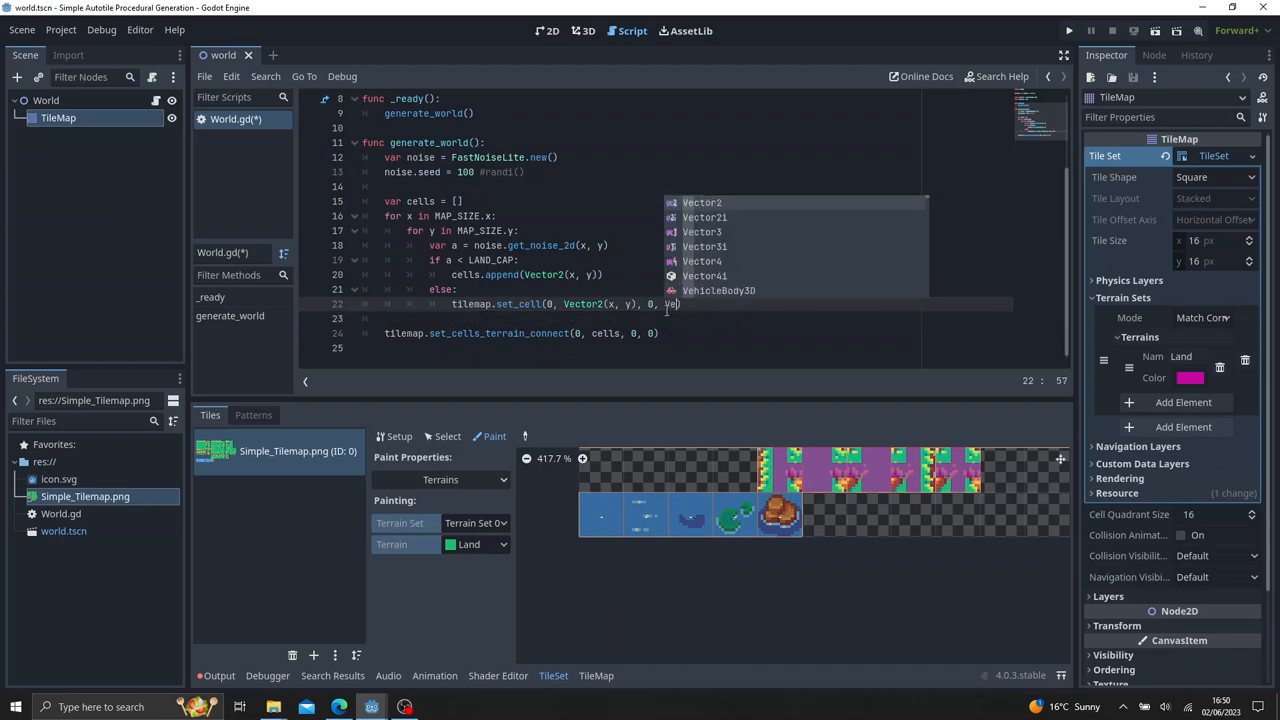
text(ct)
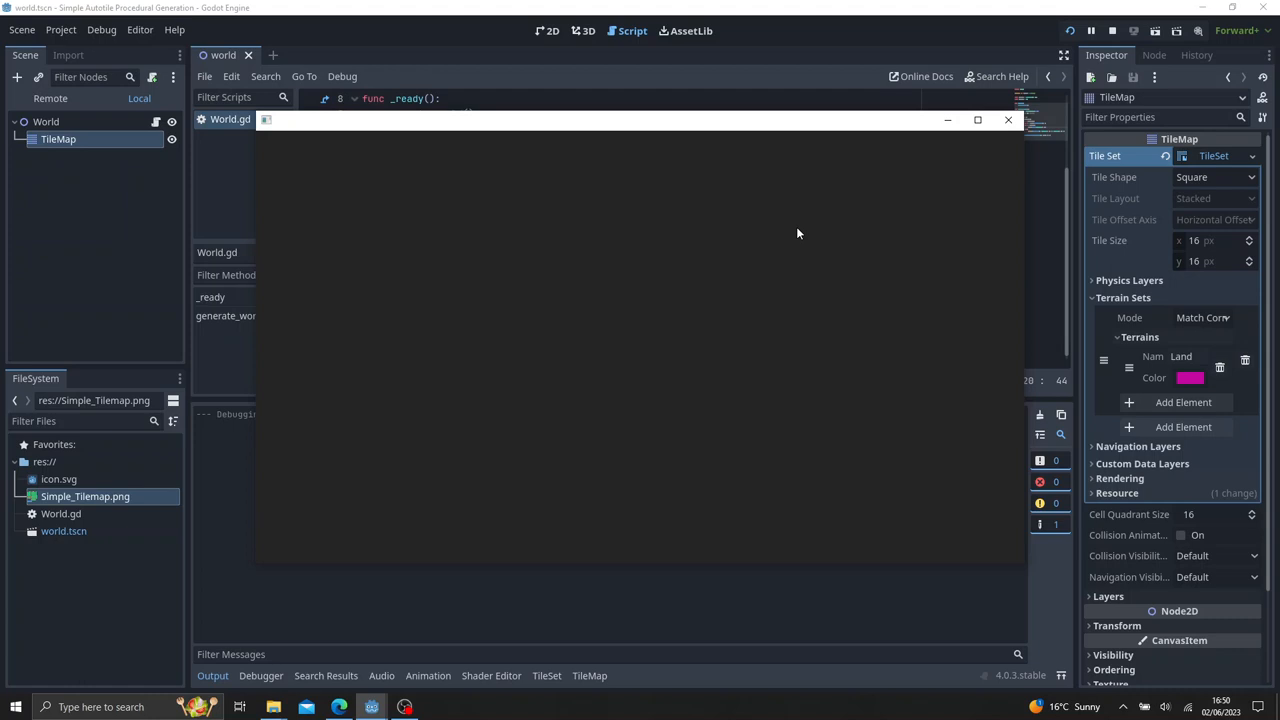
Run the game and enlarge its window to inspect the green land and blue water map.
click(1090, 30)
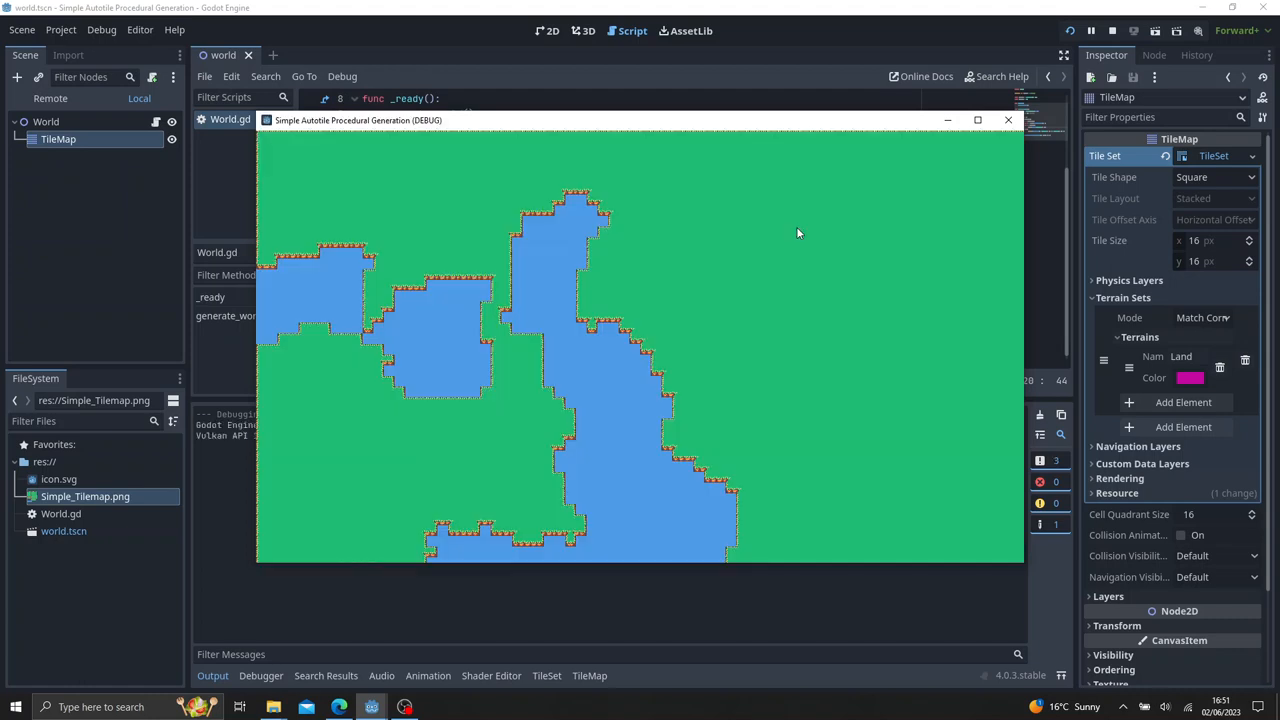
click(976, 120)
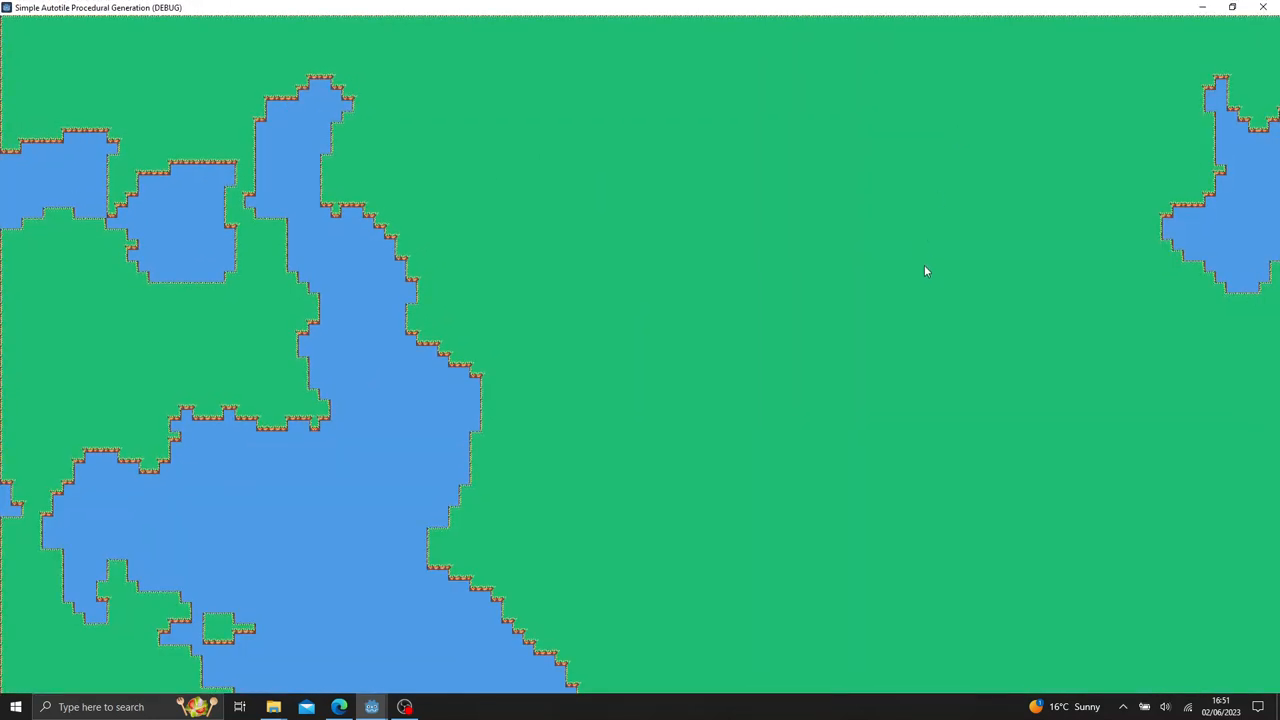
mouse_move(924, 272)
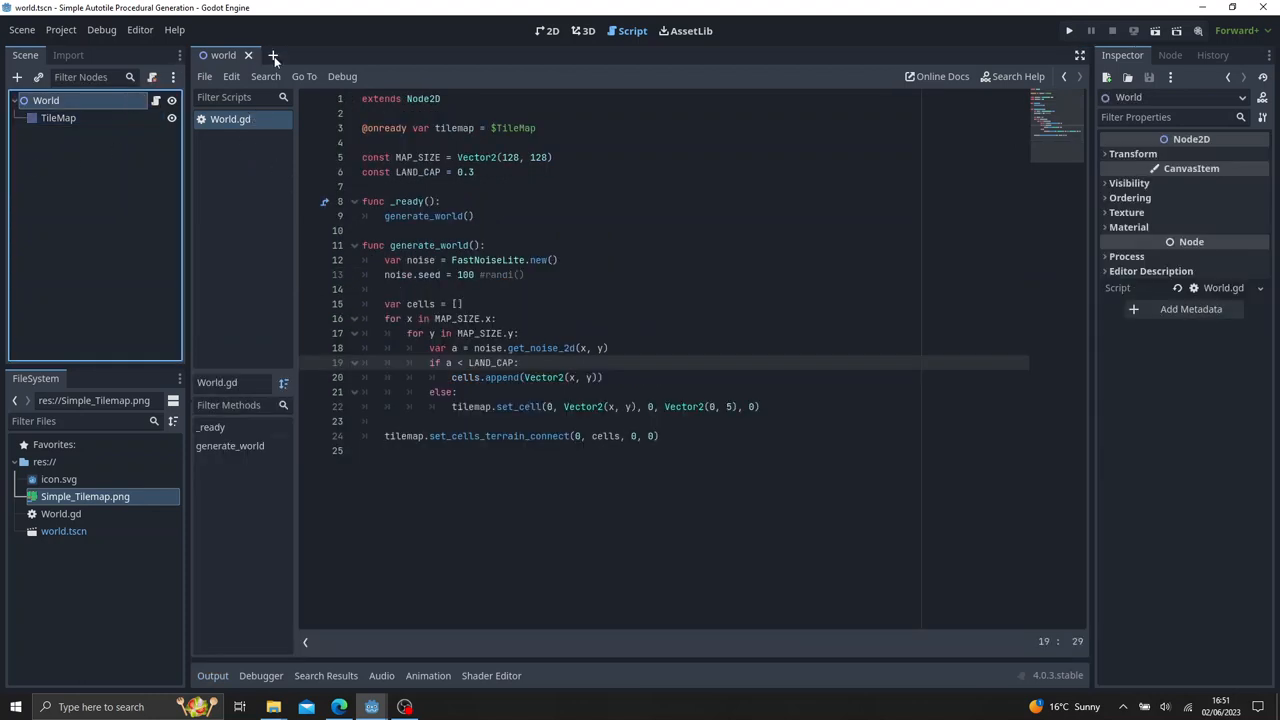
Create a new scene rooted on CharacterBody2D with Sprite2D, CollisionShape2D and Camera2D children.
click(272, 56)
text(charact)
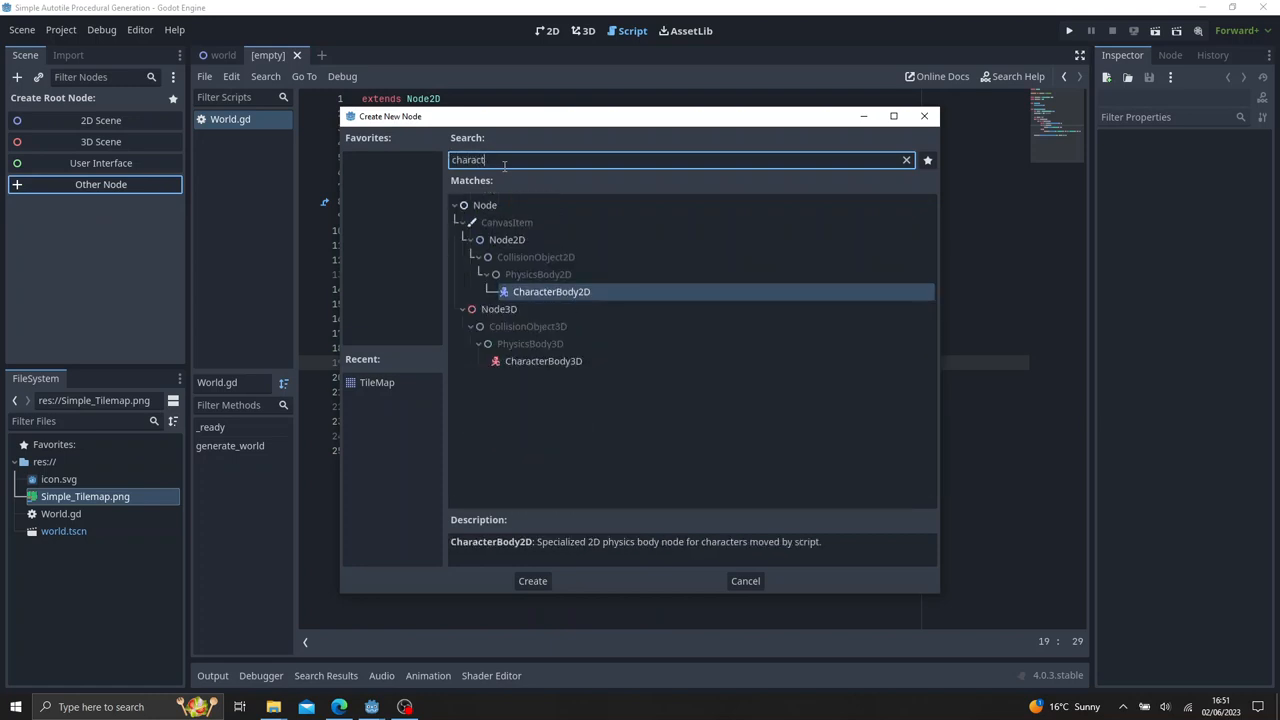
click(532, 580)
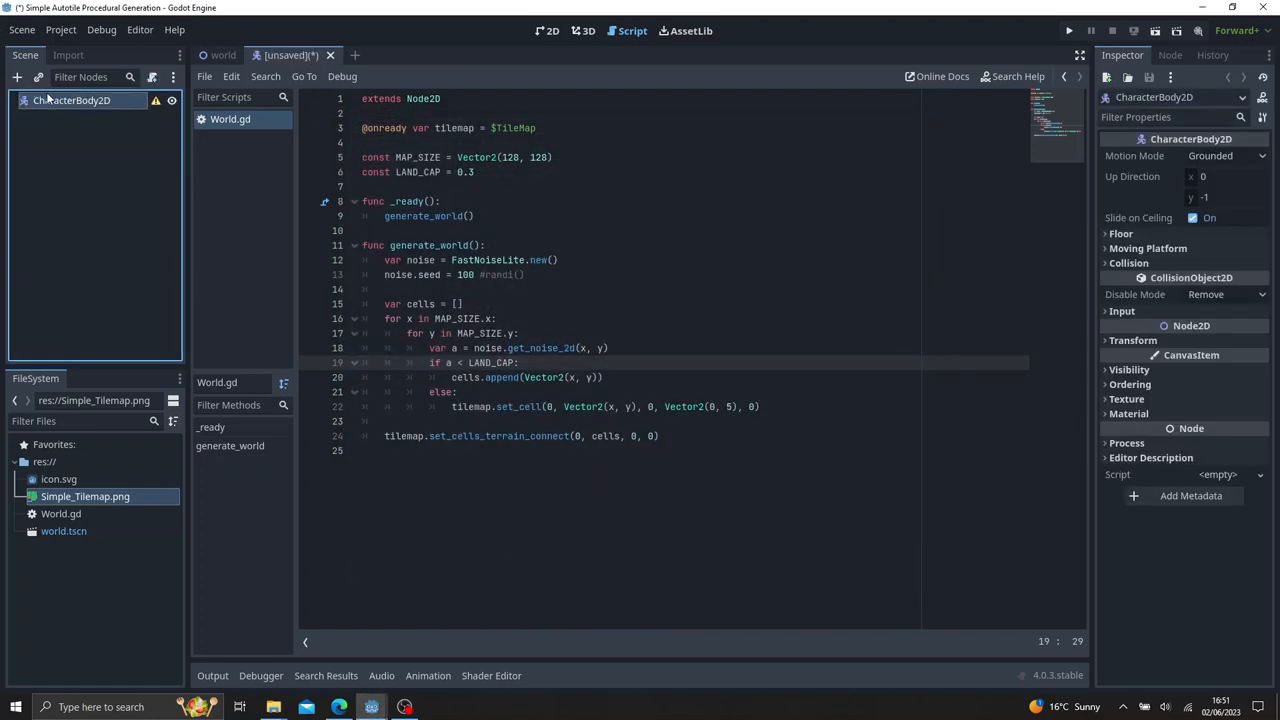
click(16, 76)
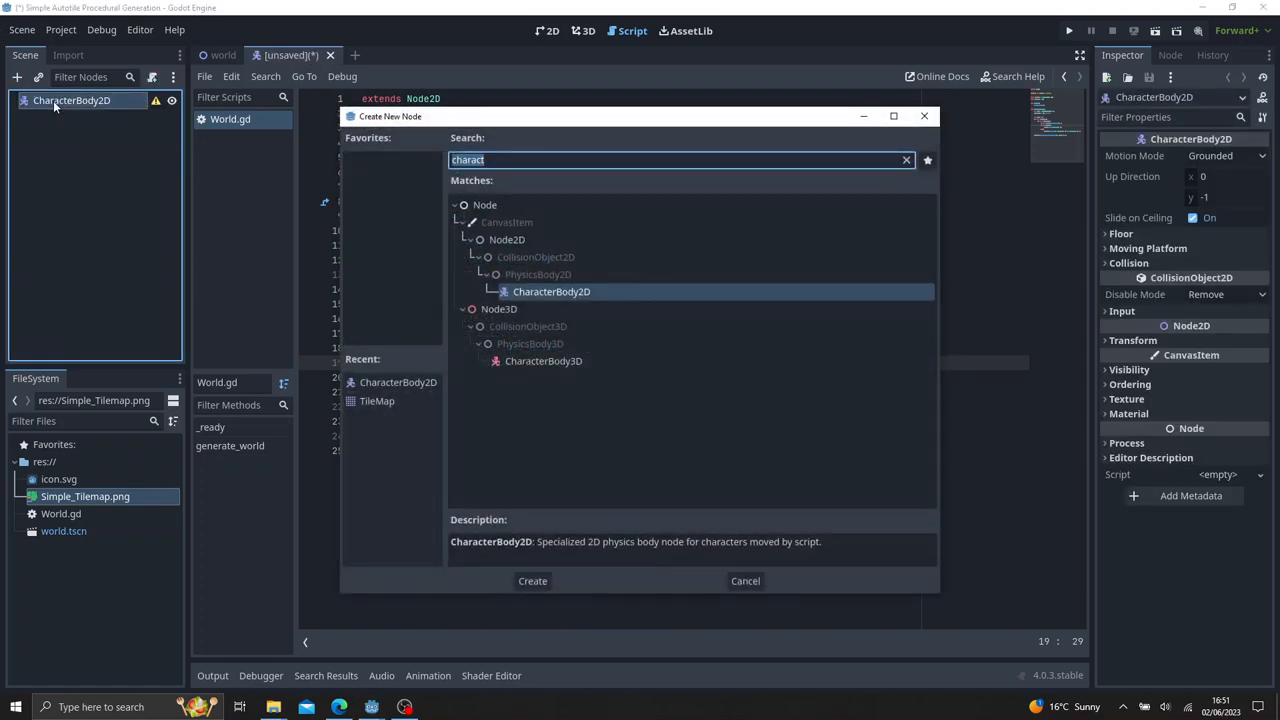
click(532, 580)
text(col)
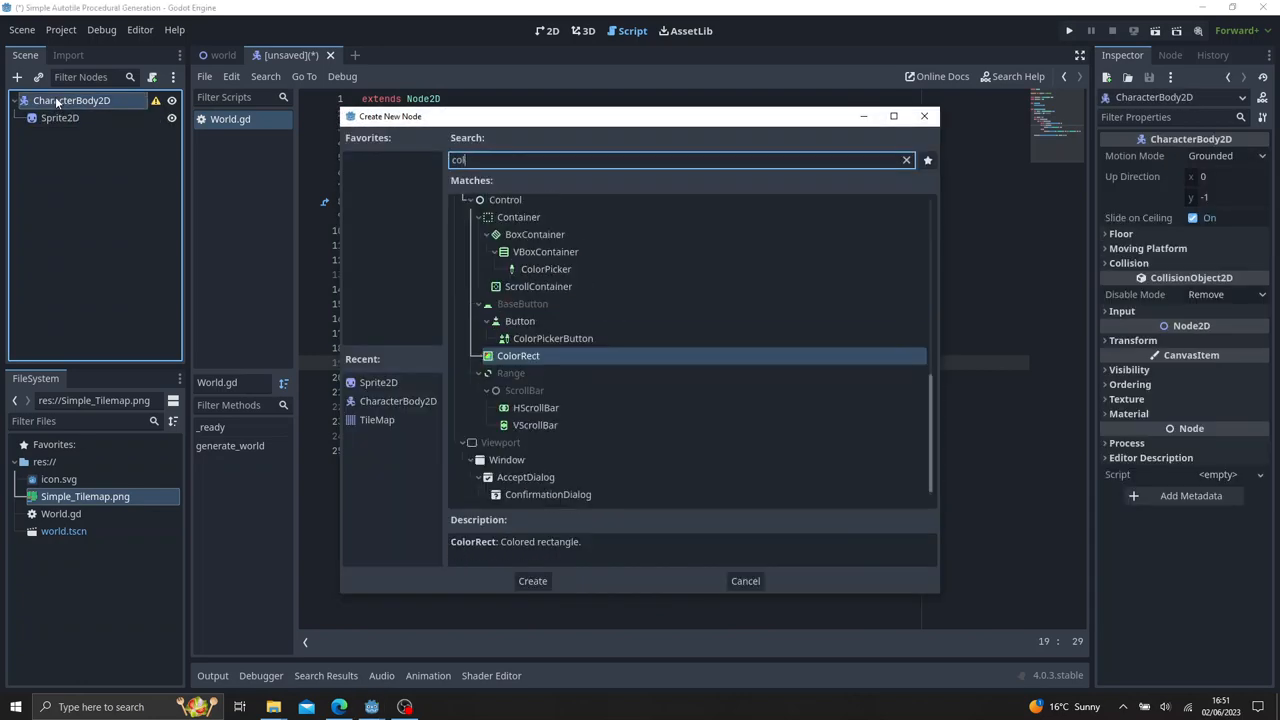
click(532, 580)
text(came)
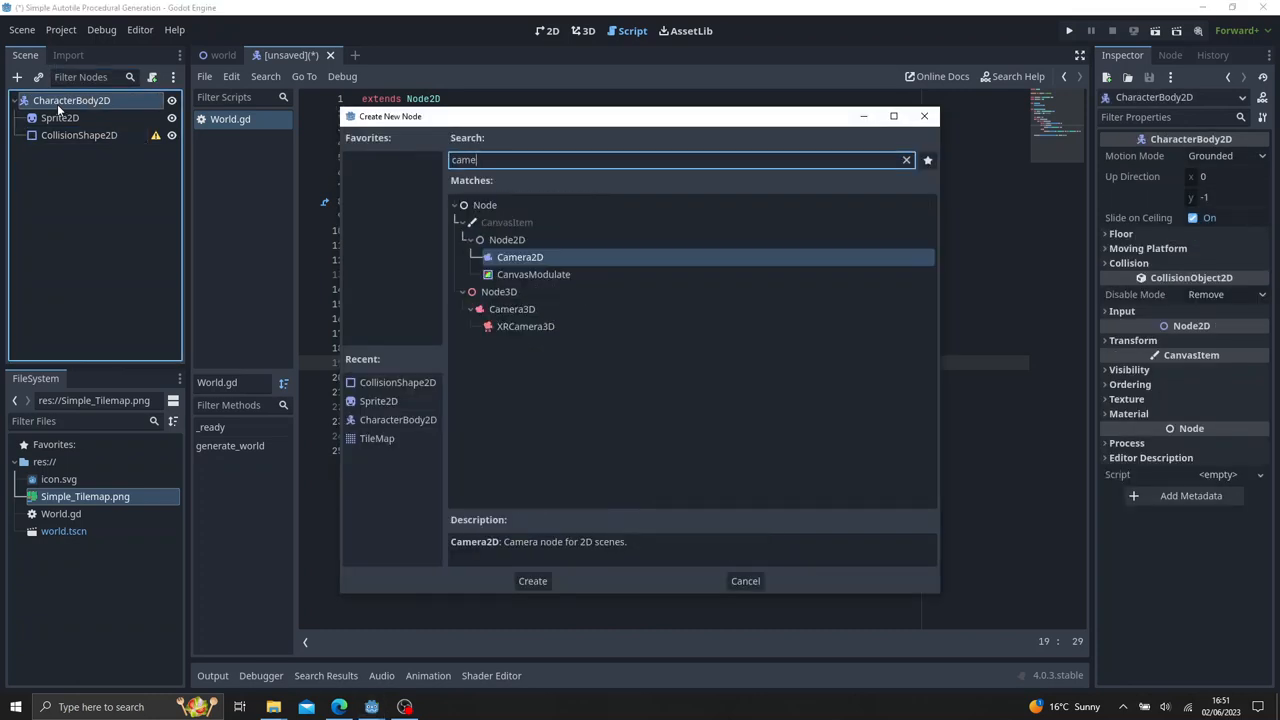
click(532, 580)
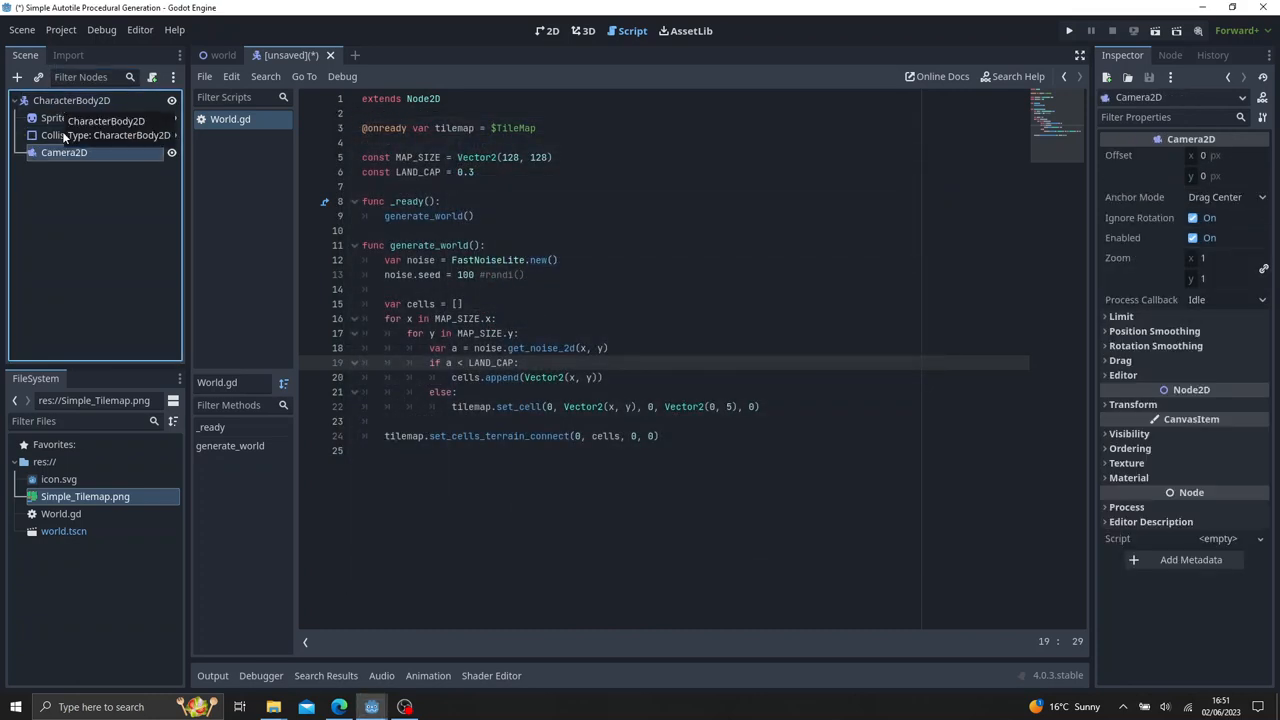
Give the CollisionShape2D a RectangleShape2D and reselect the character root node.
click(80, 136)
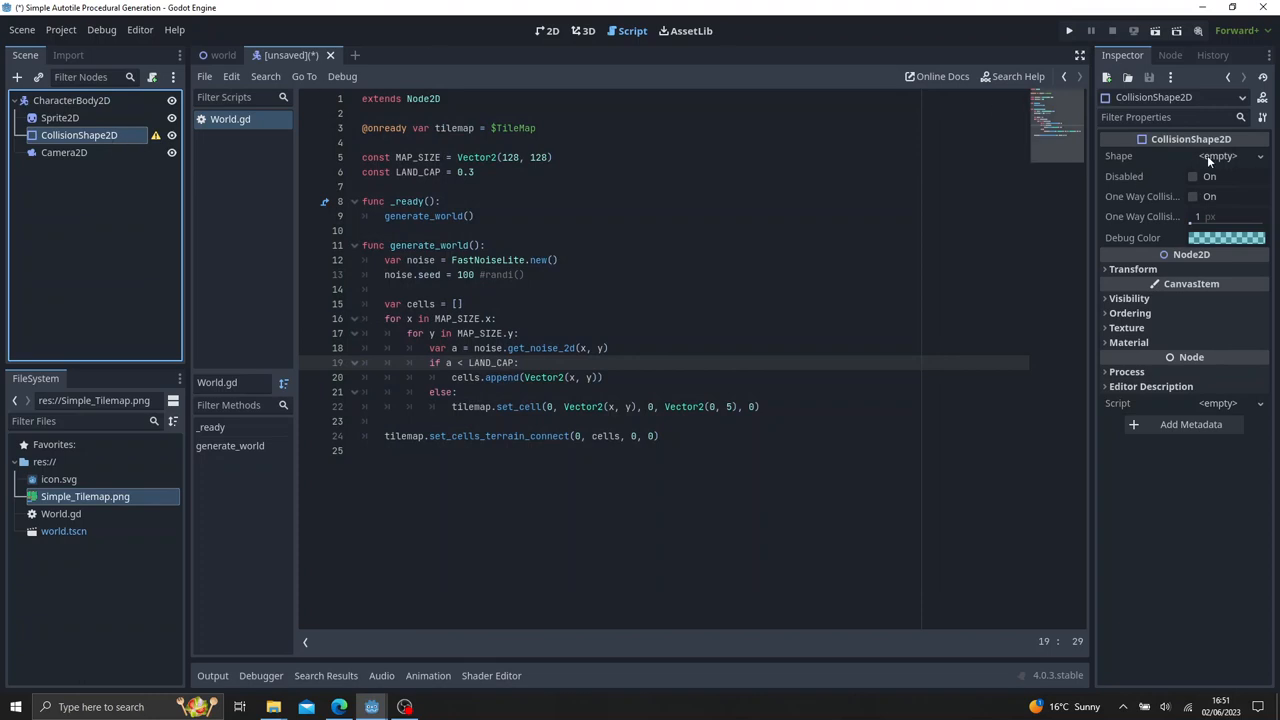
click(1216, 156)
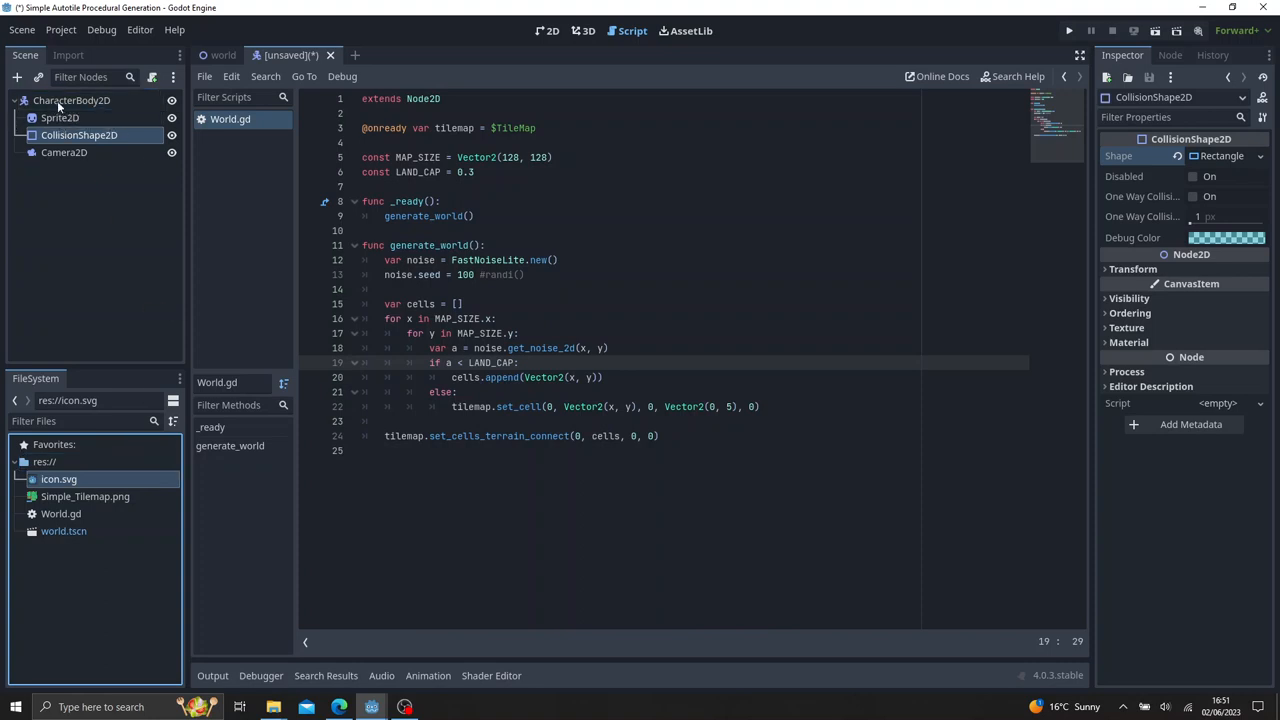
click(552, 30)
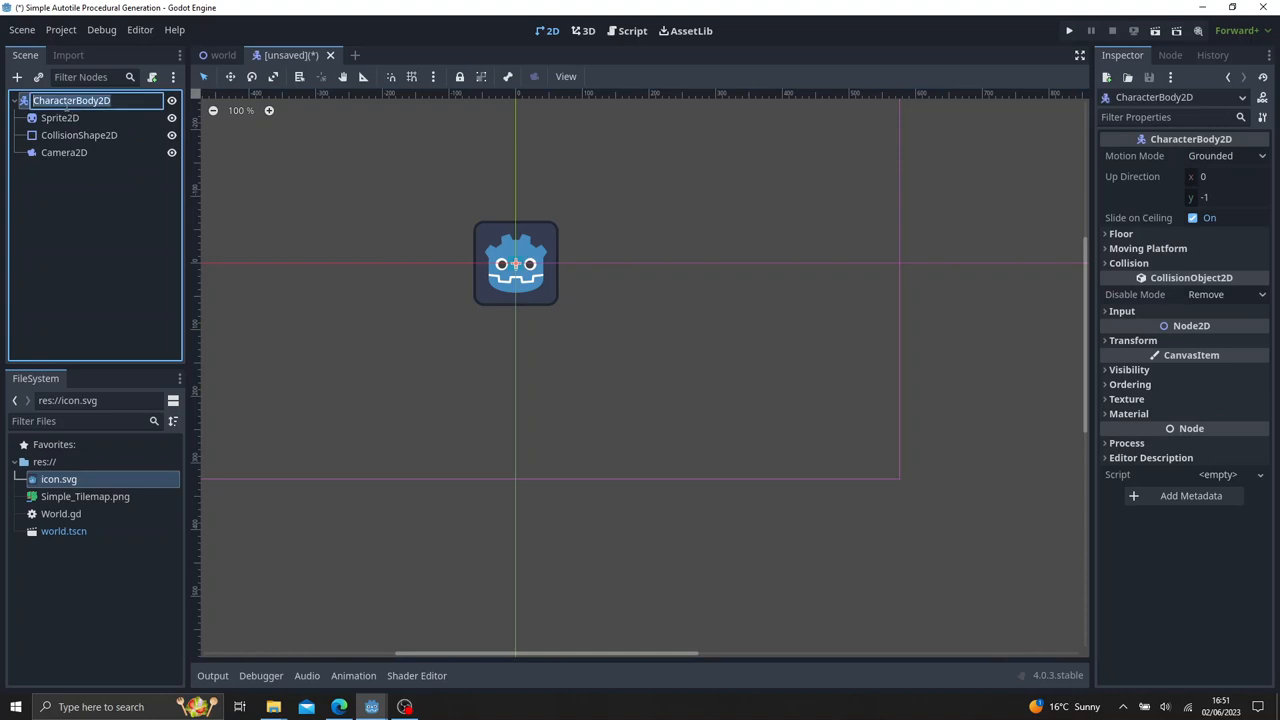
Create an empty-template GDScript at res://Player.gd for the Player node.
click(152, 76)
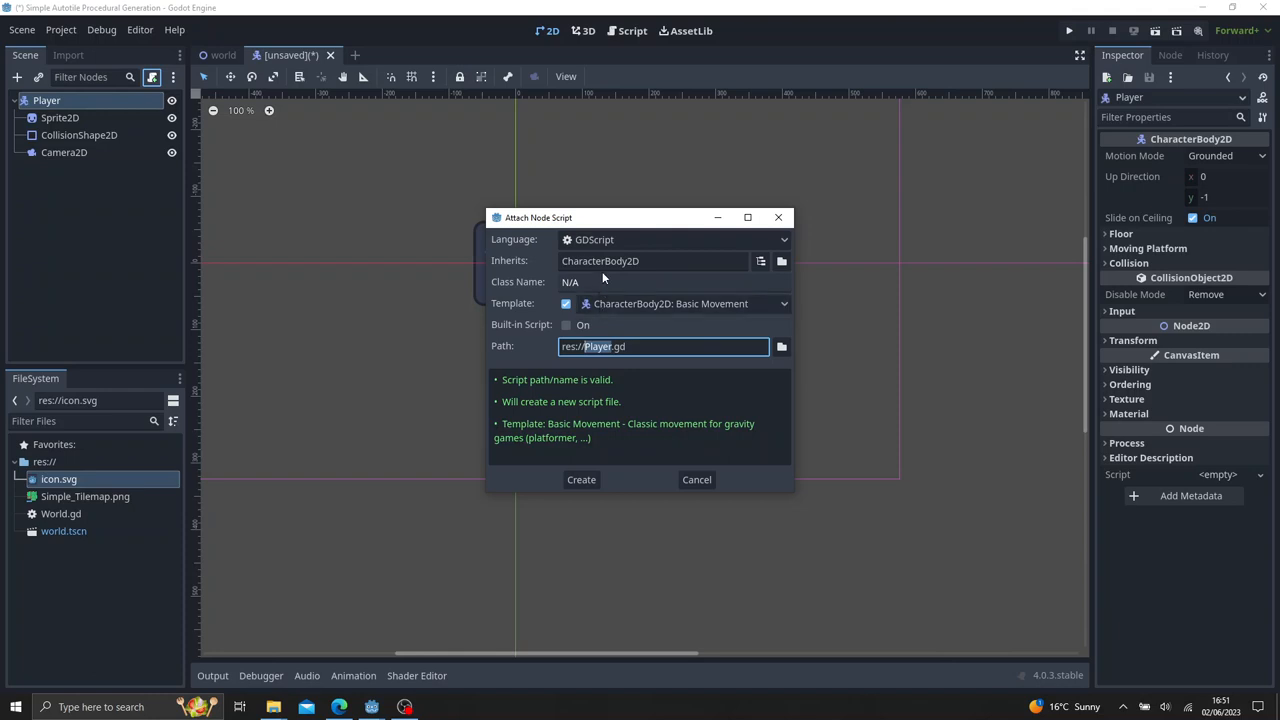
click(680, 304)
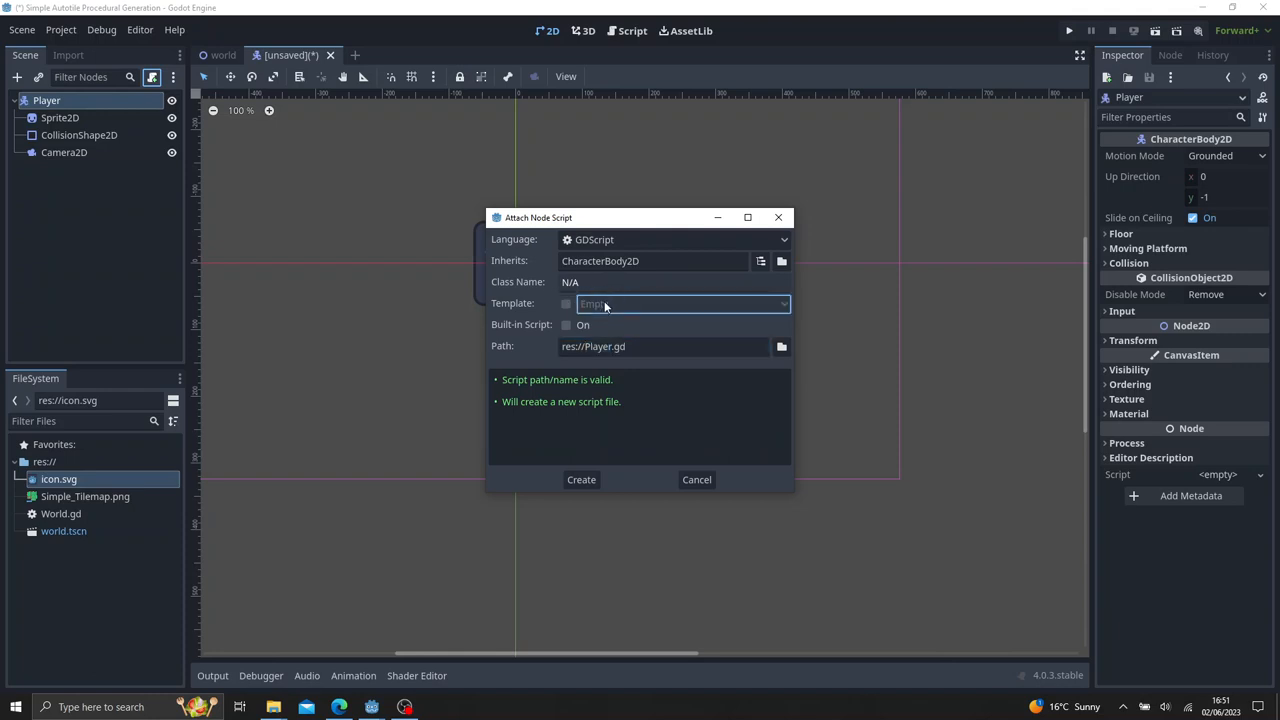
click(684, 304)
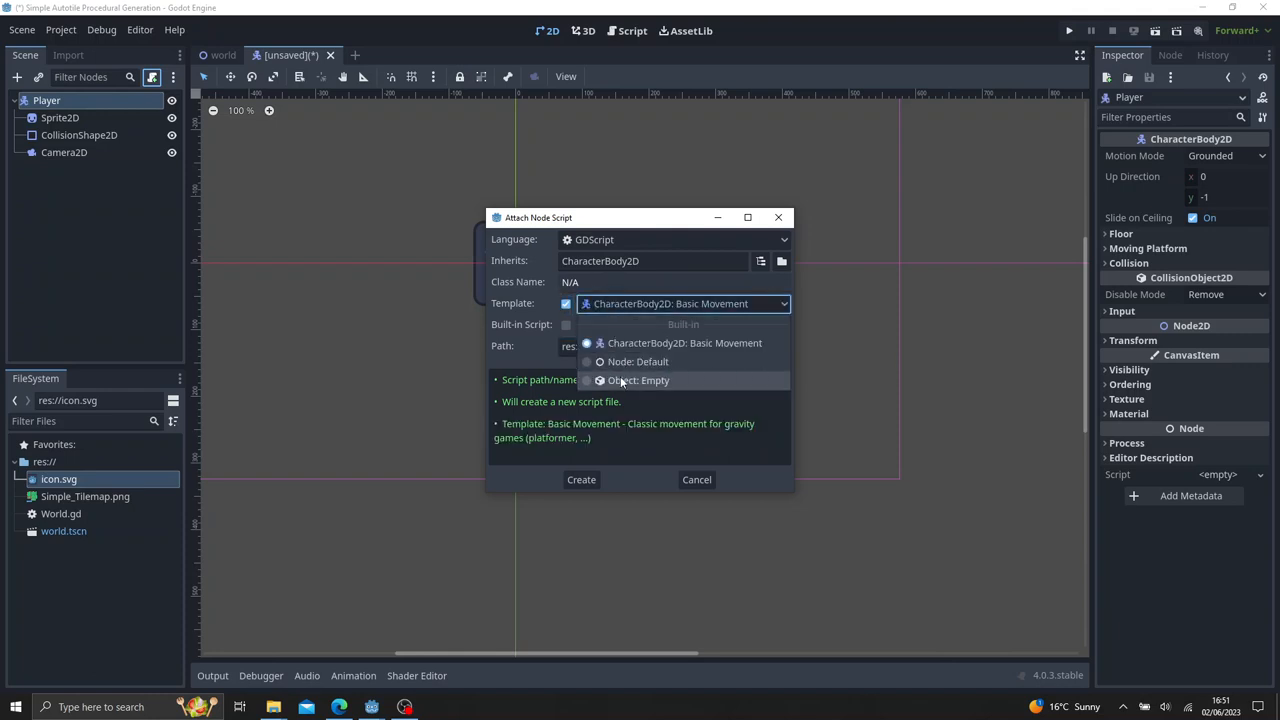
click(638, 380)
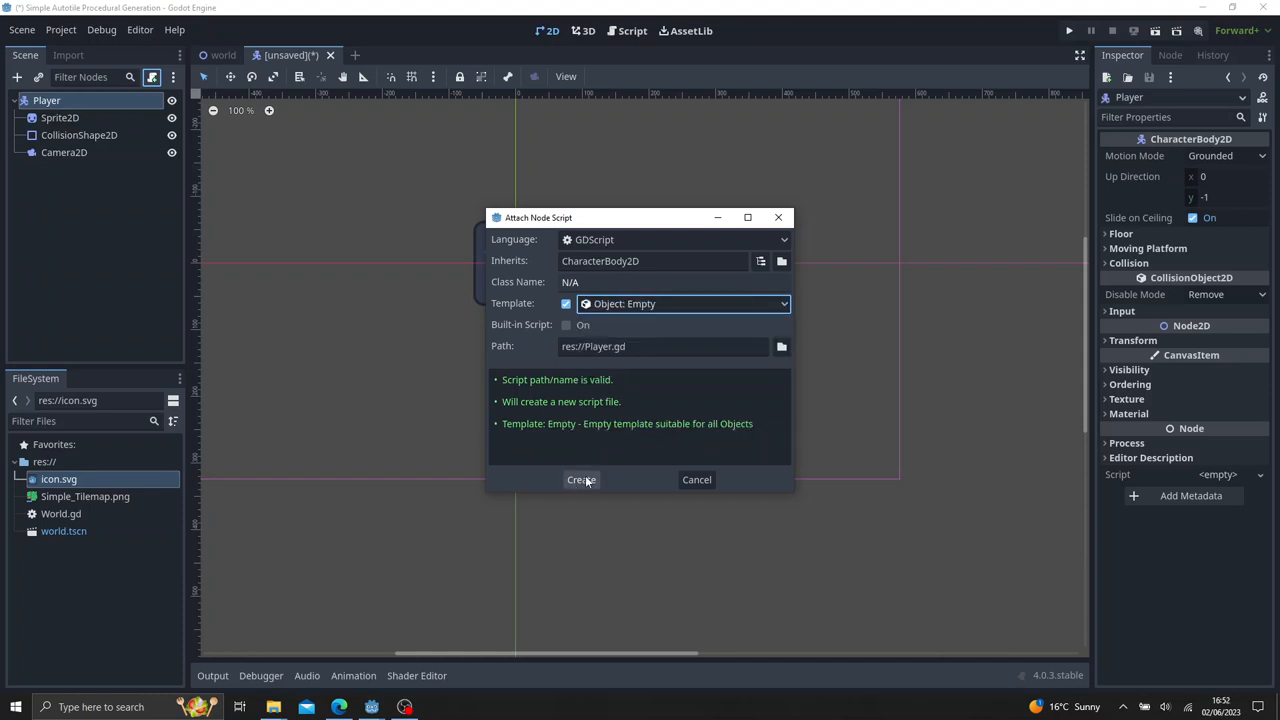
click(580, 480)
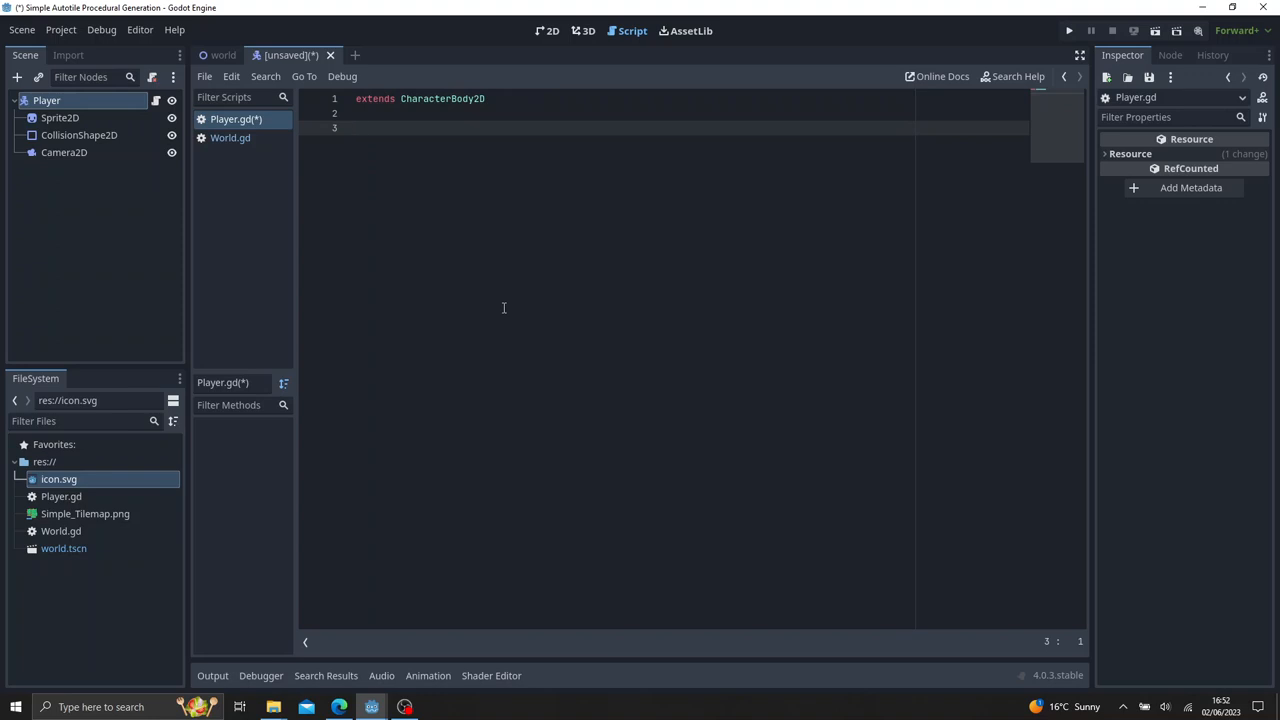
Declare const SPEED = 1500 and define _physics_process(delta) in Player.gd.
text(const SPEED)
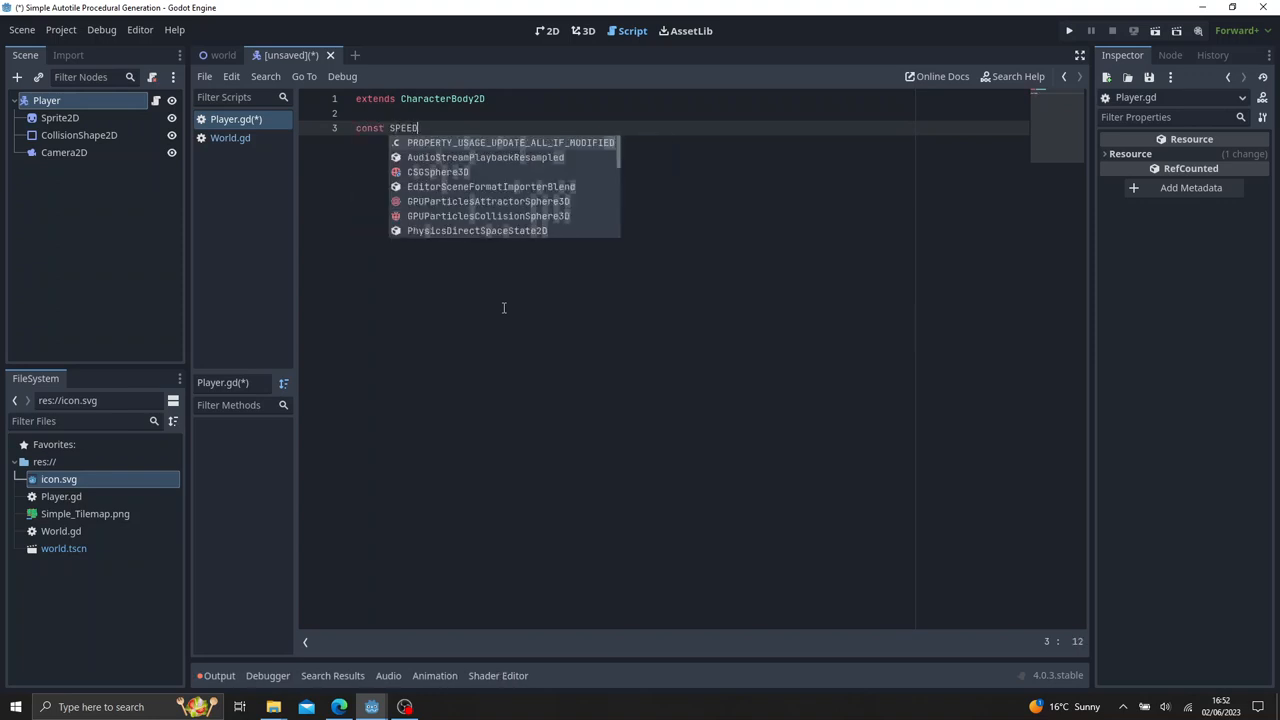
text(= 1500)
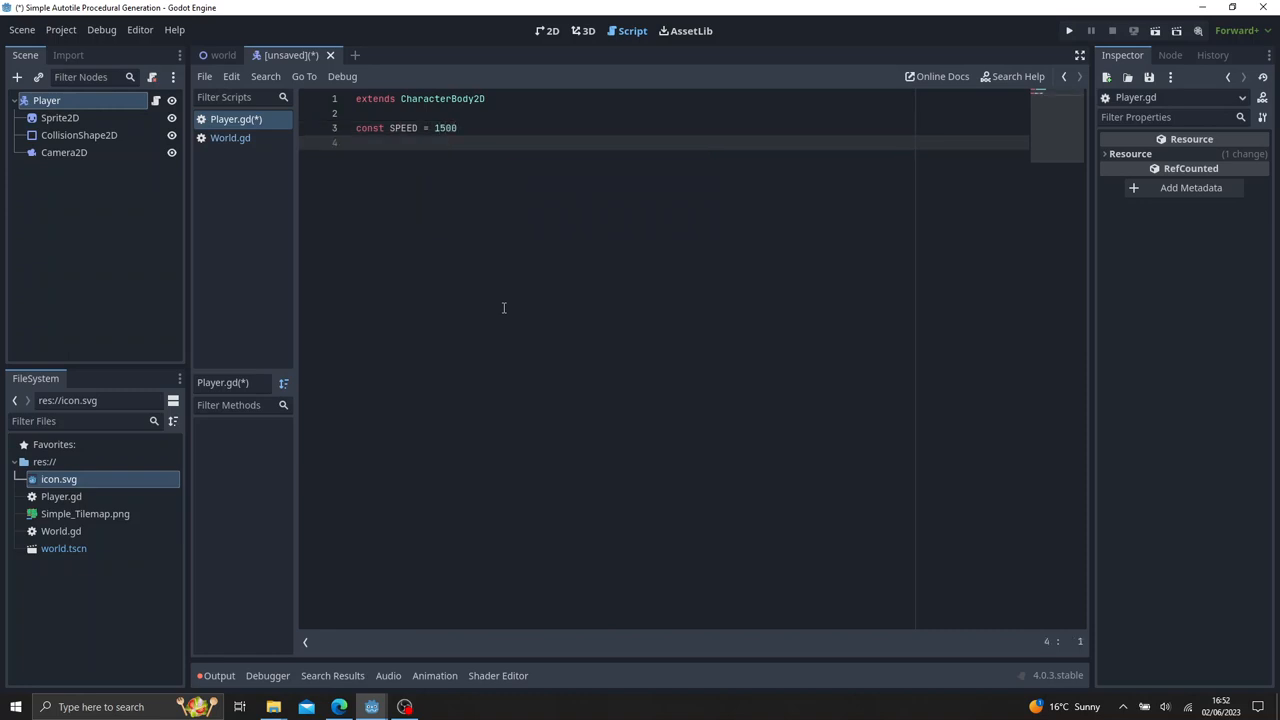
text(func)
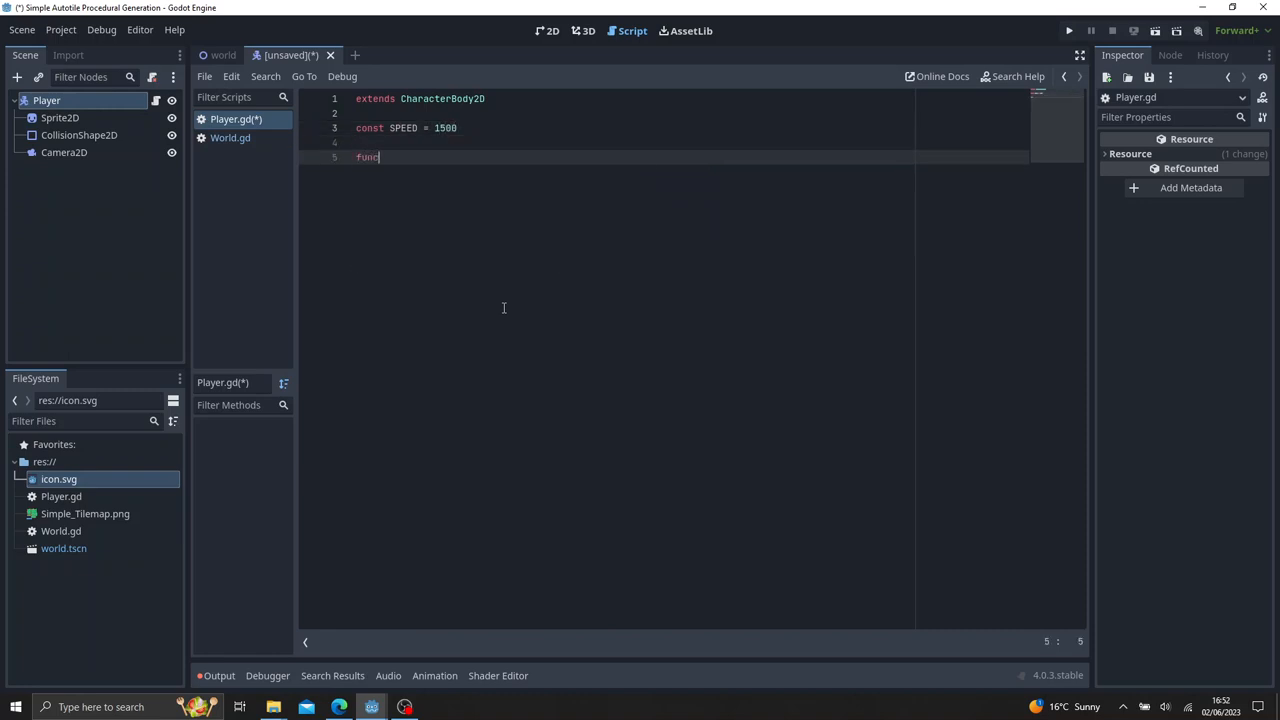
text(_physics_process(delta):)
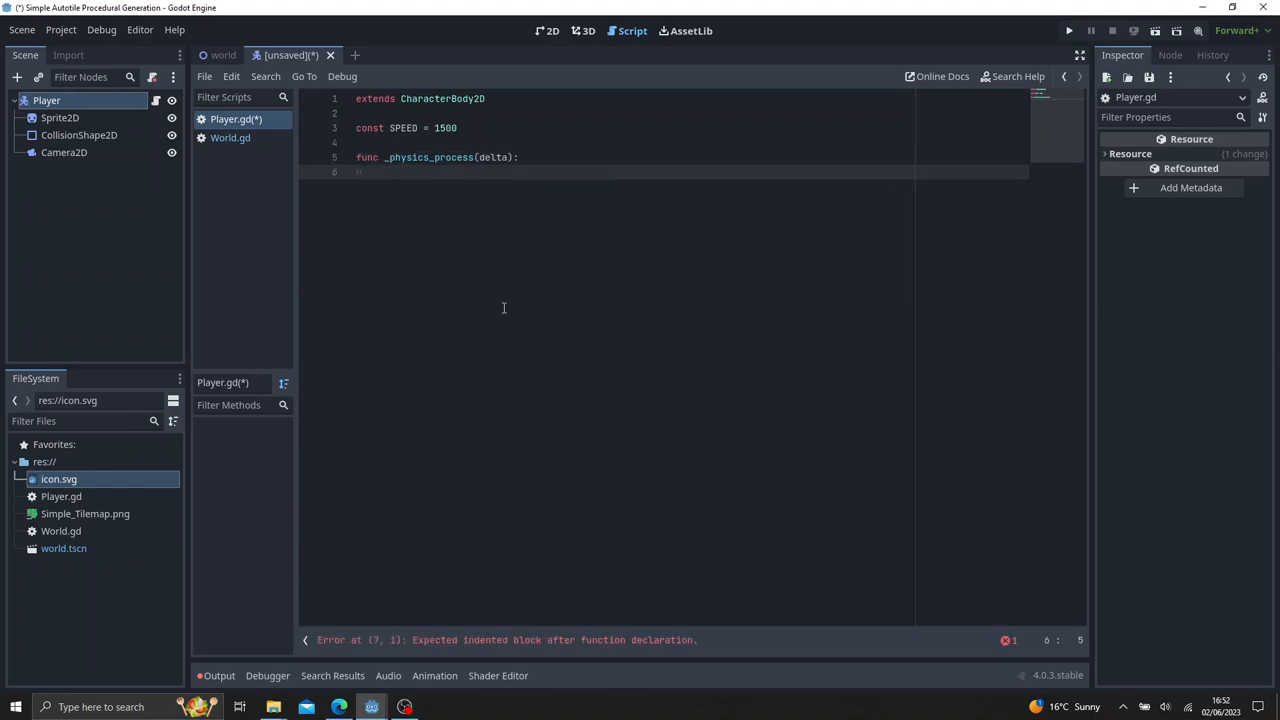
Set velocity.x from Input.get_axis("ui_left", "ui_right").
text(veloc)
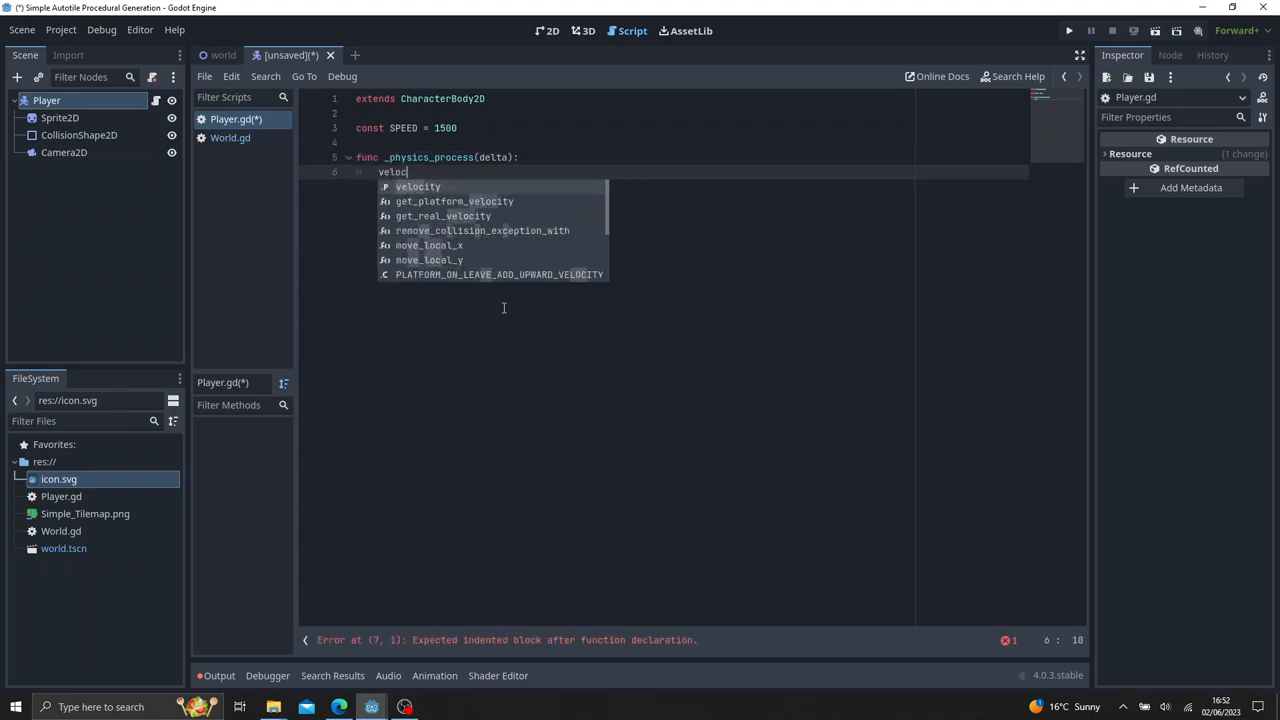
text(ity.x =)
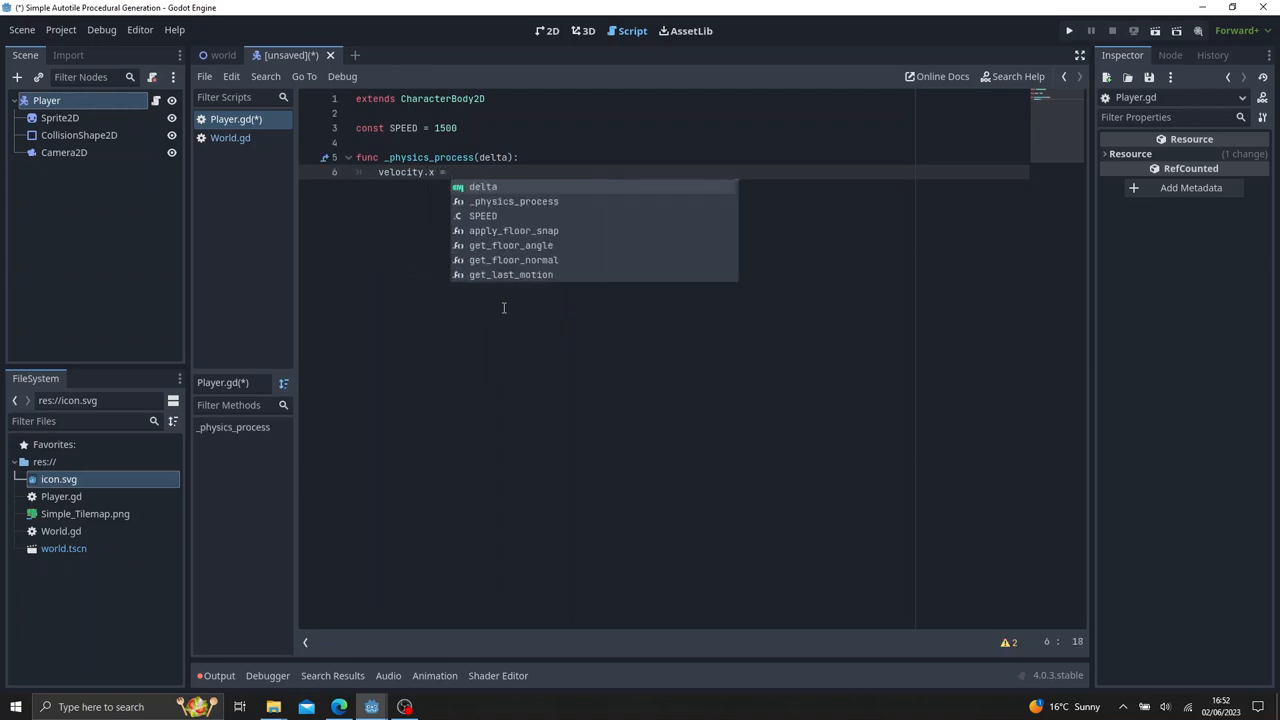
text(Input)
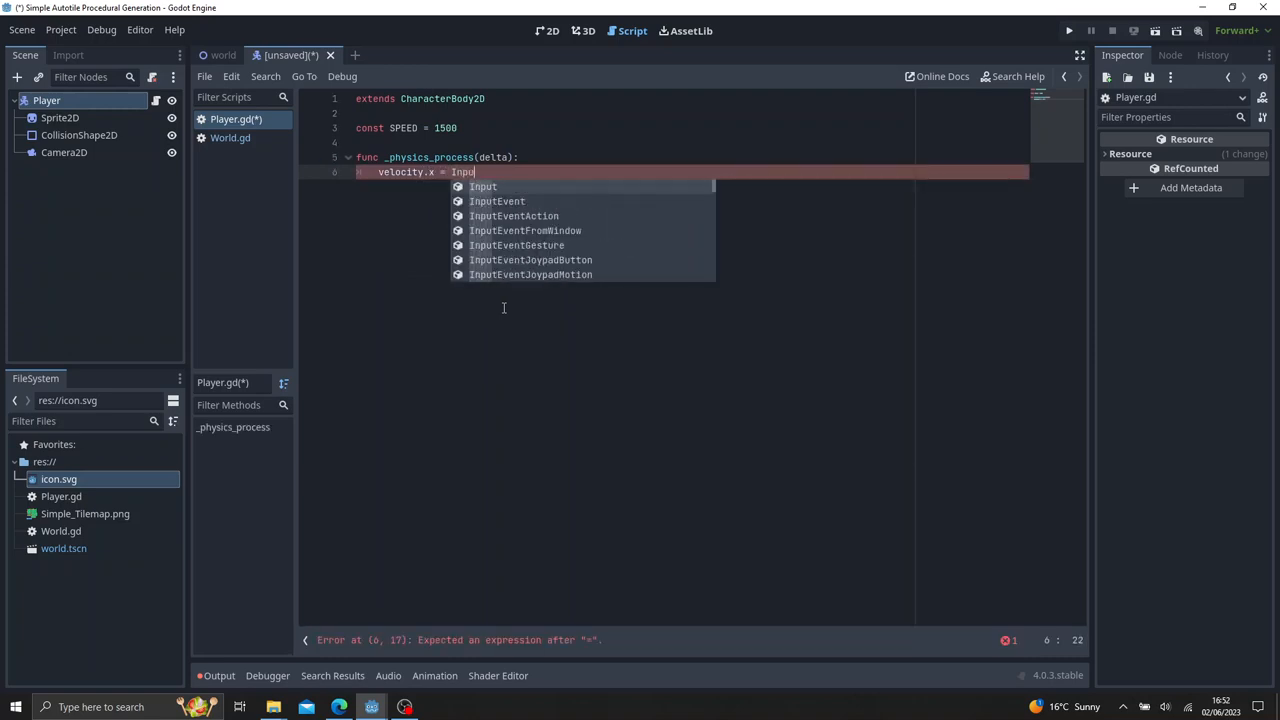
text(.)
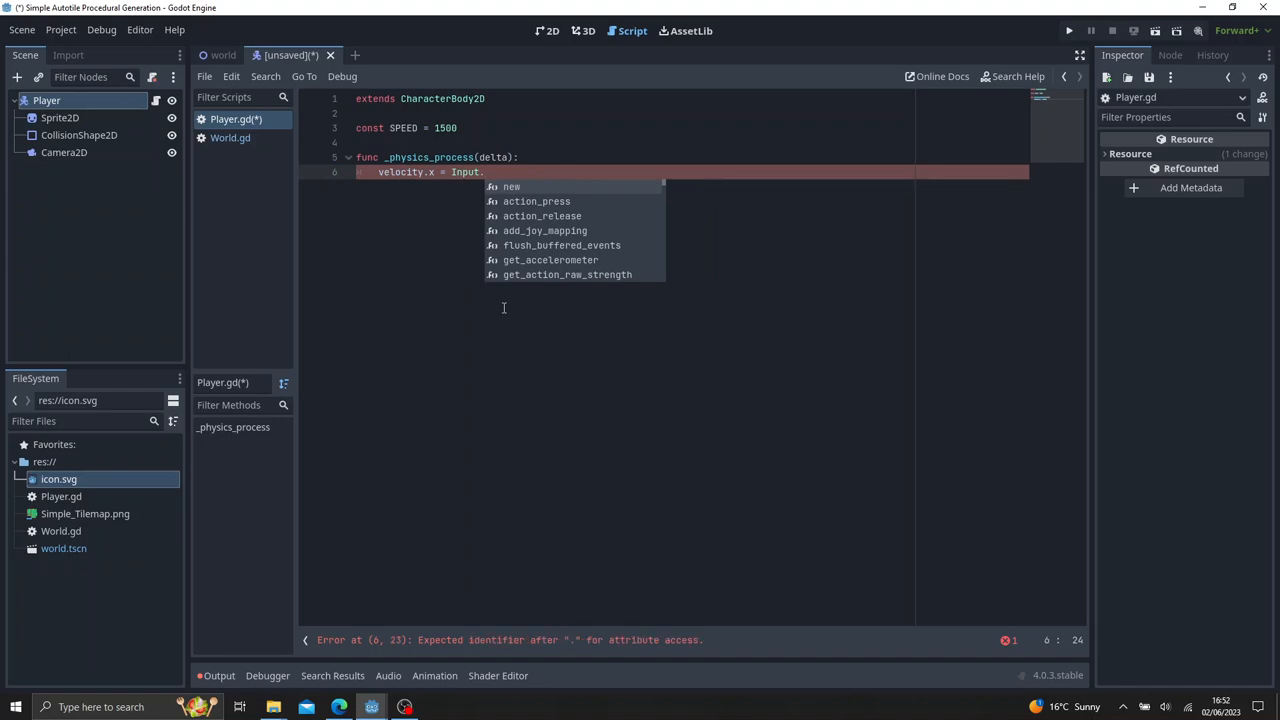
text(get_axis("u)
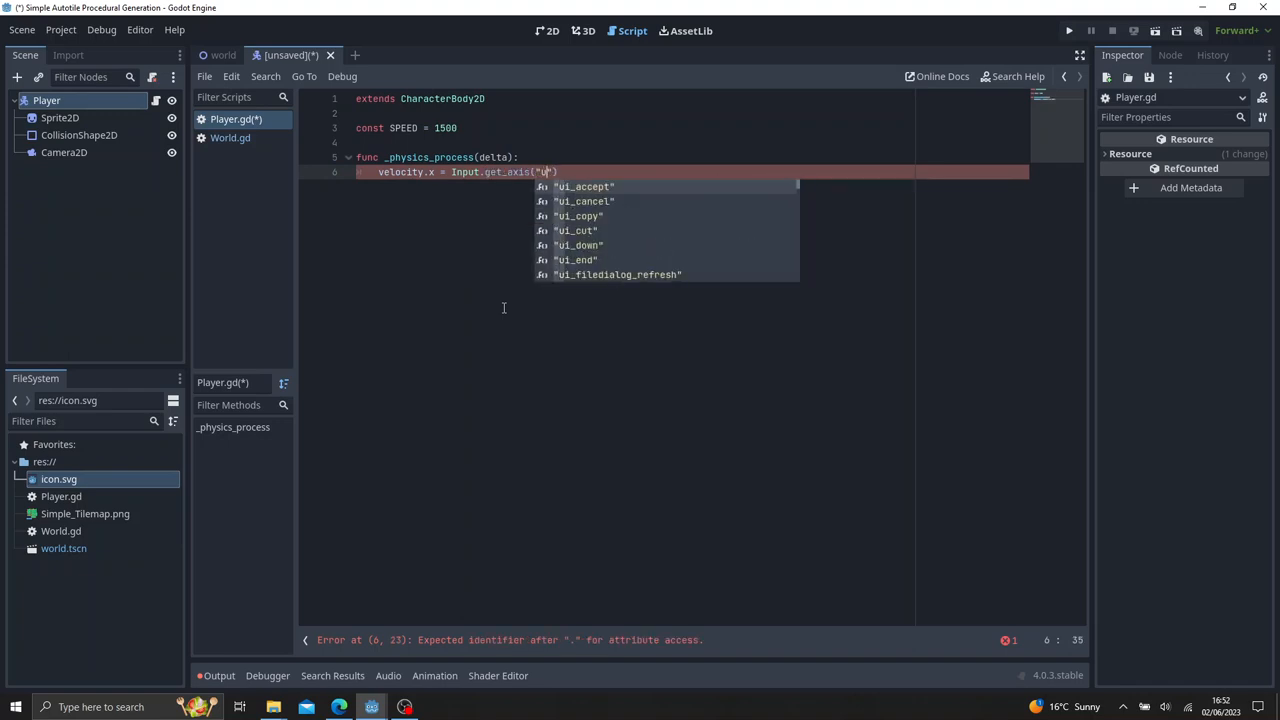
text(i_)
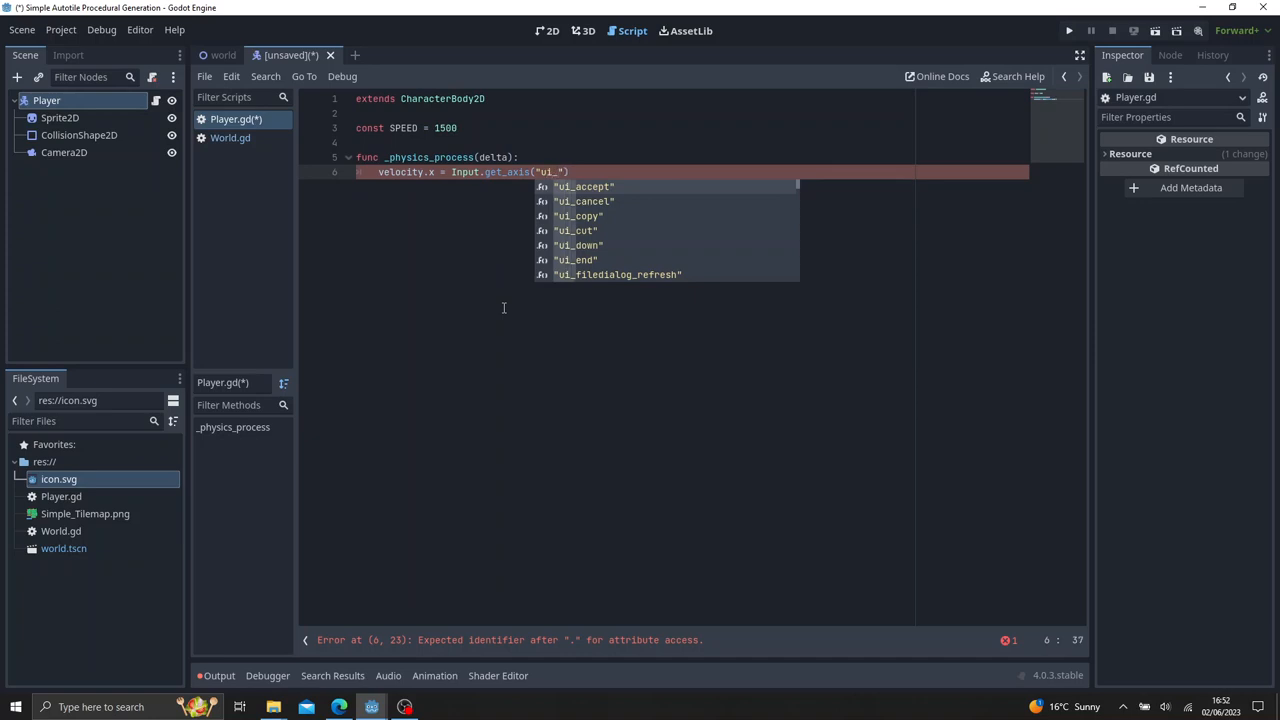
text(ui_left", ")
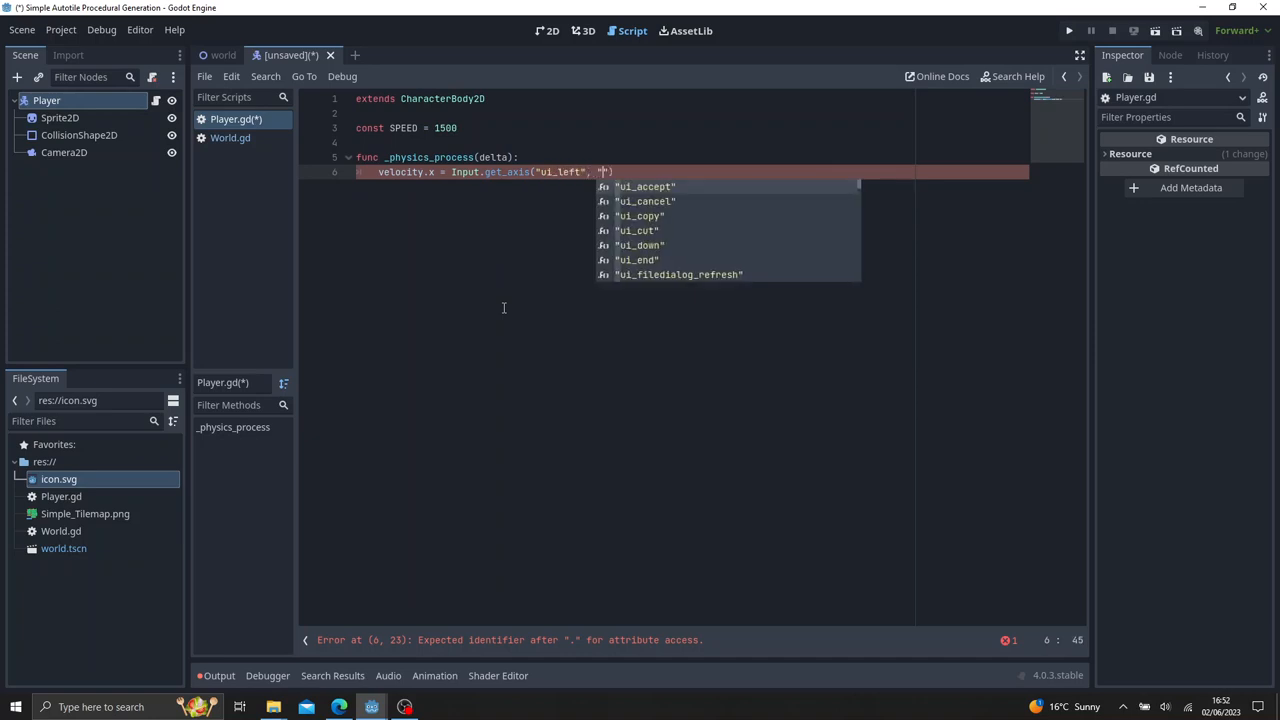
text(ui_right)
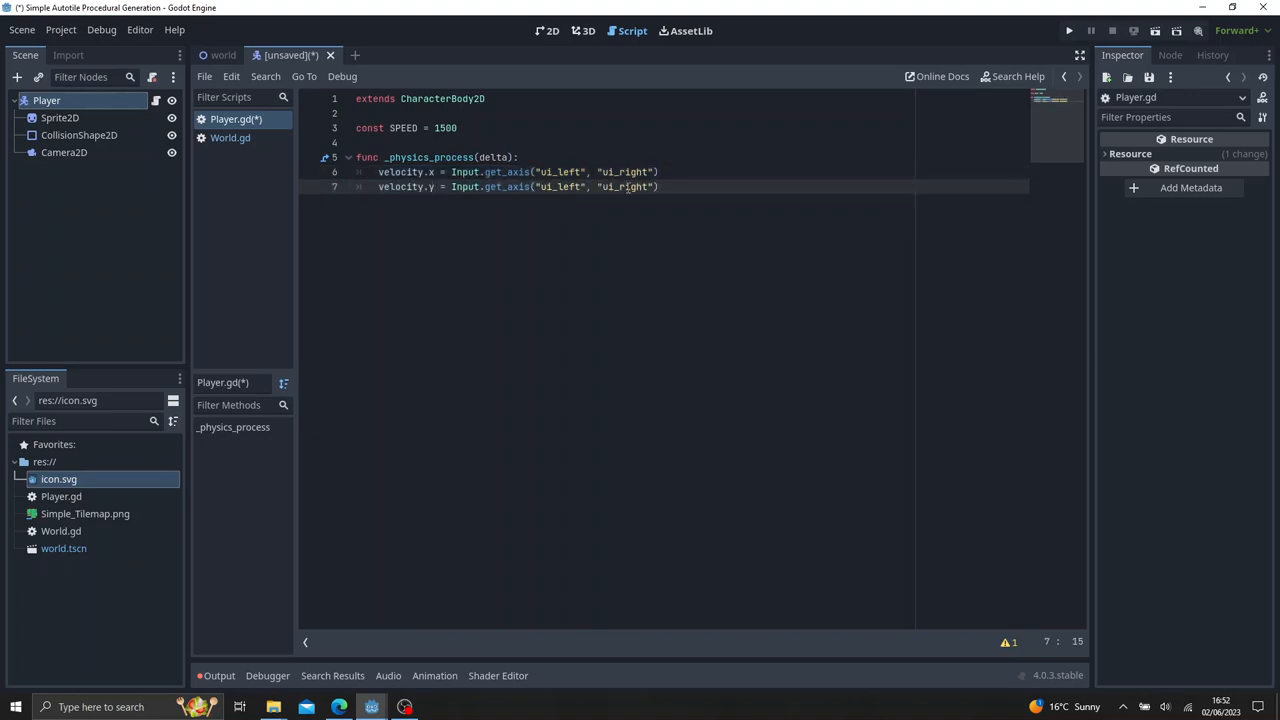
Set velocity.y from ui_up/ui_down, scale velocity.normalized() by SPEED, and call move_and_slide().
text(ui_)
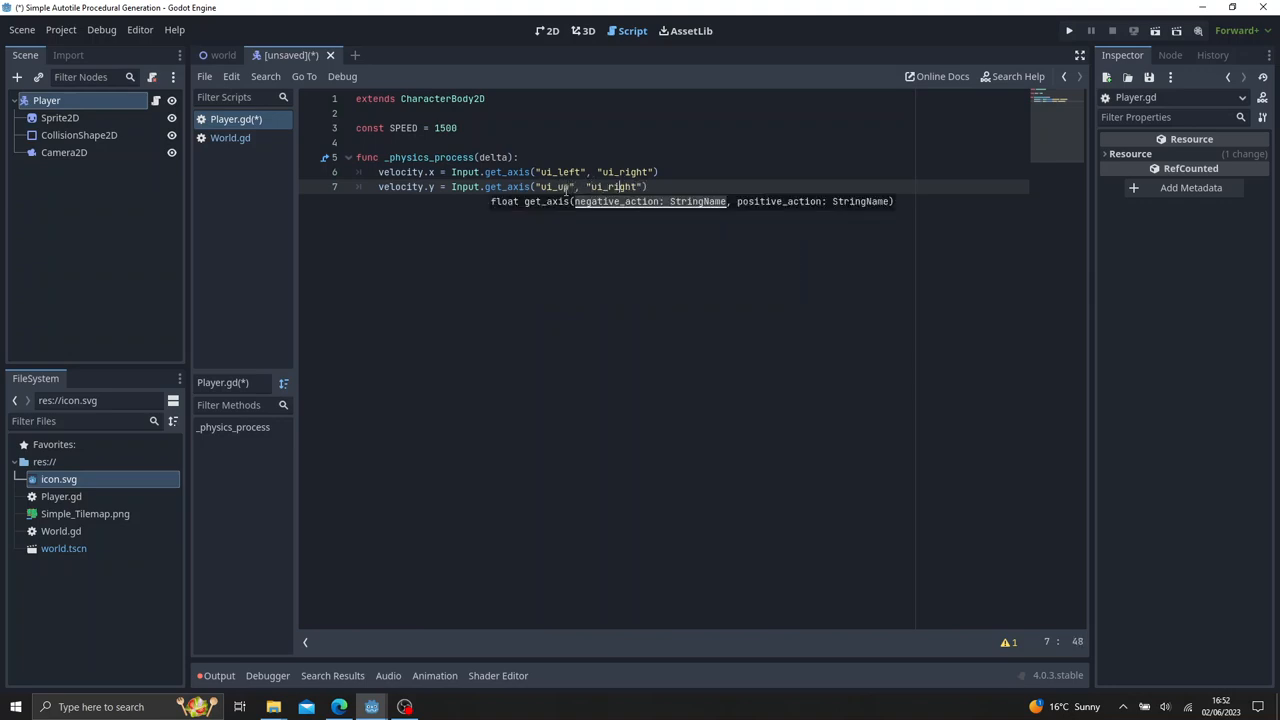
text(down)
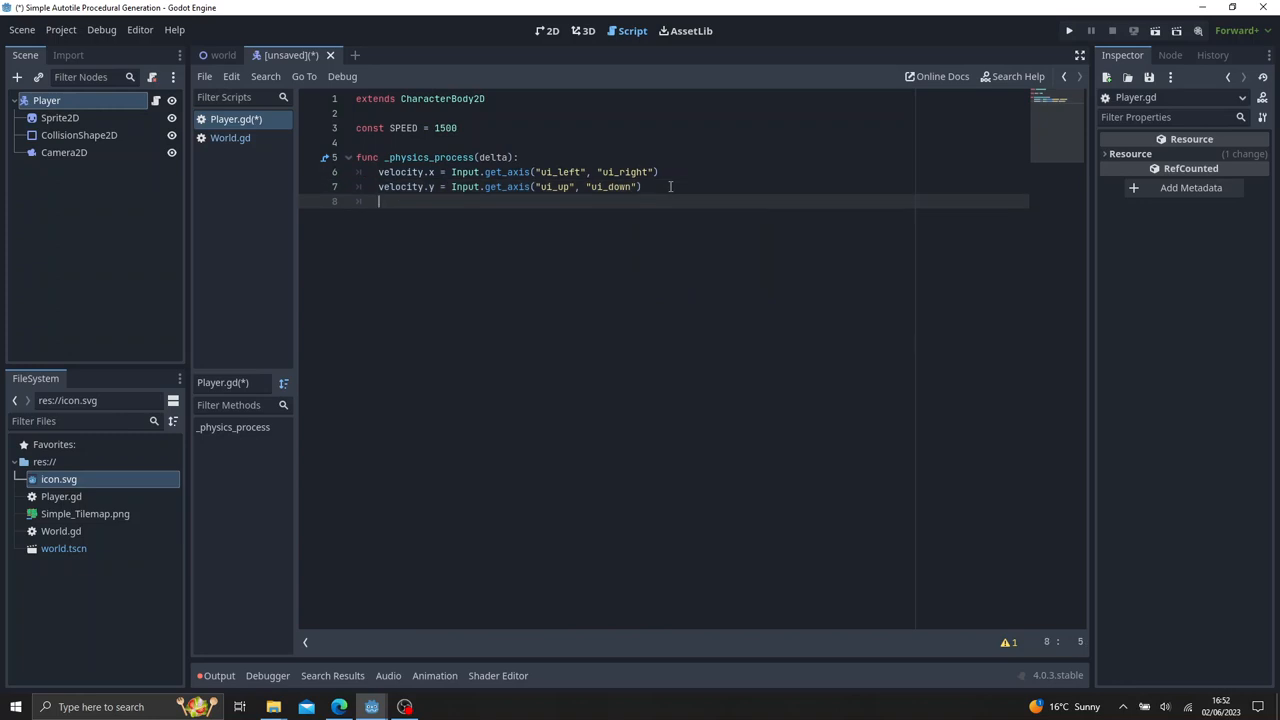
text(velocy = velocity.)
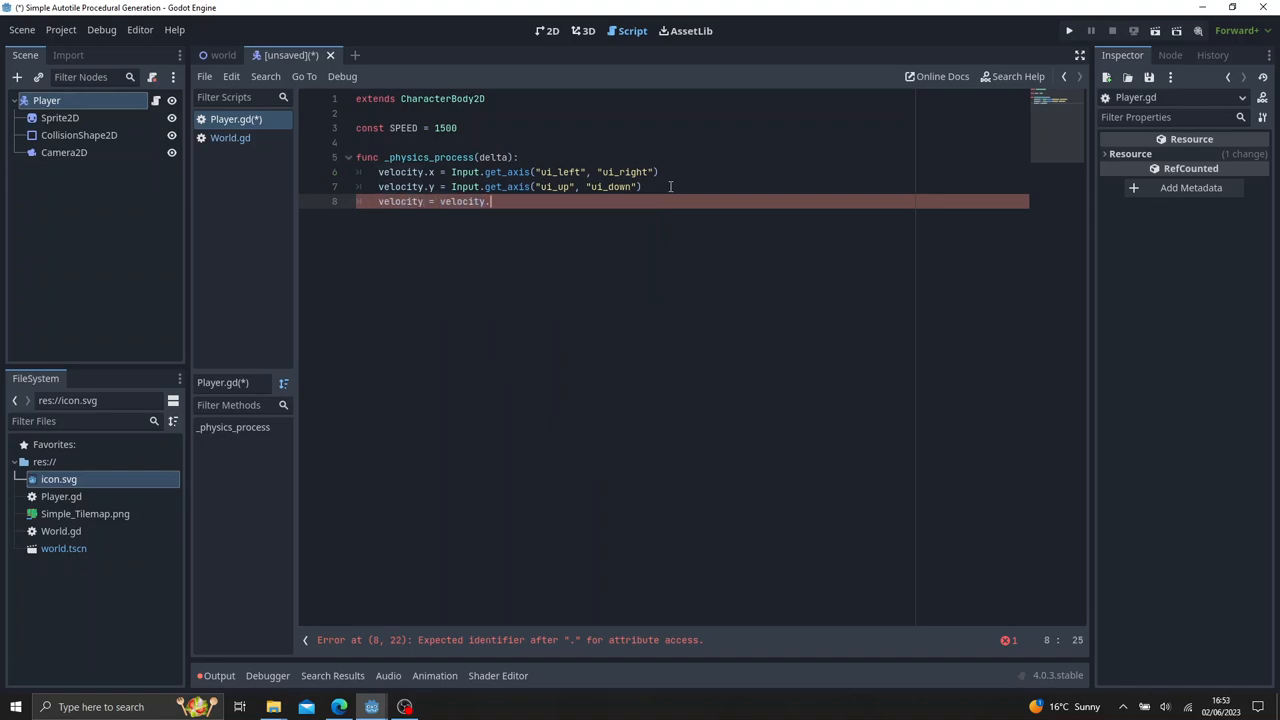
text(normalized() * s)
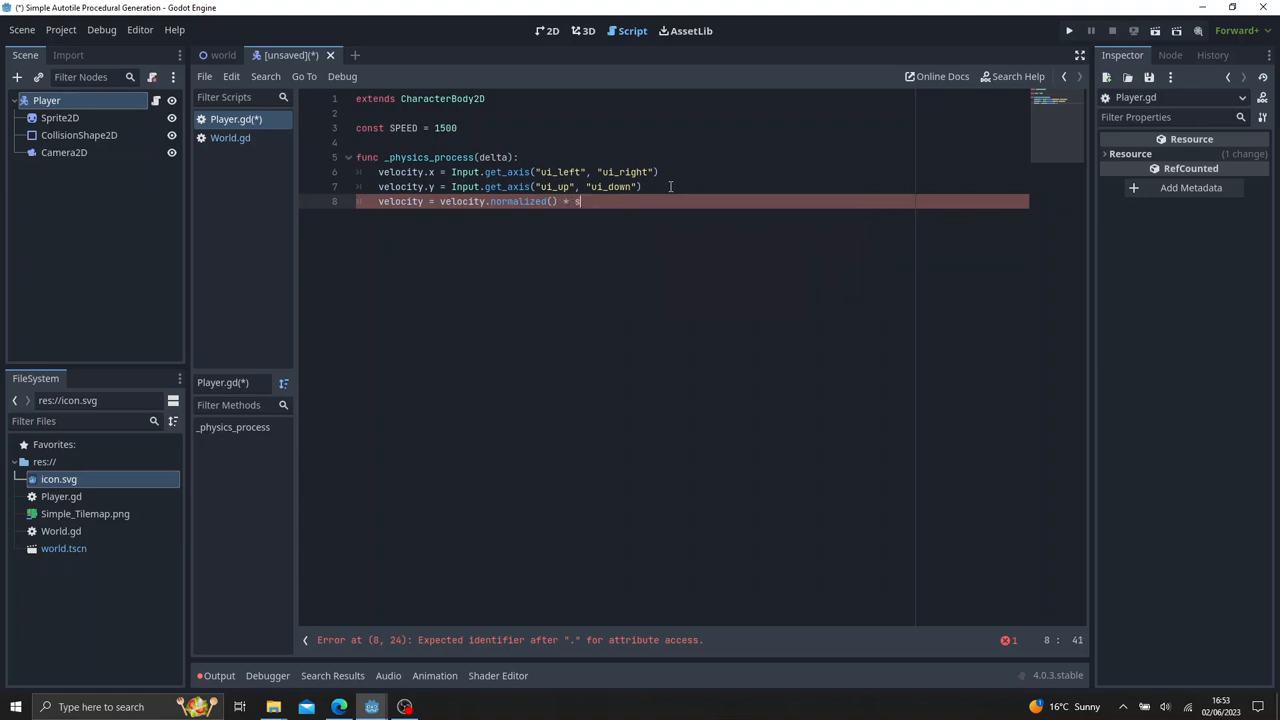
text(PEED)
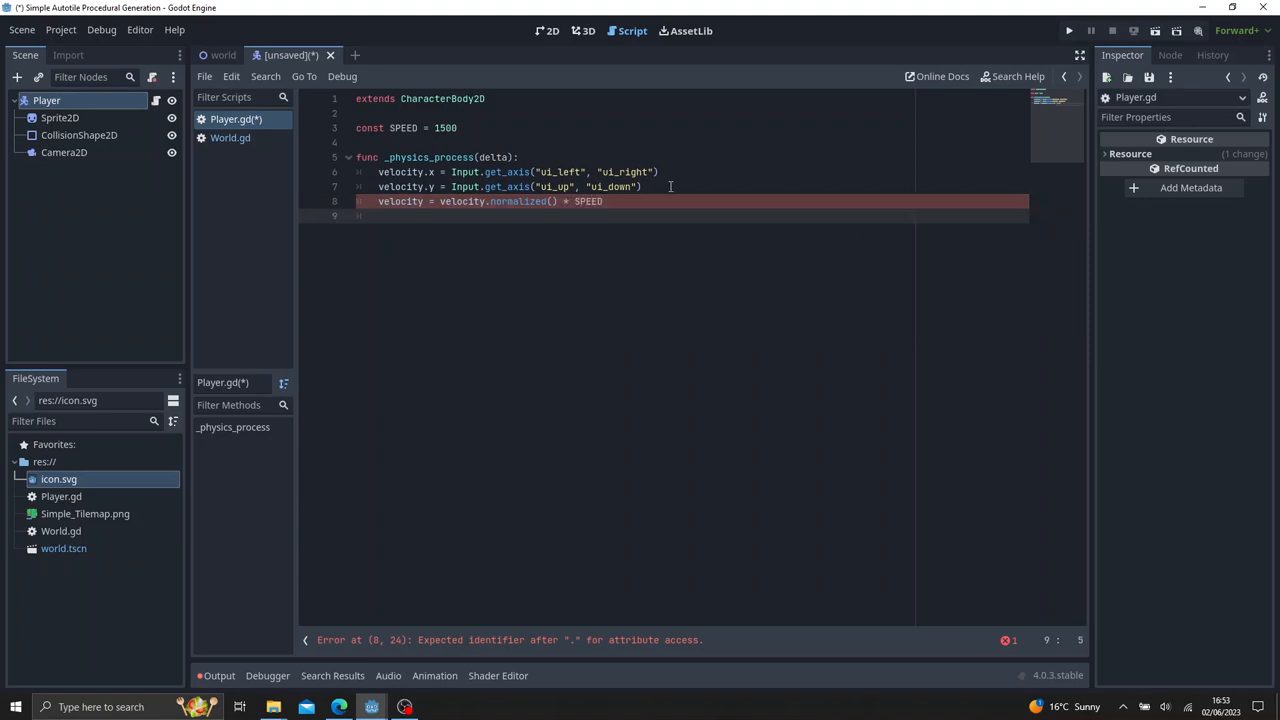
text(move_and_slide())
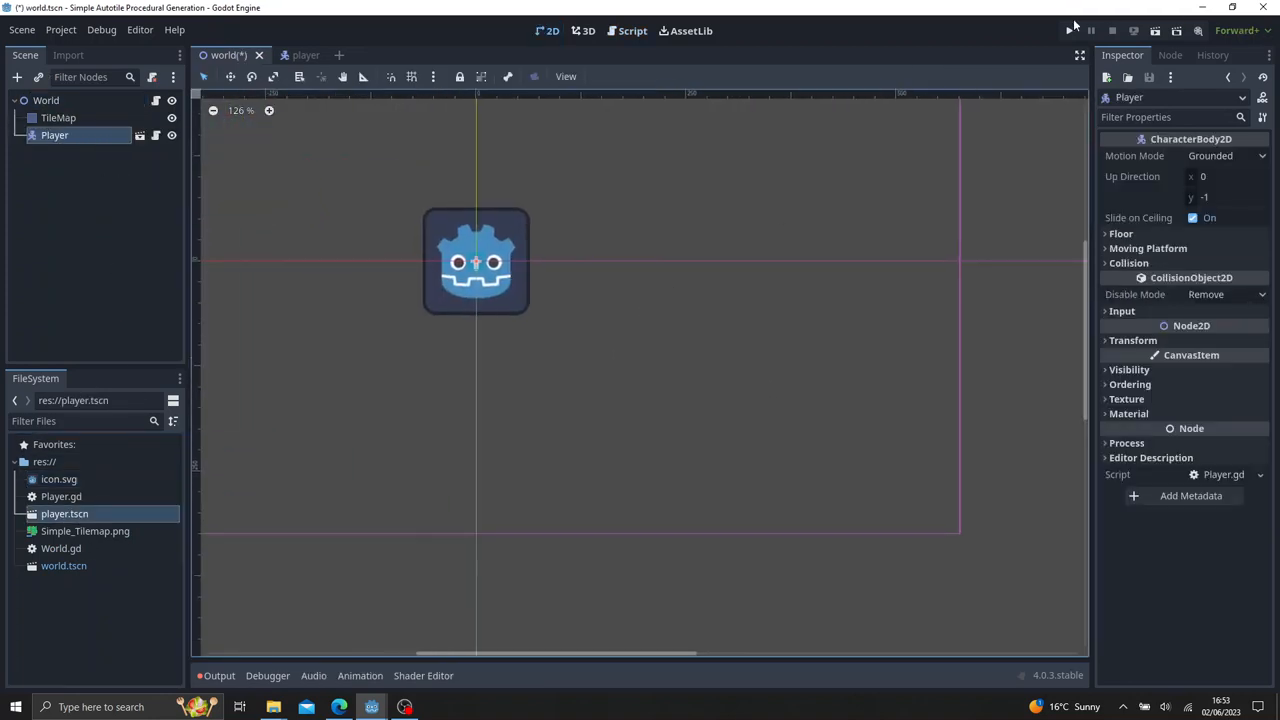
Run the World scene to test the player, then stop the game.
click(1068, 30)
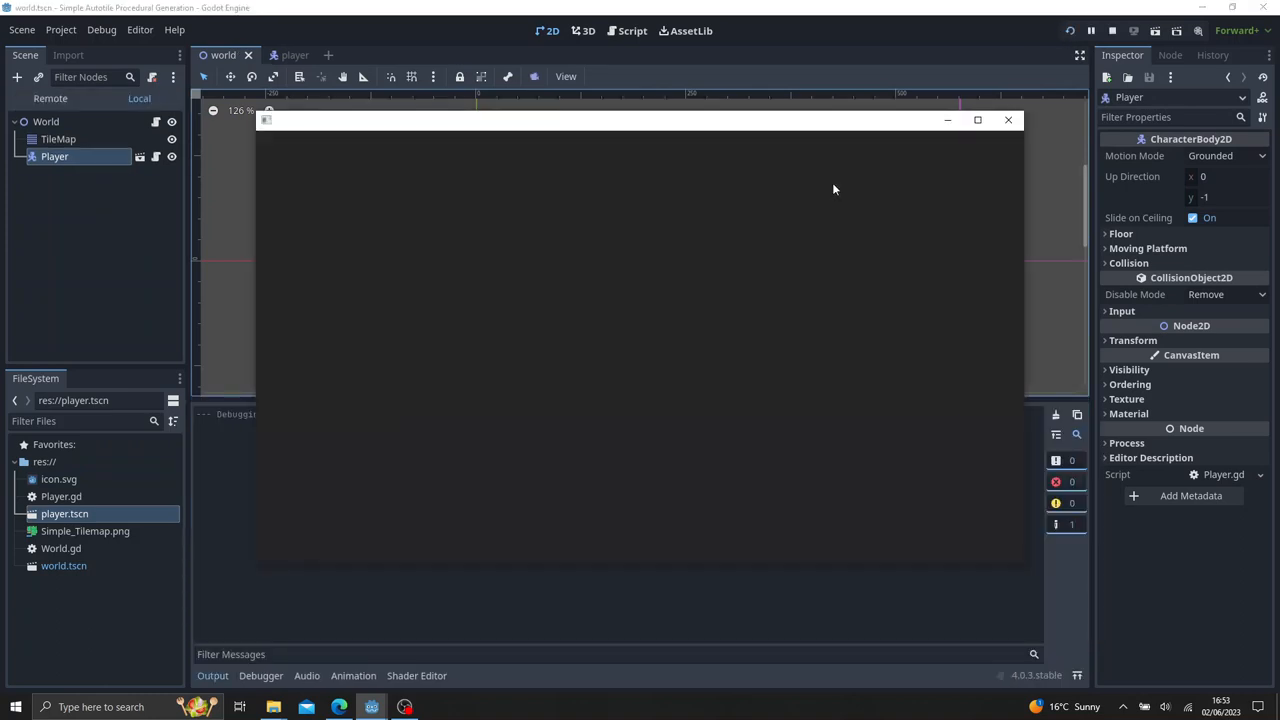
mouse_move(920, 172)
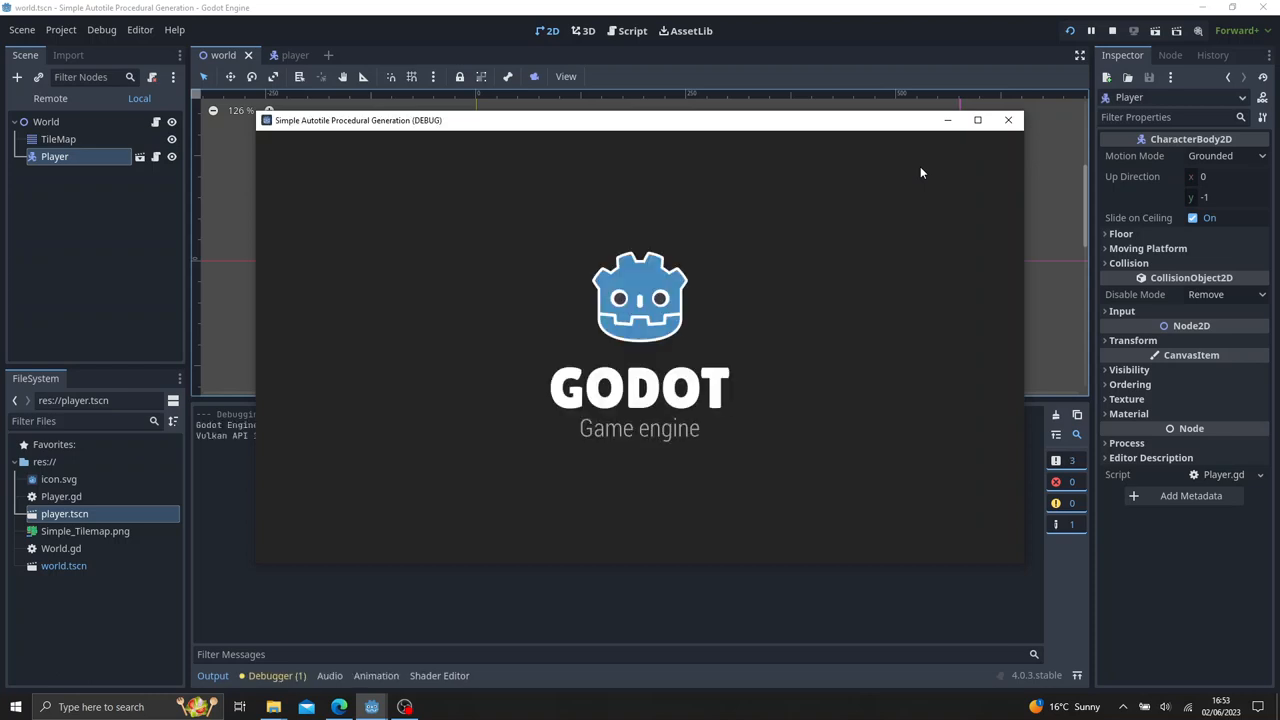
click(976, 120)
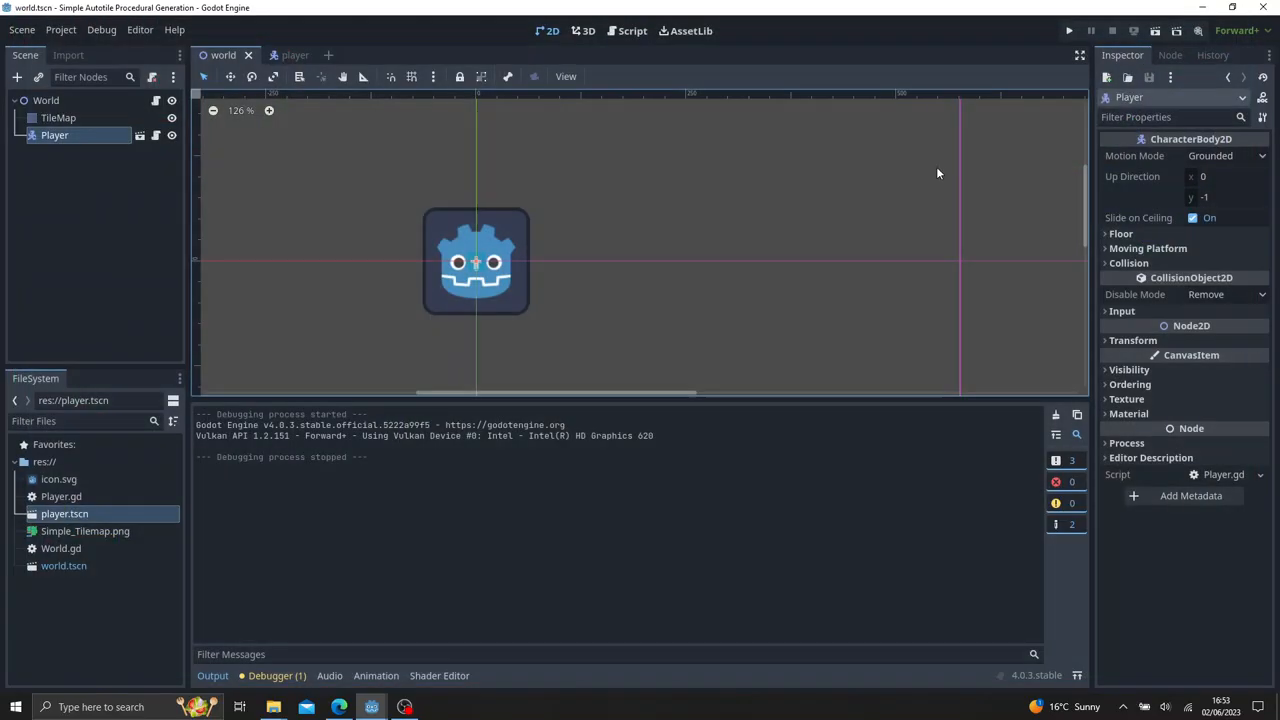
mouse_move(82, 108)
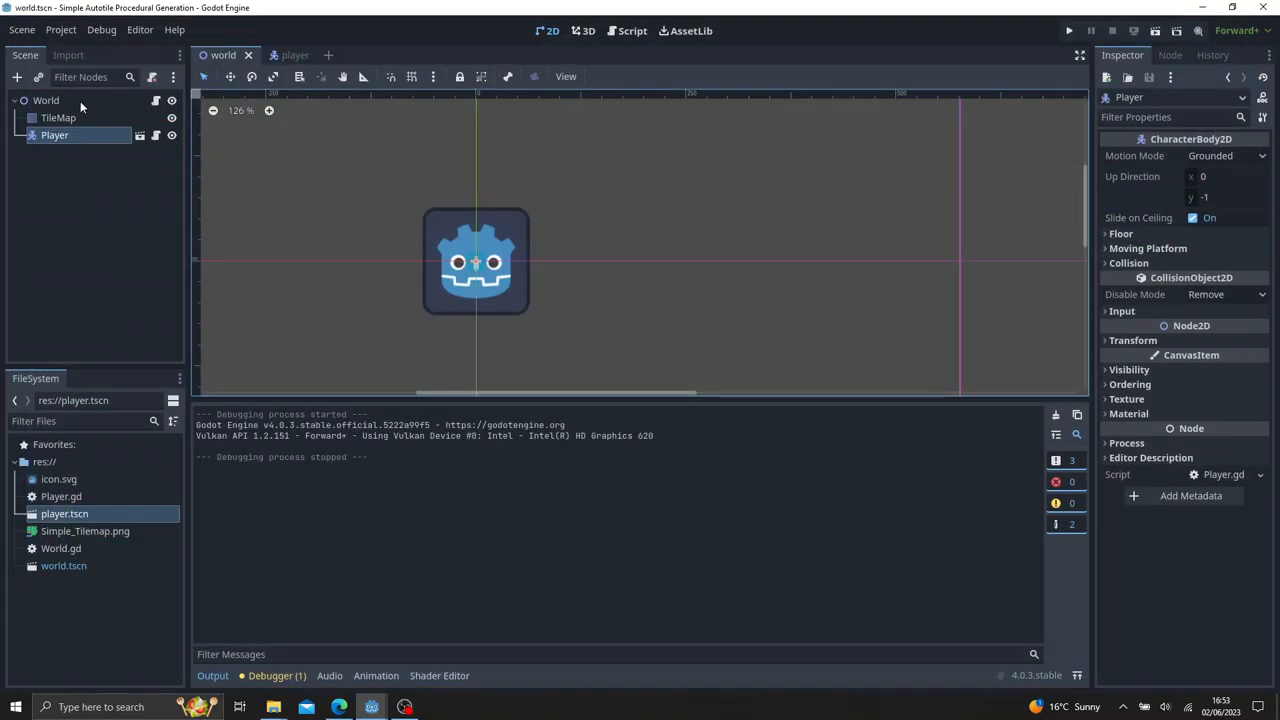
In World.gd, lower LAND_CAP to 0.1 and change MAP_SIZE from 128 to 512.
click(632, 30)
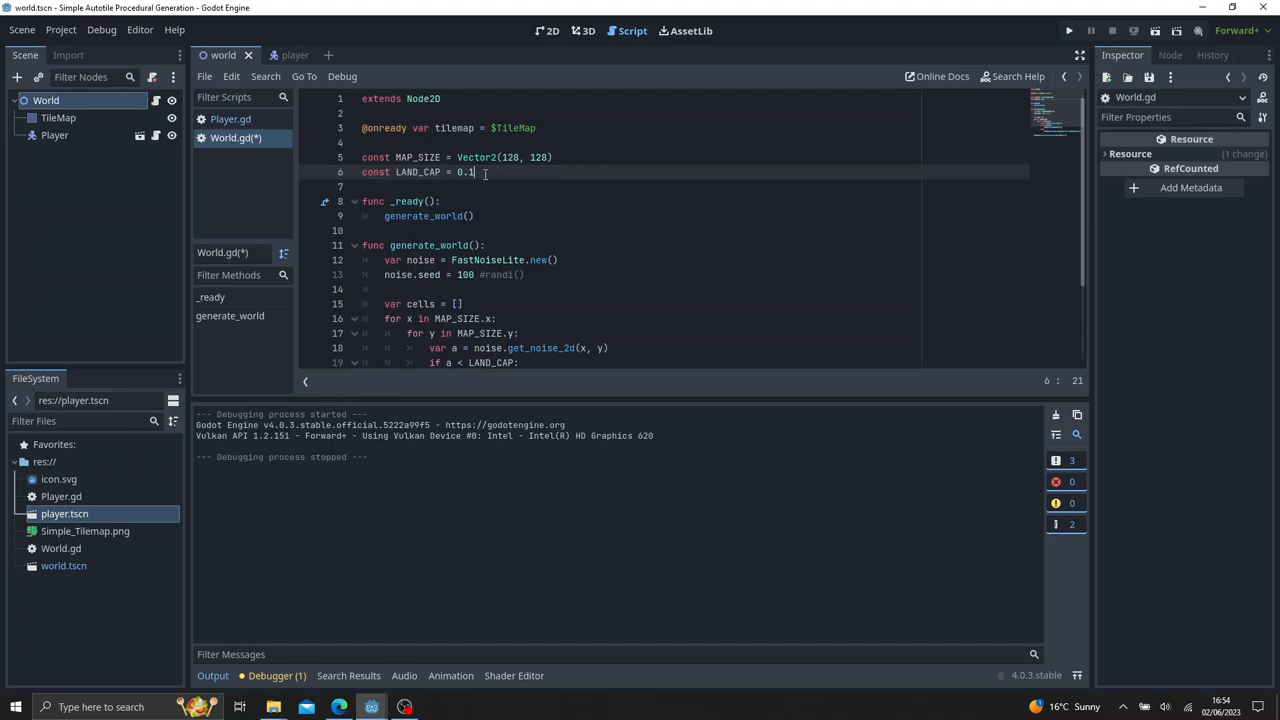
scroll(down, 3)
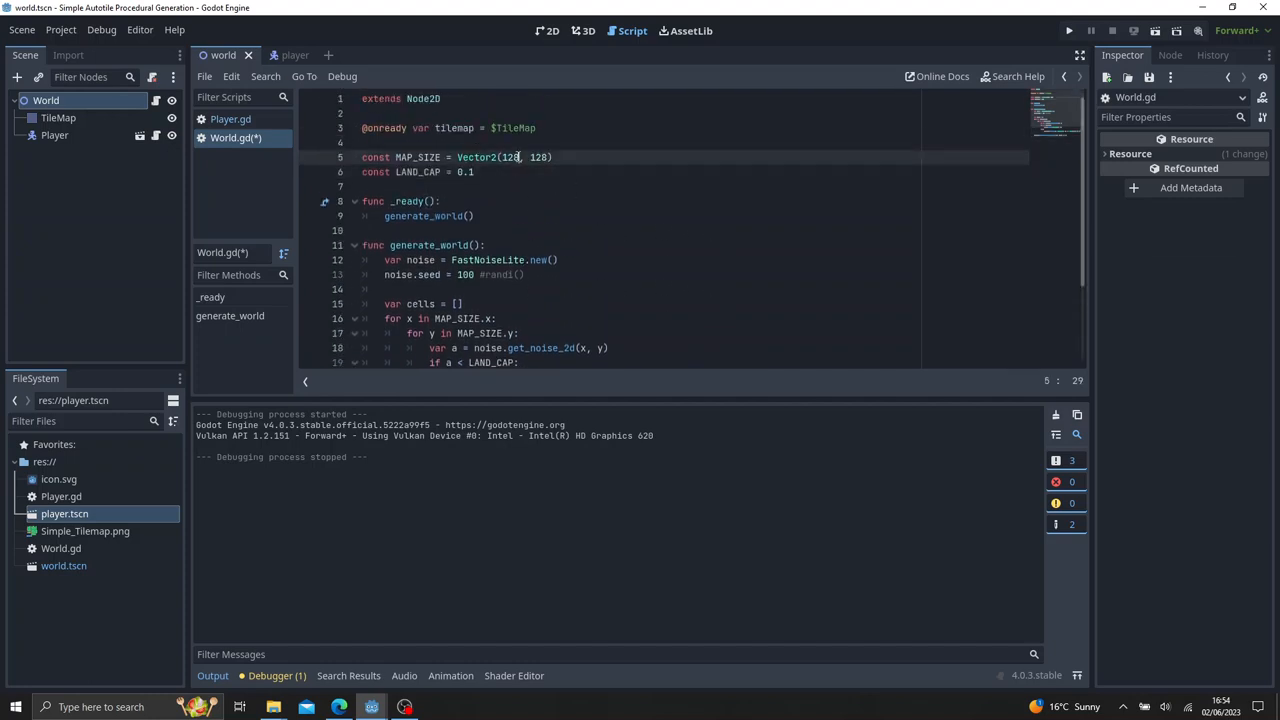
text(512)
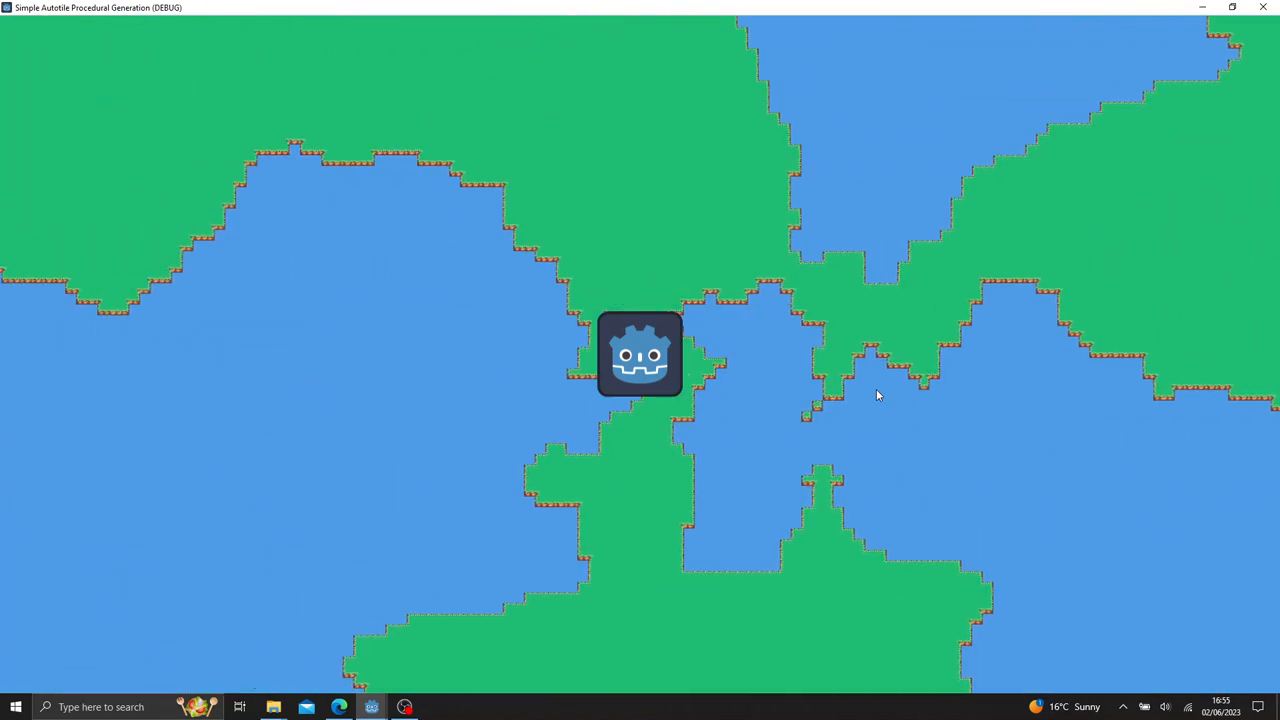
mouse_move(800, 424)
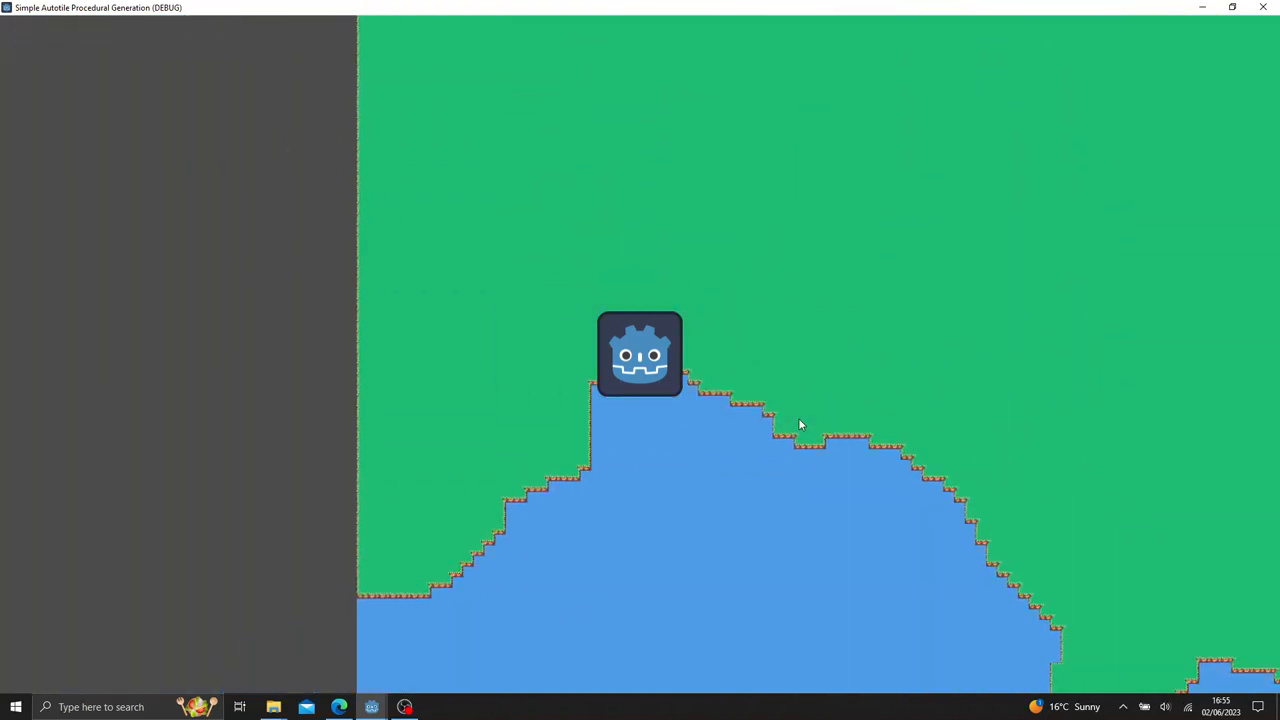
mouse_move(608, 492)
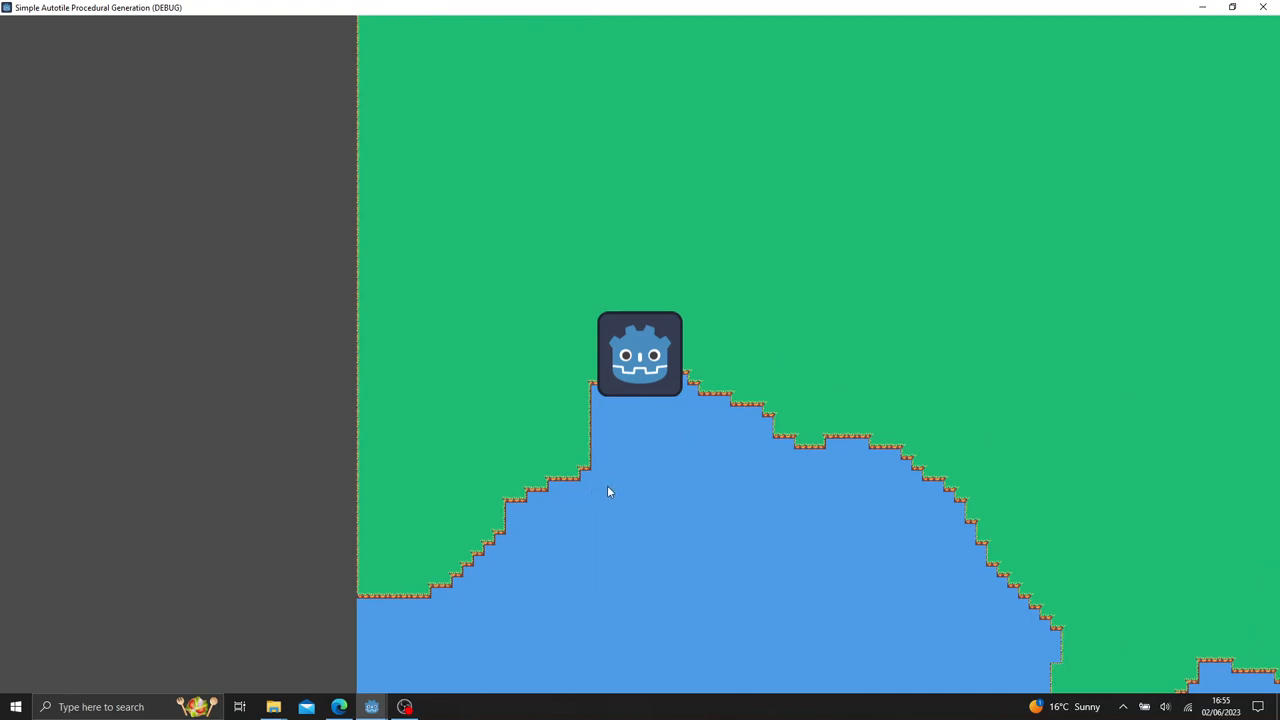